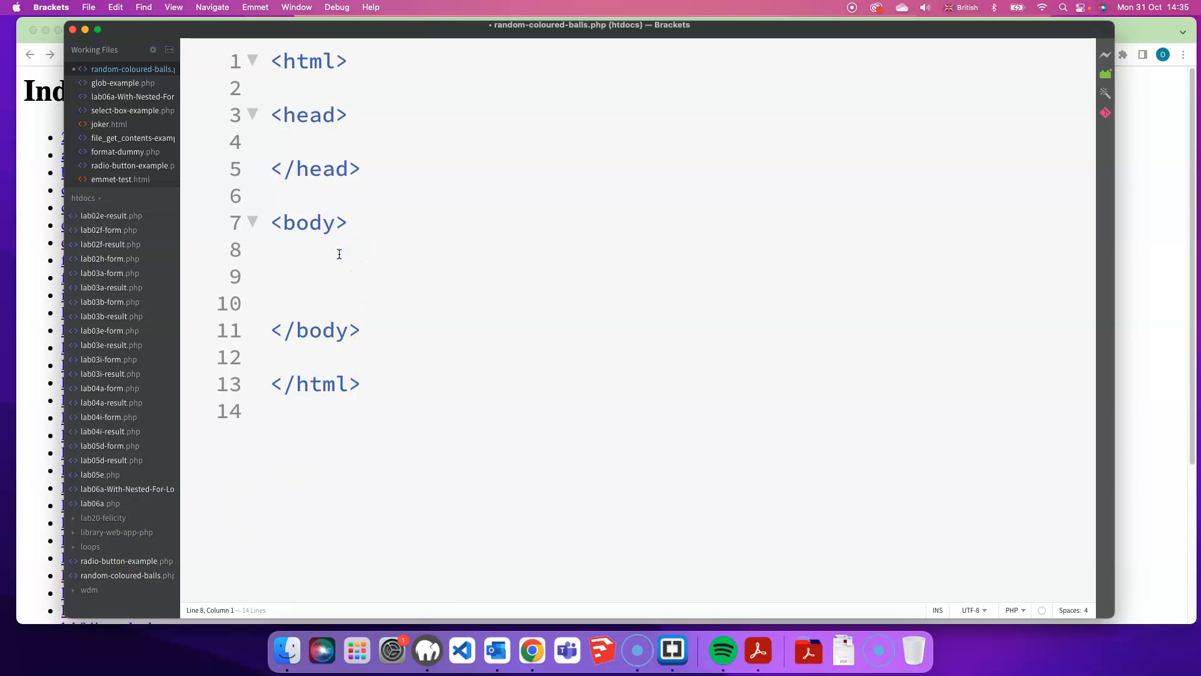
- Write <div style="width:200px;height:200px"></div> on a new line inside the body
key("Enter")
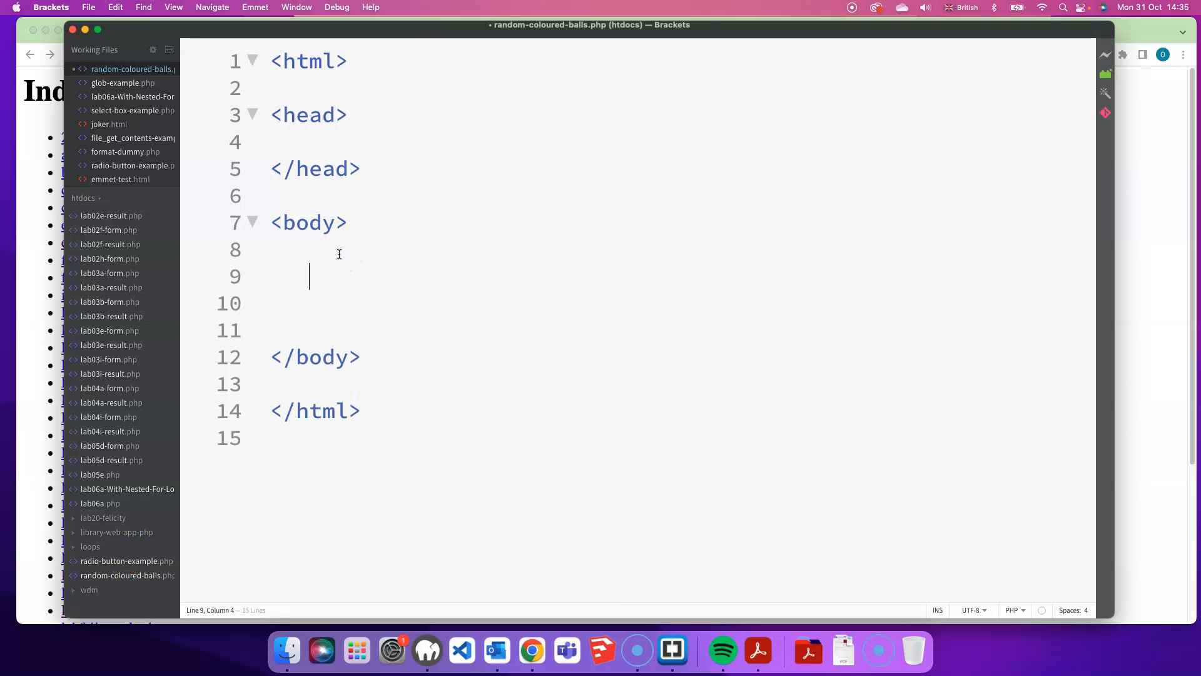
type("<div></div>")
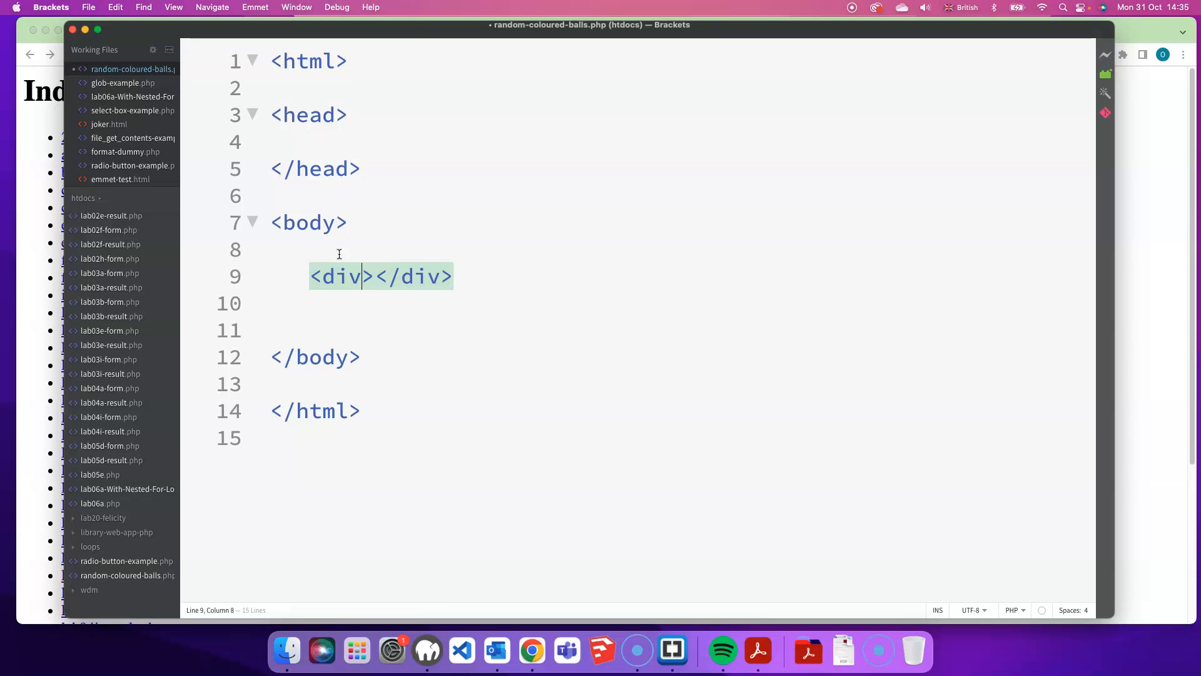
type("style=\"")
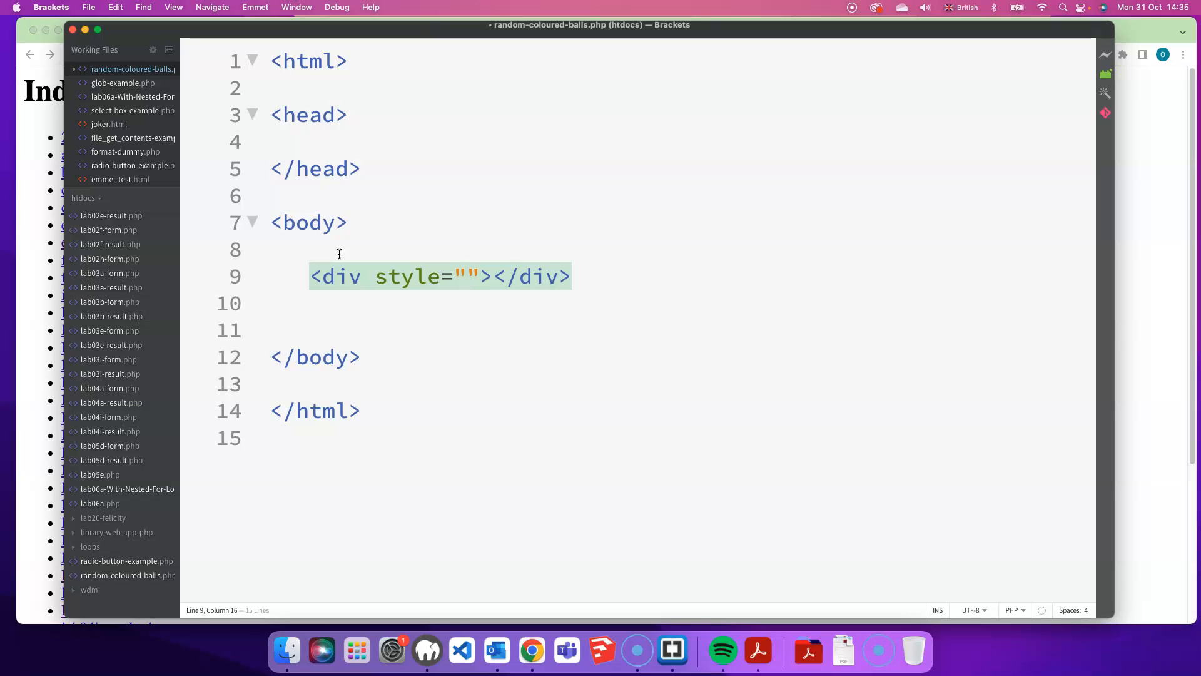
type("width:")
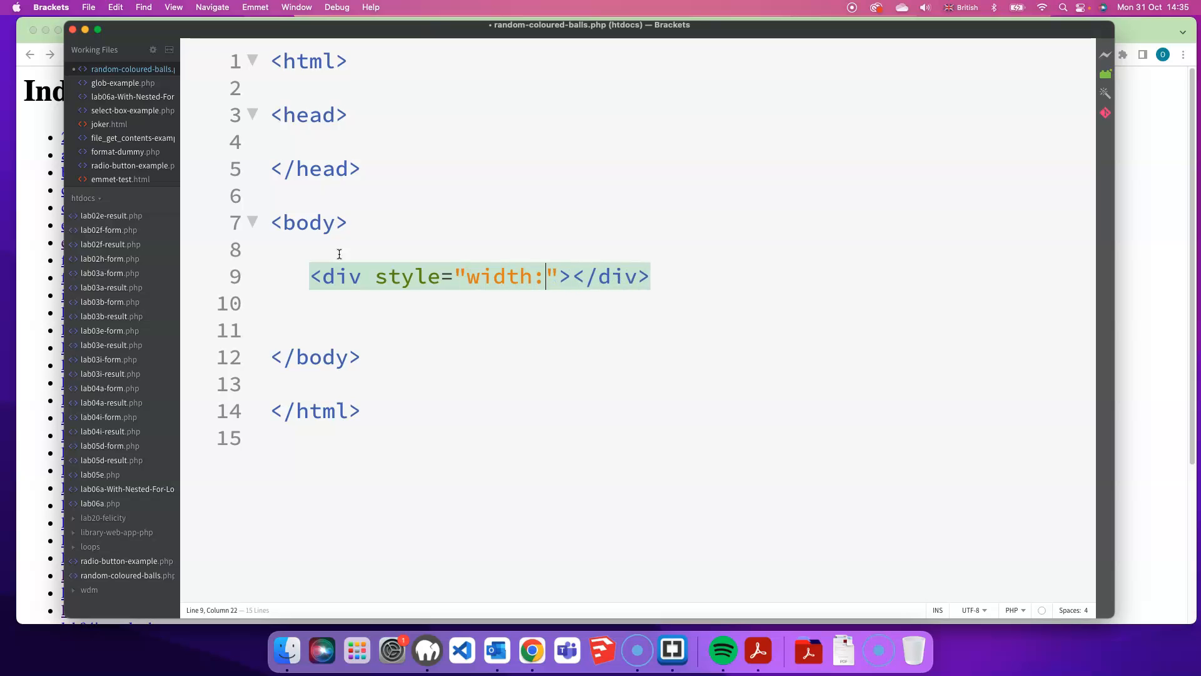
type("200px;")
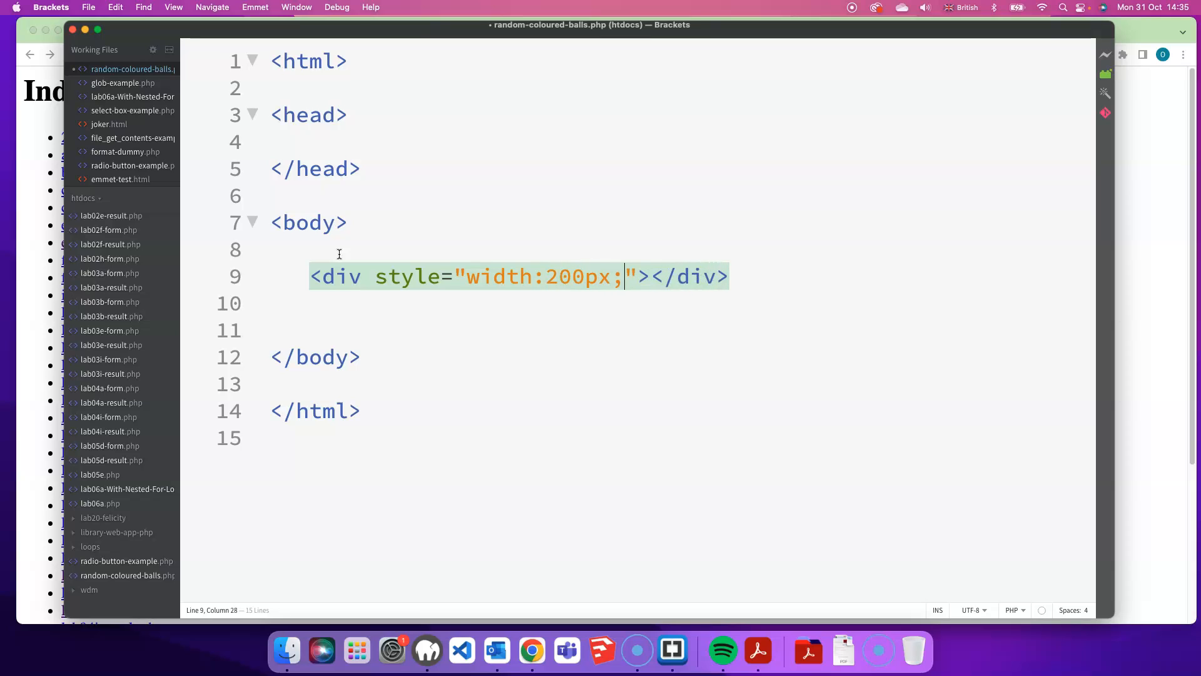
type("height")
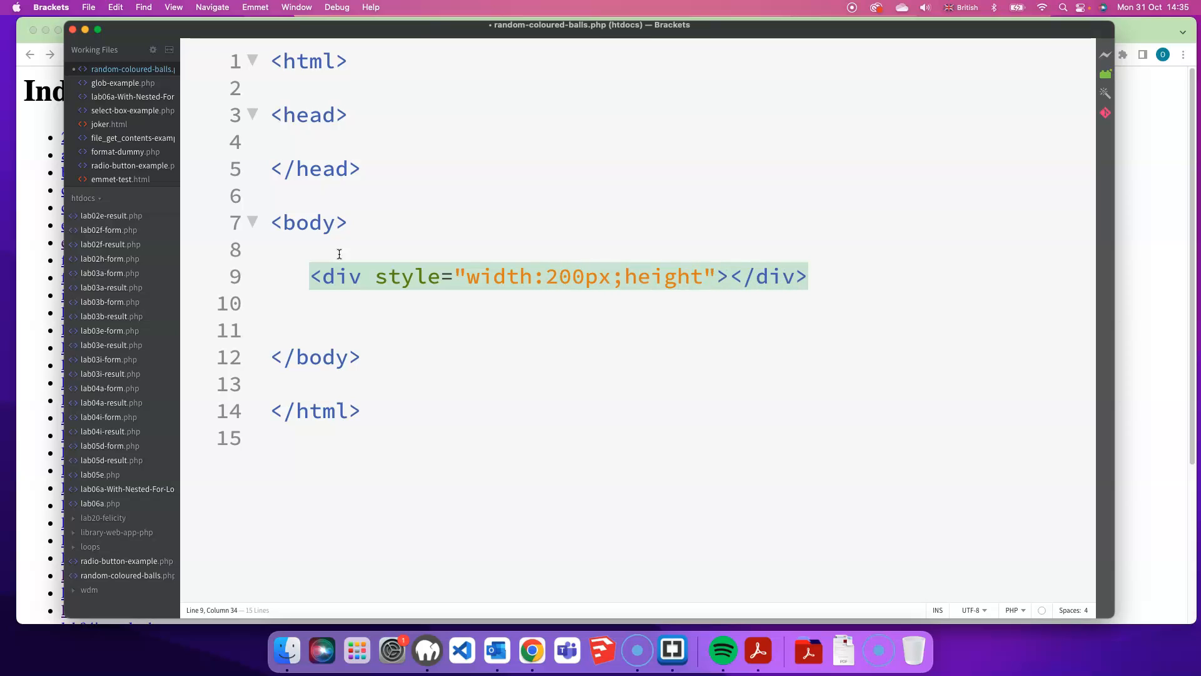
type(":2")
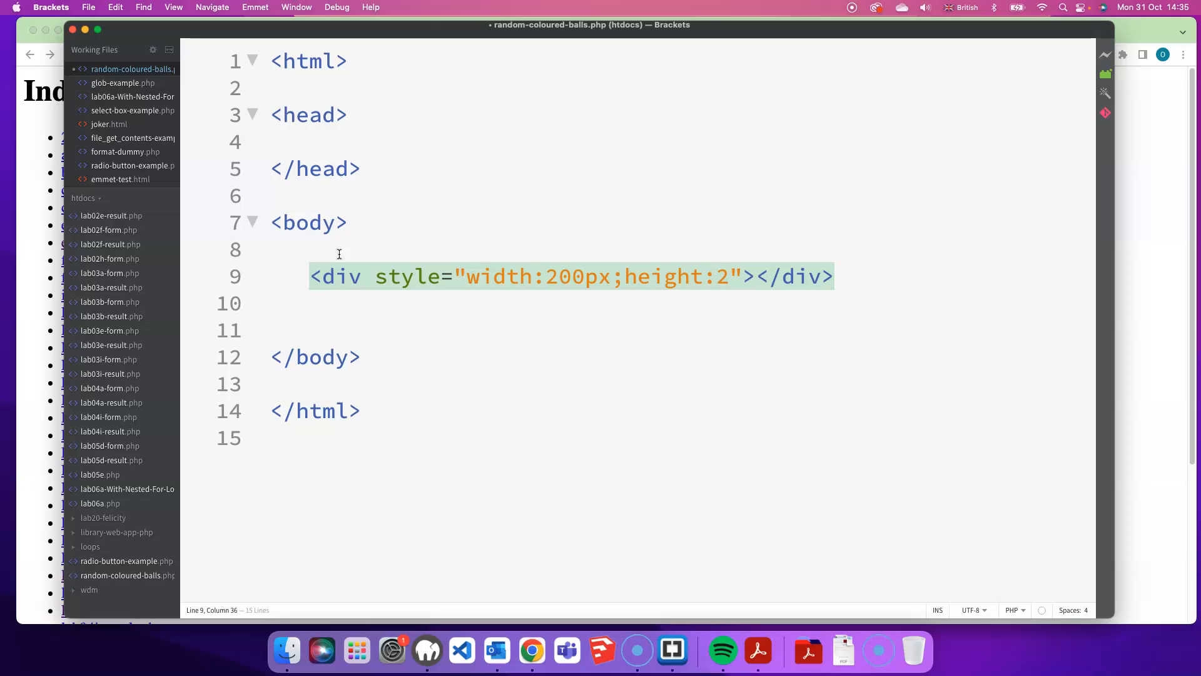
type("00px")
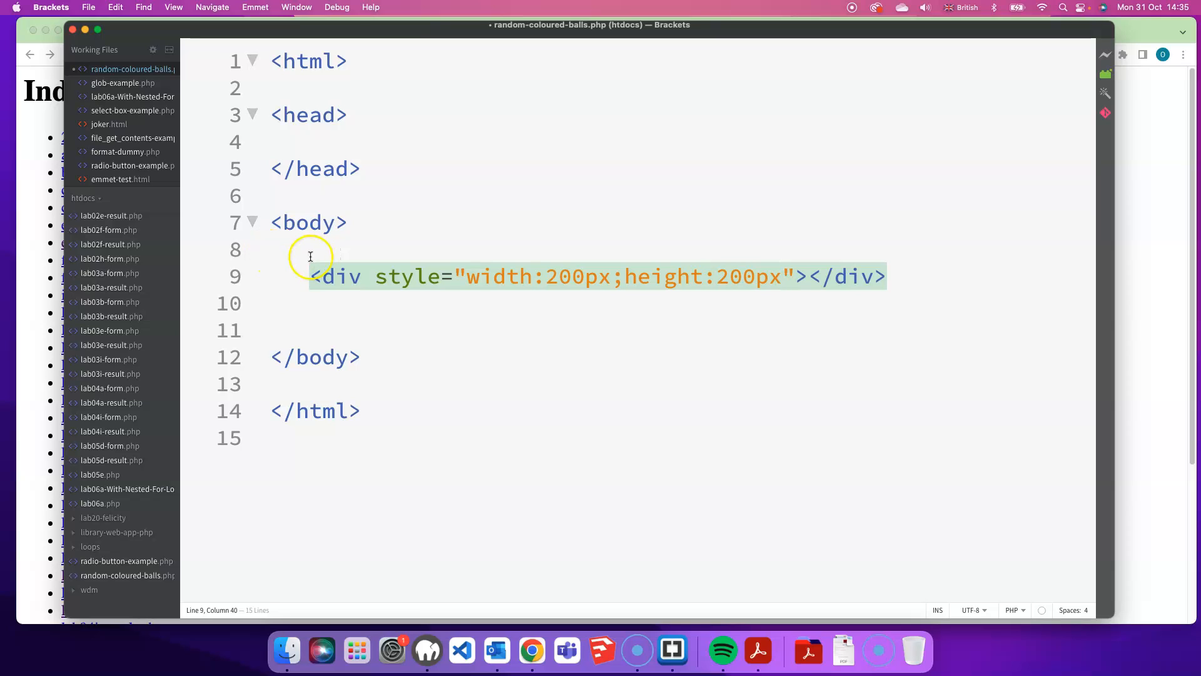
mouse_move(466, 277)
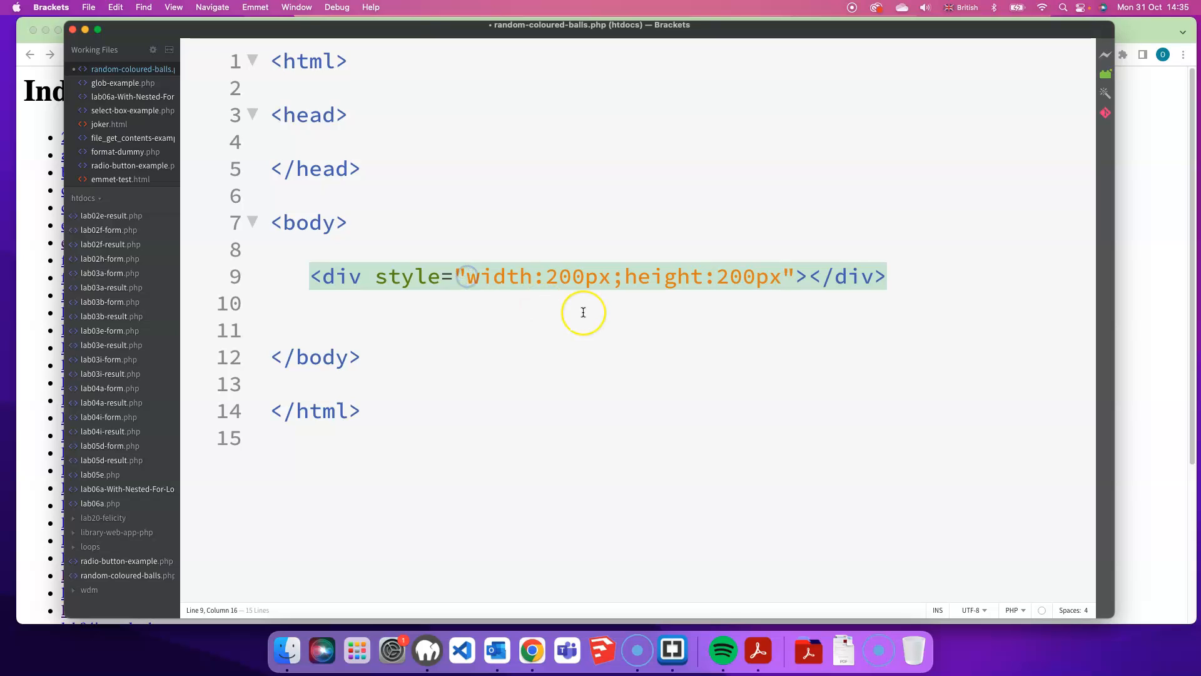
- Add background-color:#33ff88; at the start of the div's style and save the file
type("background-color")
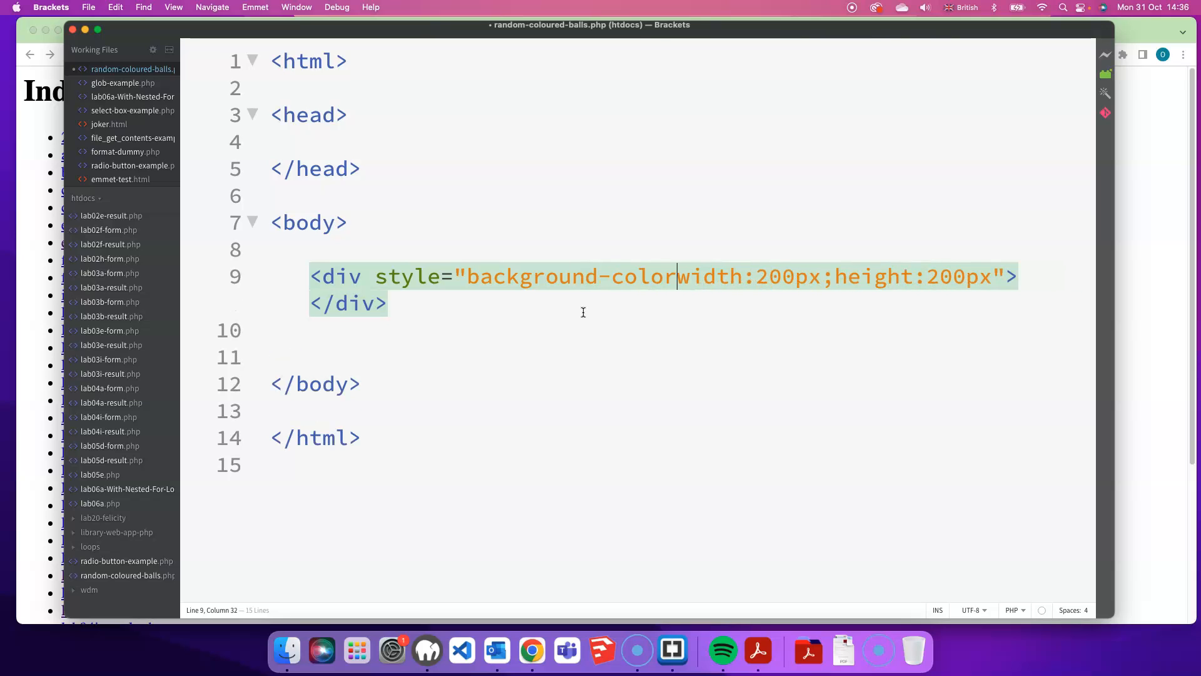
type(":")
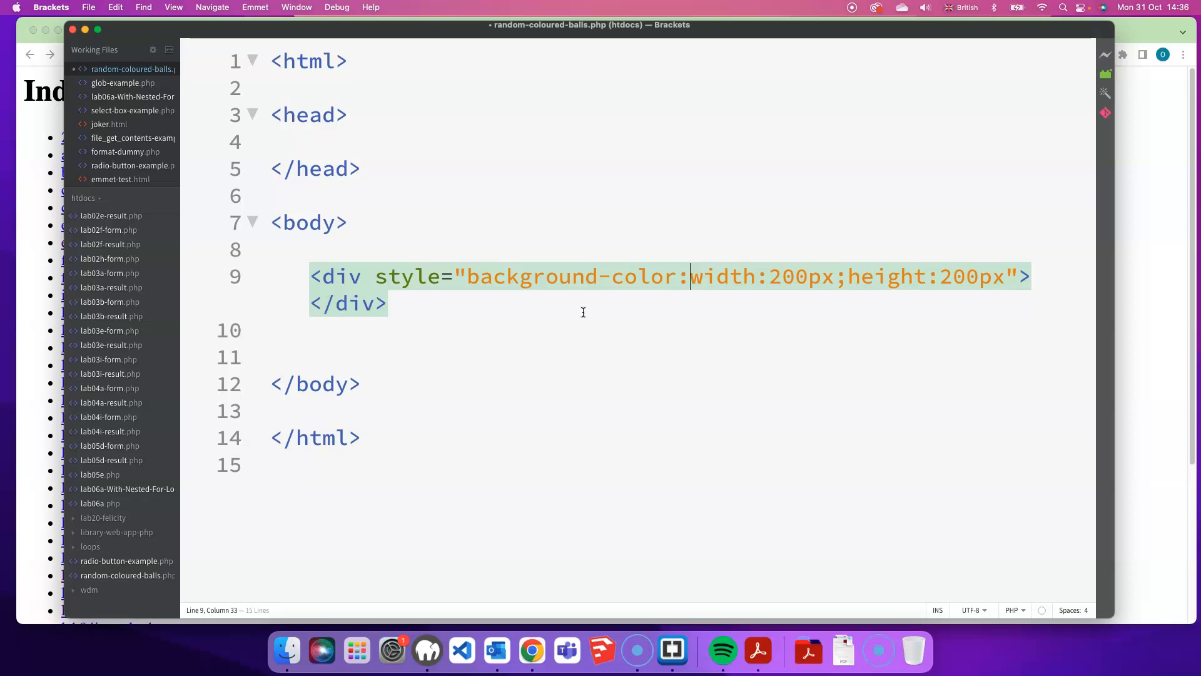
type("#")
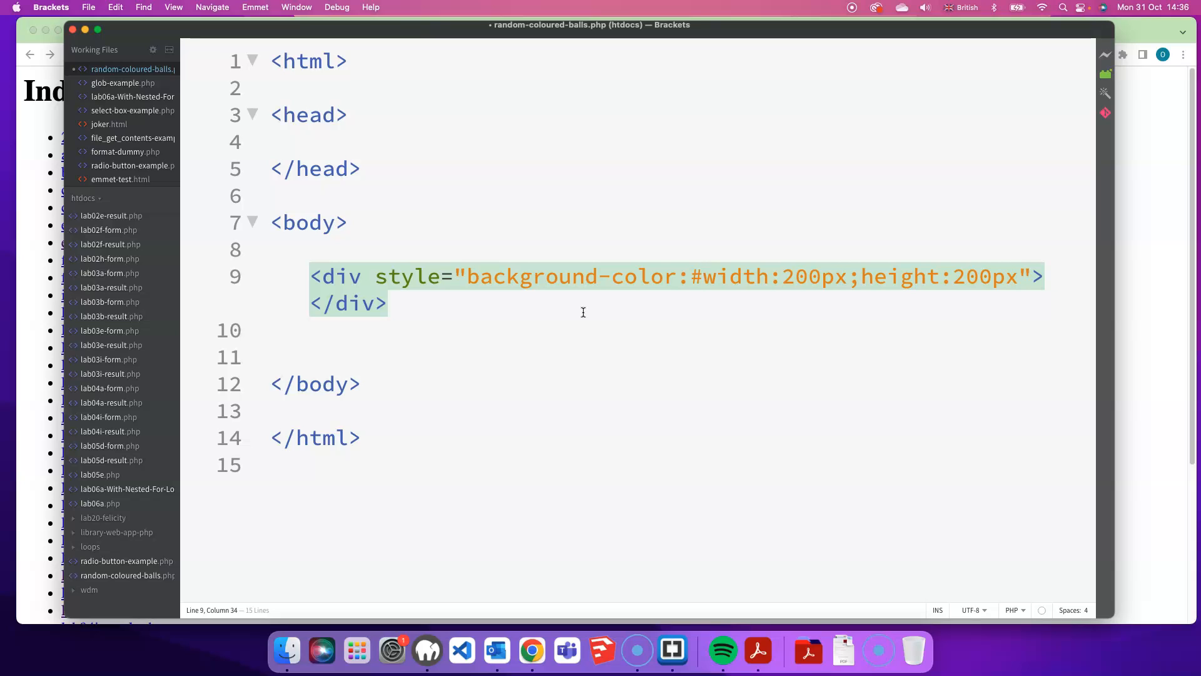
type("33ff")
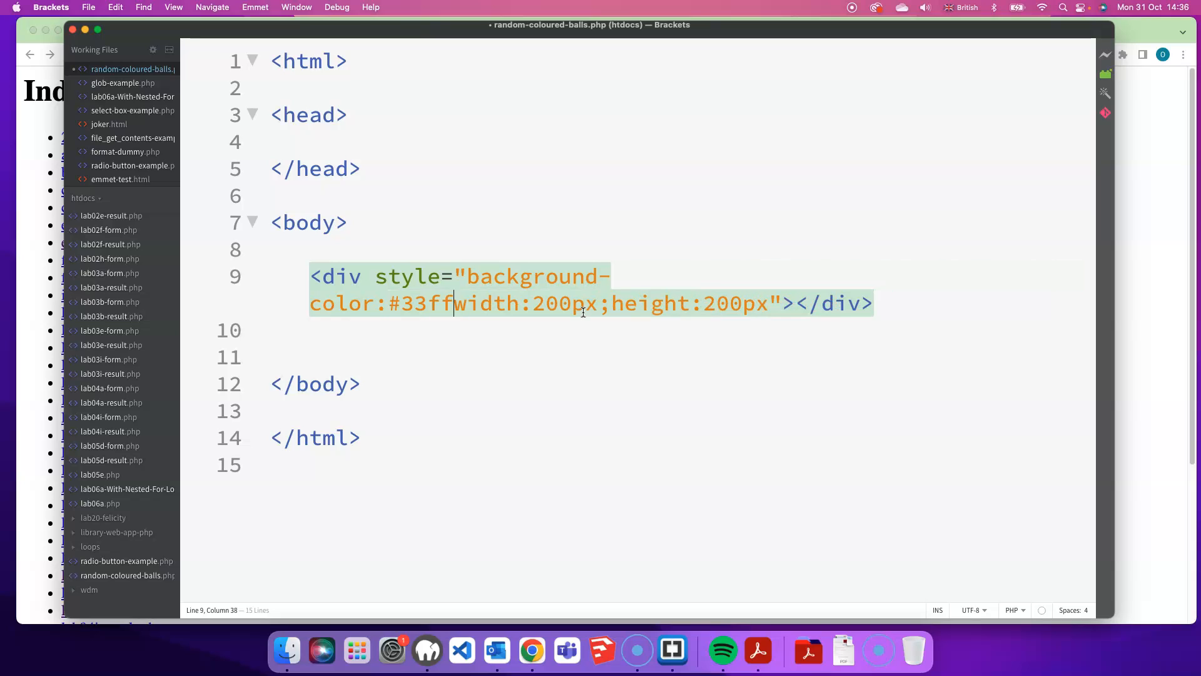
type("88;")
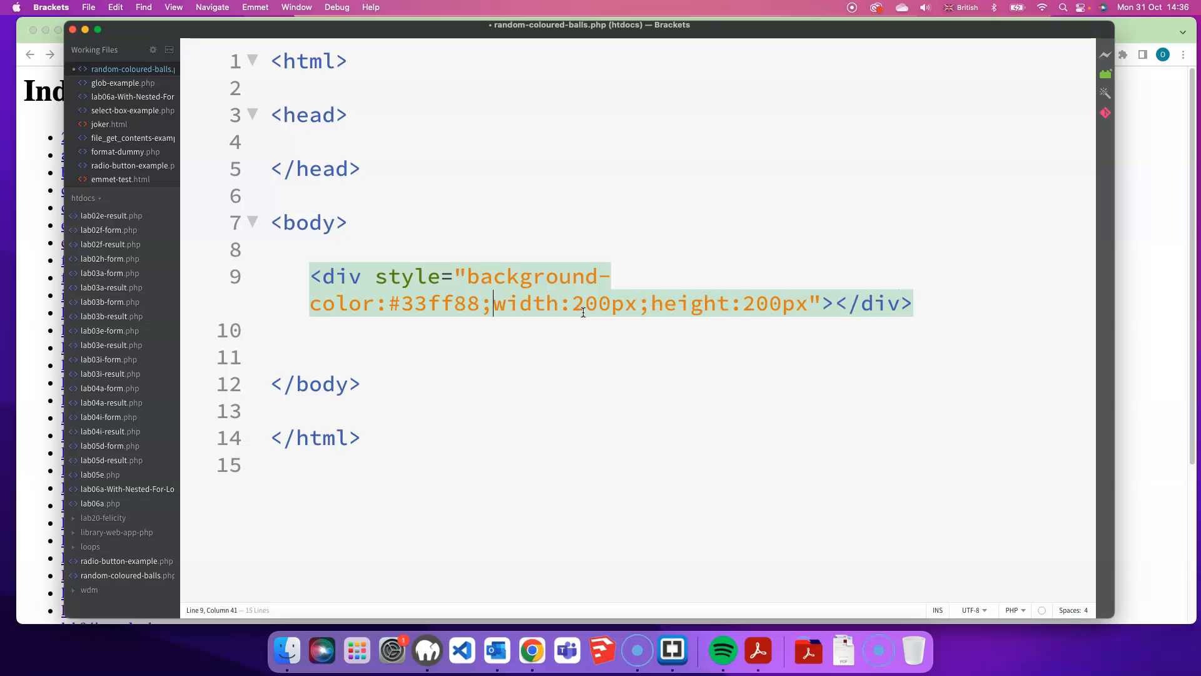
left_click(814, 305)
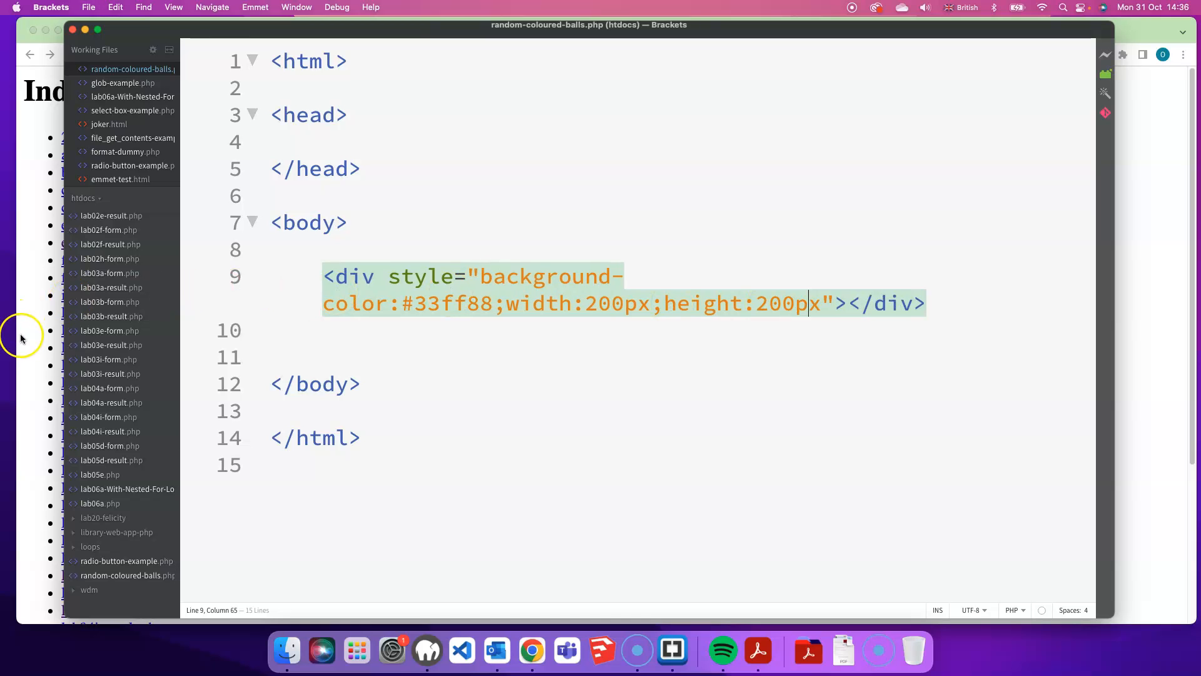
- Load random-coloured-balls.php from the localhost listing in Chrome, then return to Brackets
left_click(531, 651)
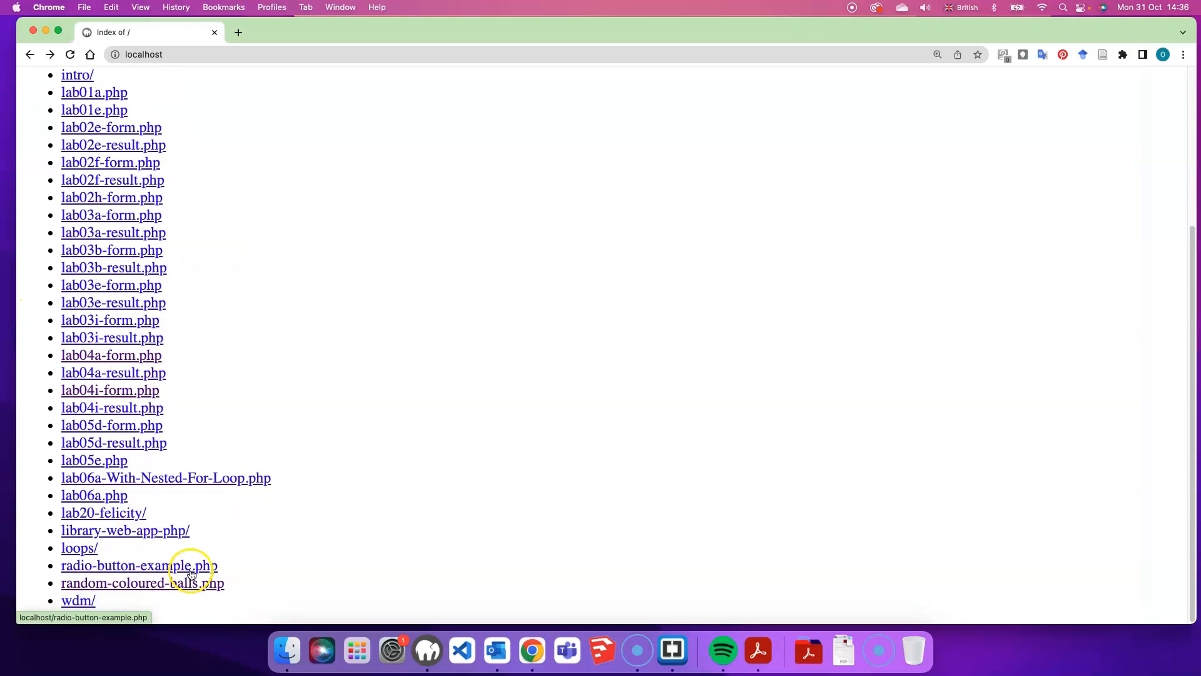
left_click(137, 583)
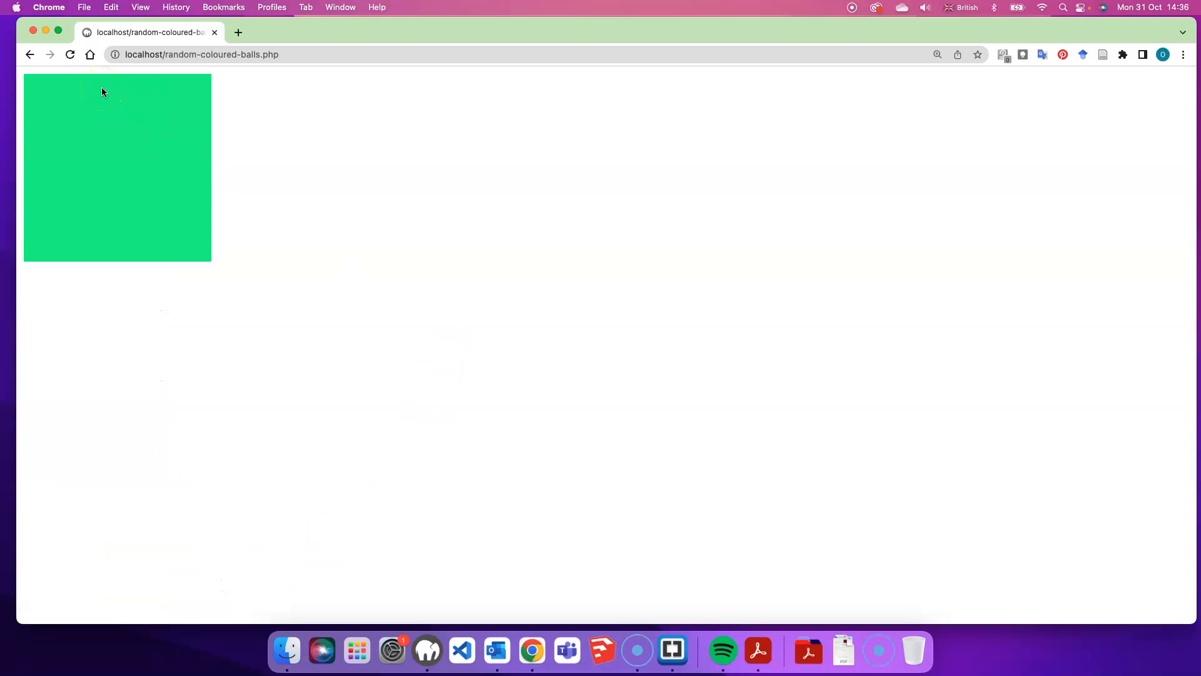
left_click(91, 198)
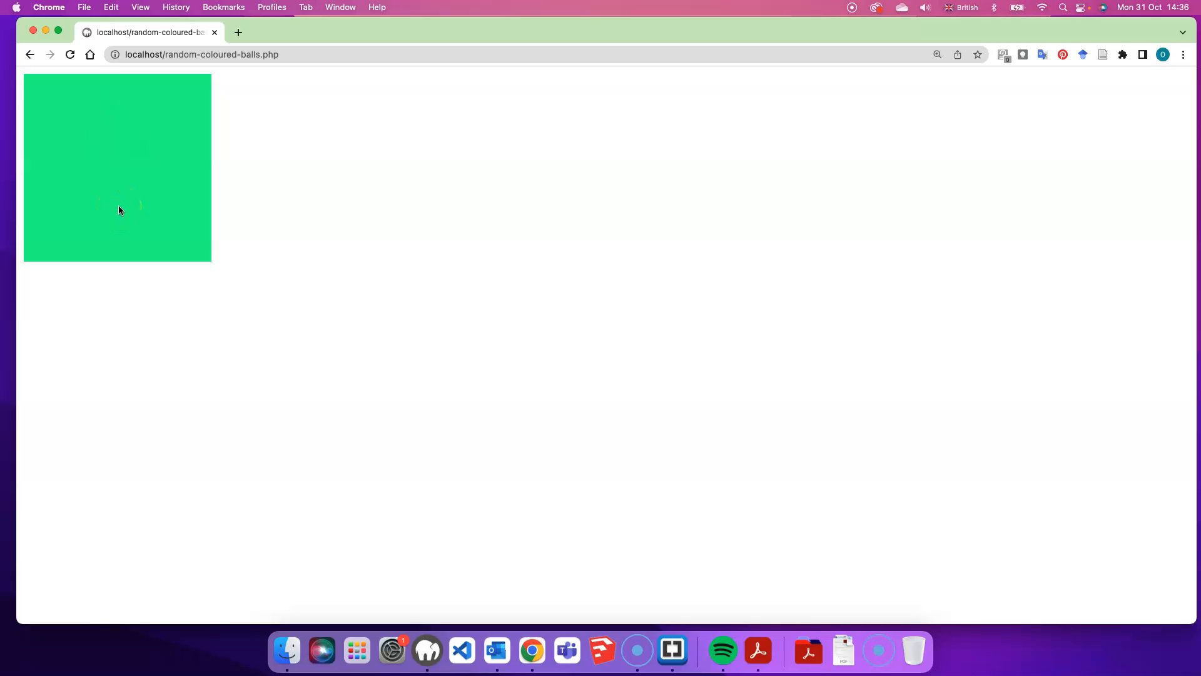
left_click(672, 650)
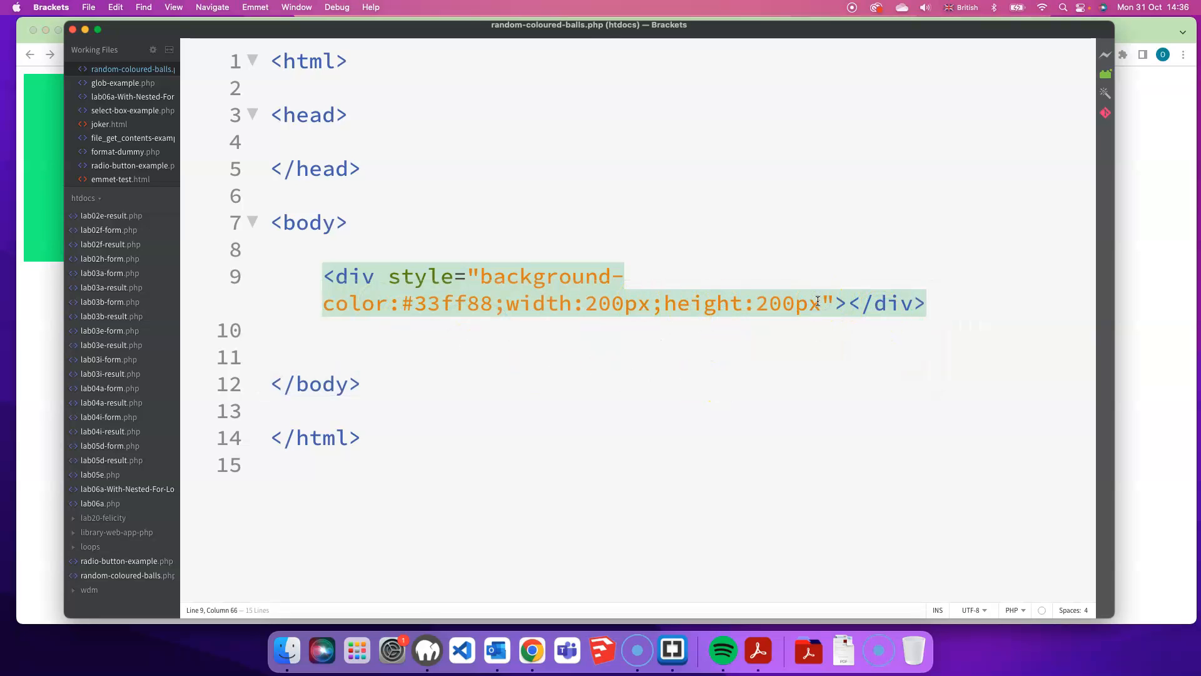
- Append position:absolute;top:350px;left:250px; to the div's inline style
type(";")
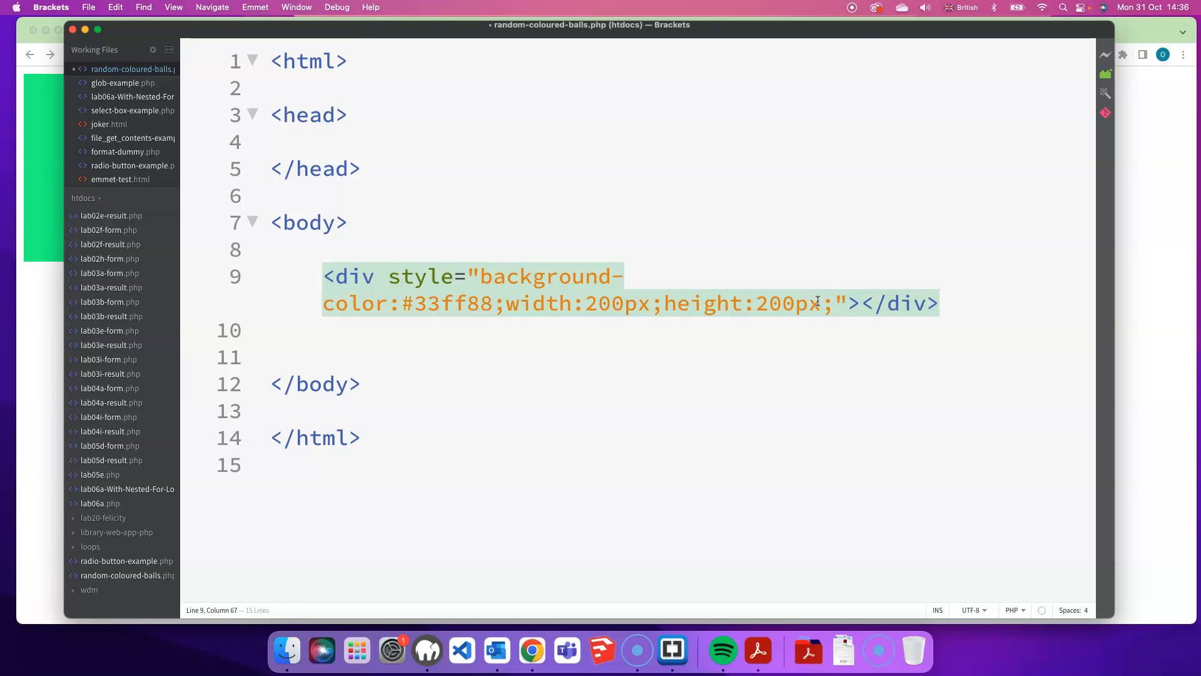
type("position")
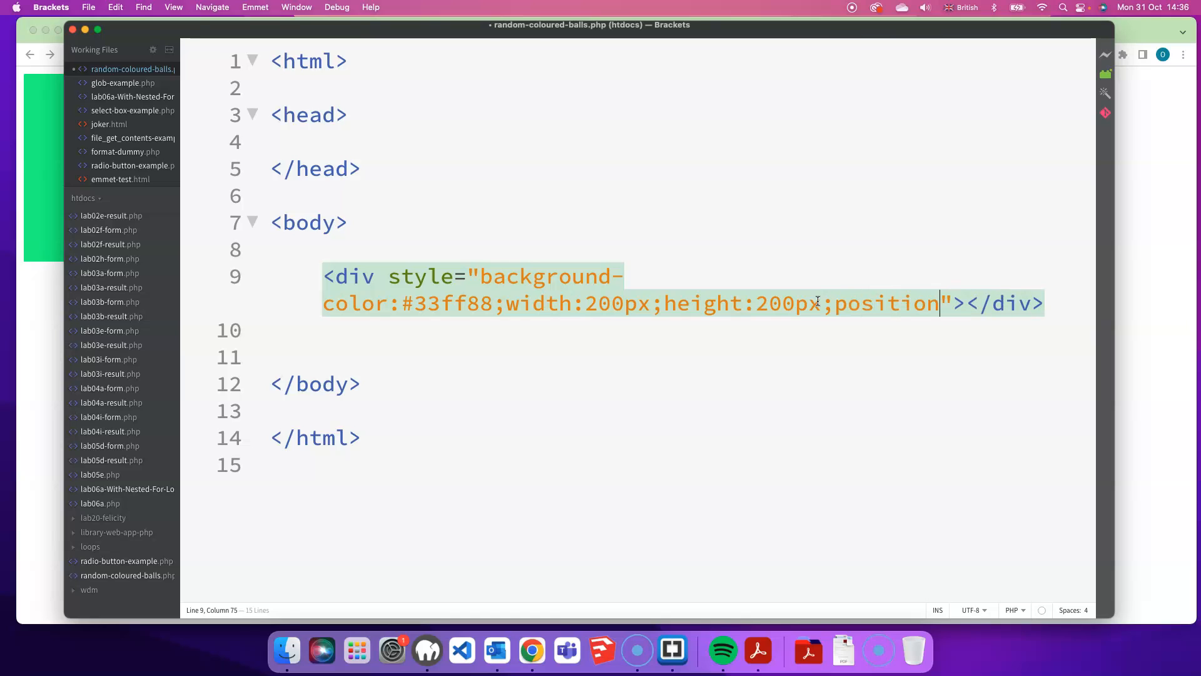
type(":absol")
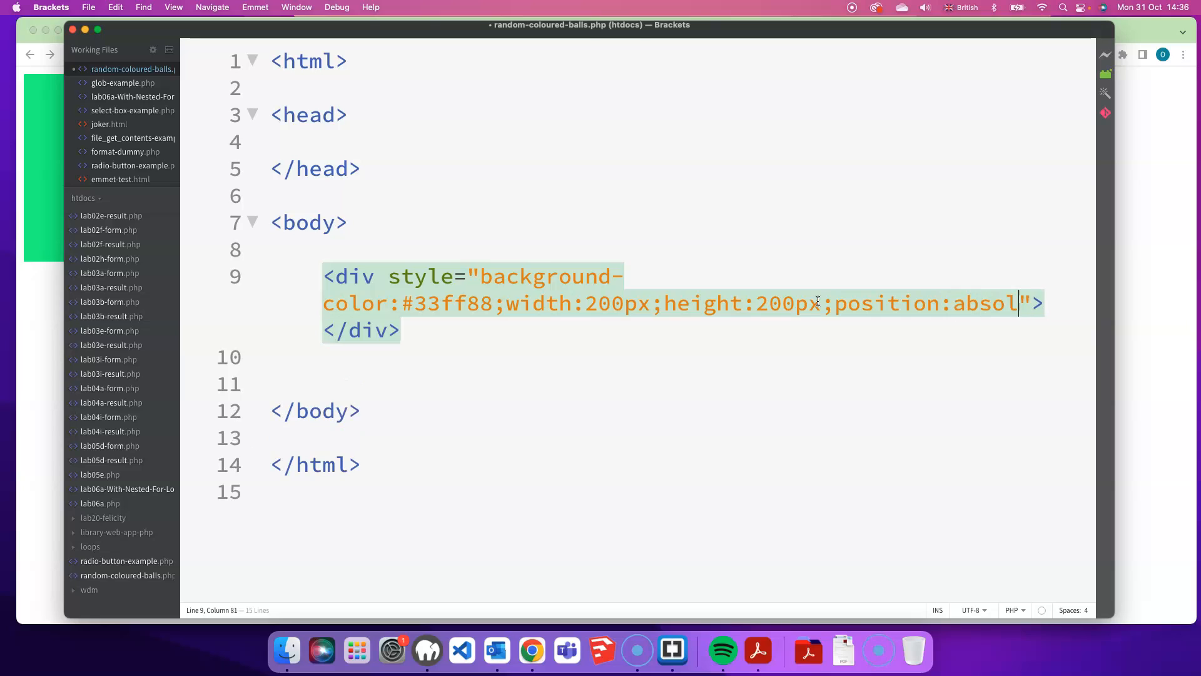
type("ute")
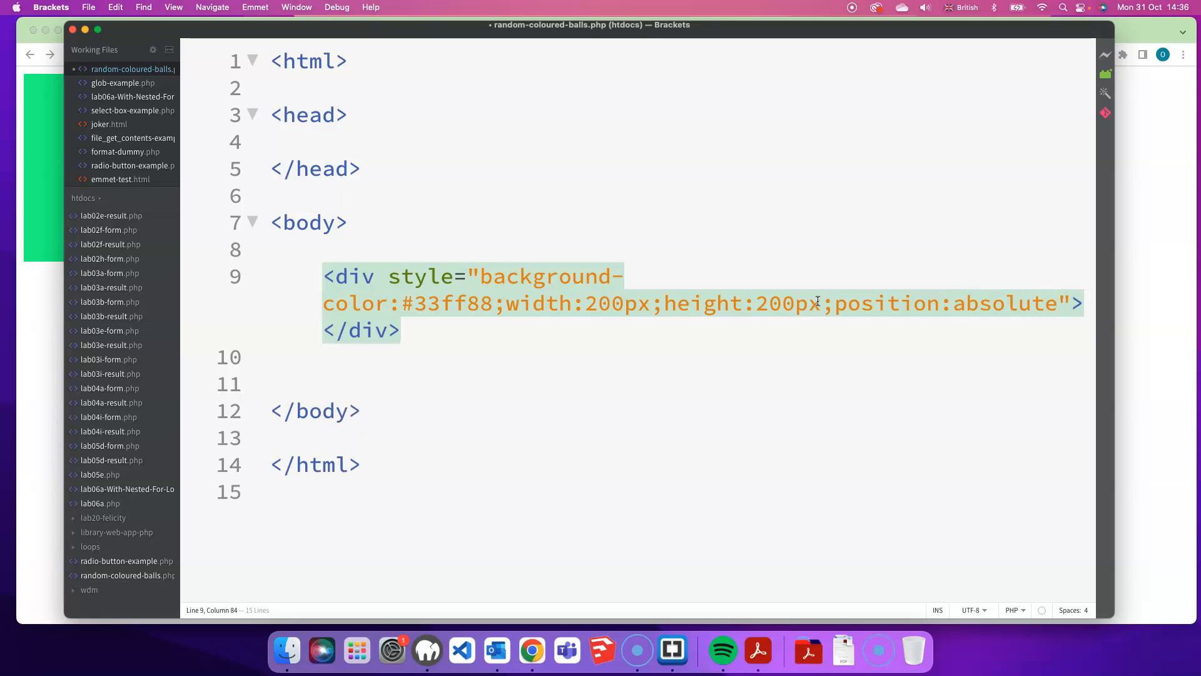
type(";top")
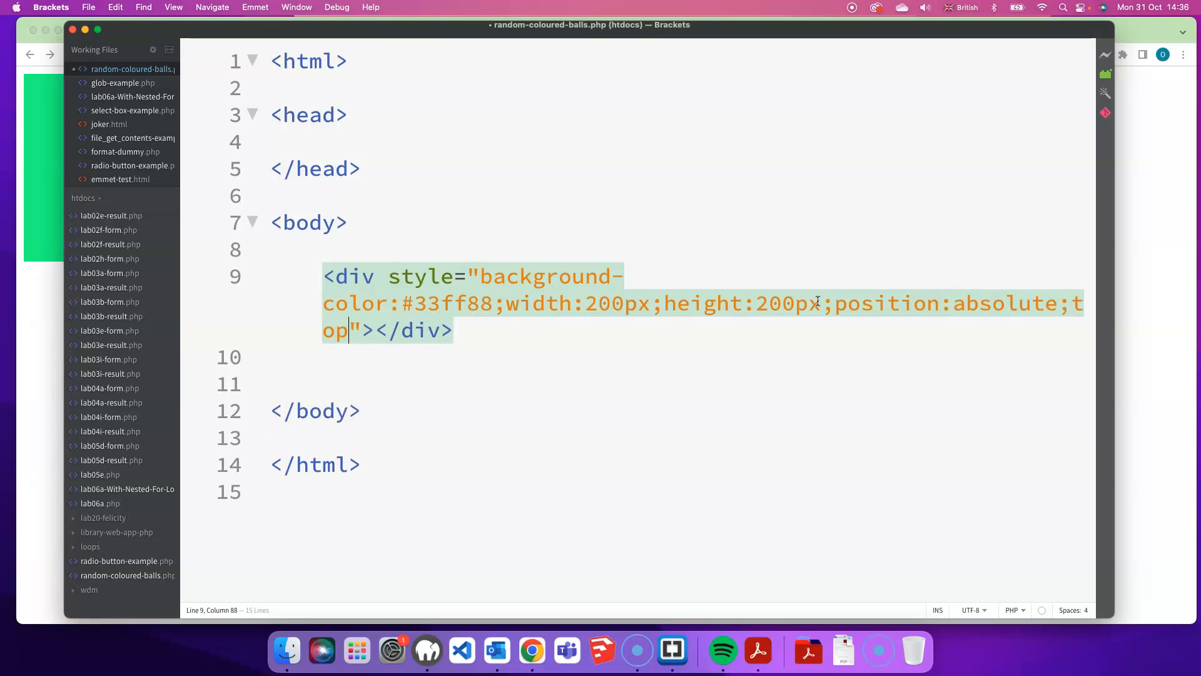
type(":")
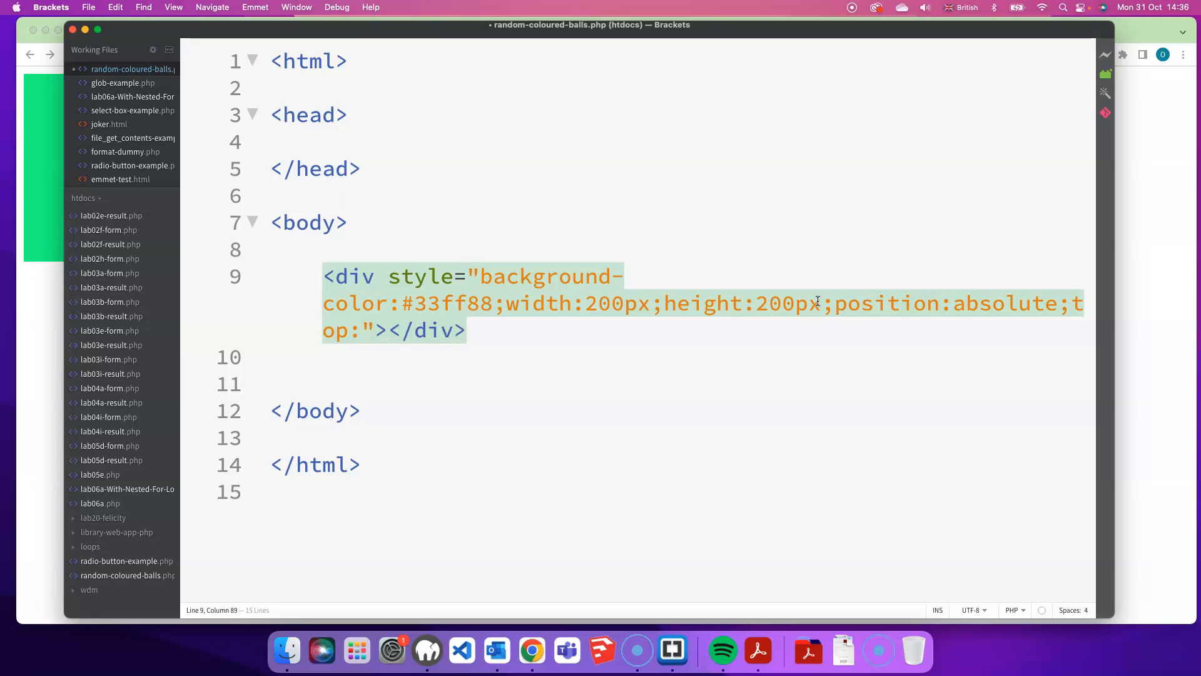
type("350px")
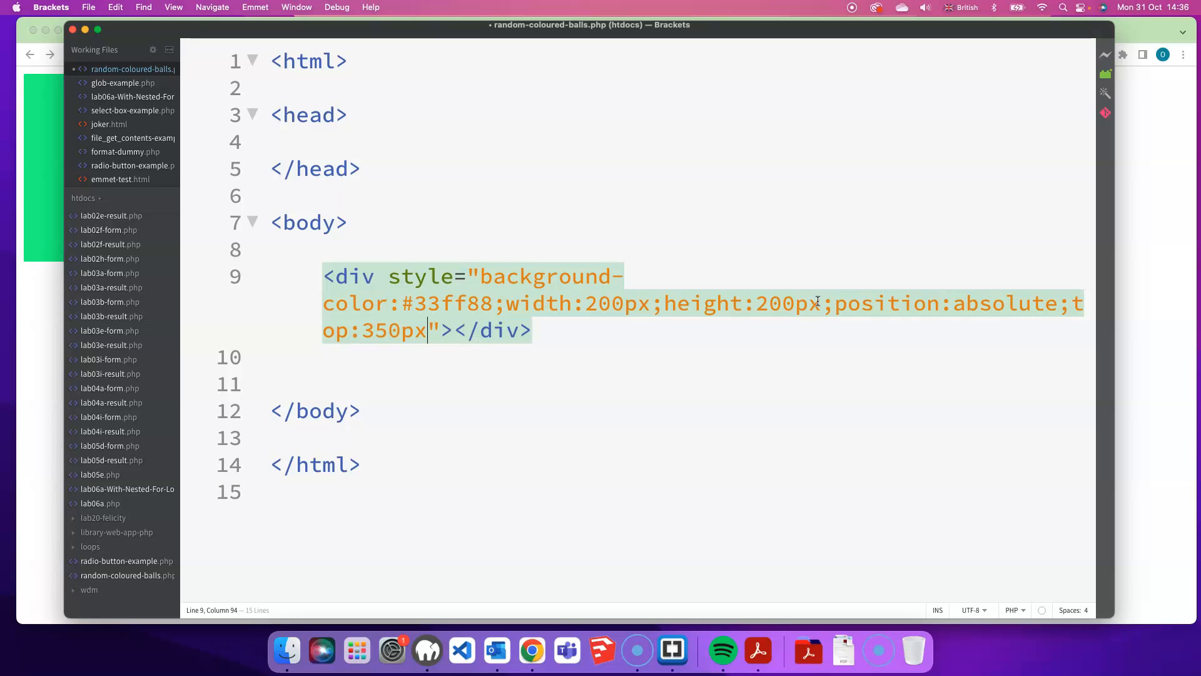
type(";")
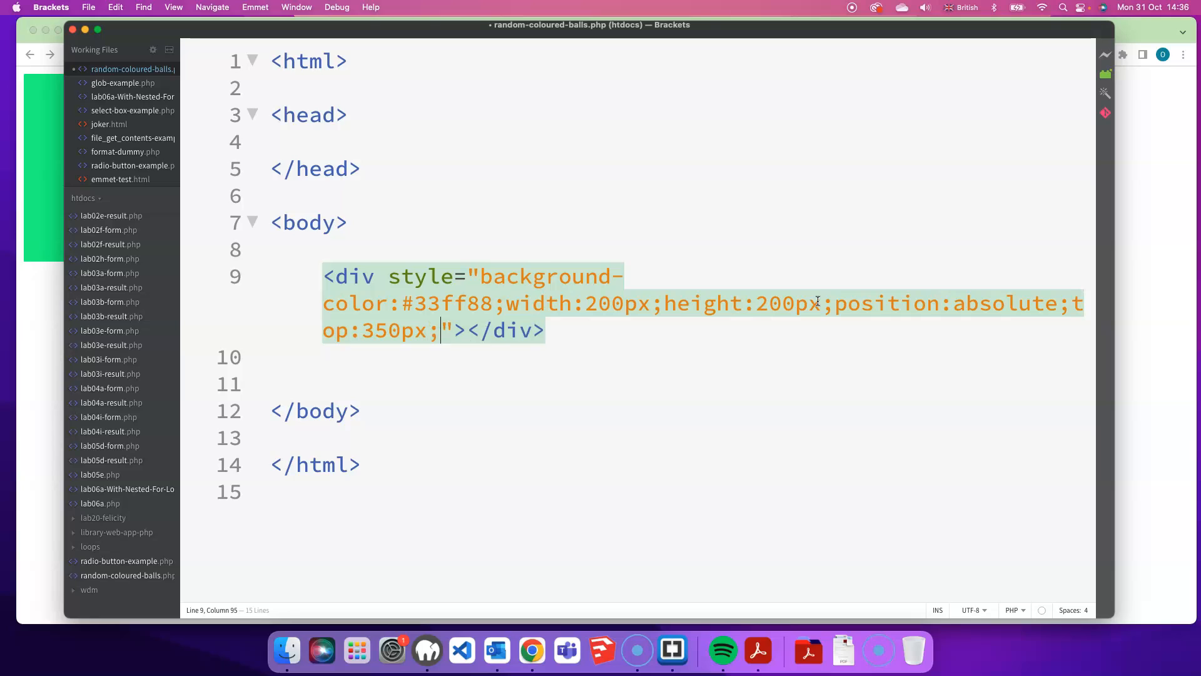
type("left:")
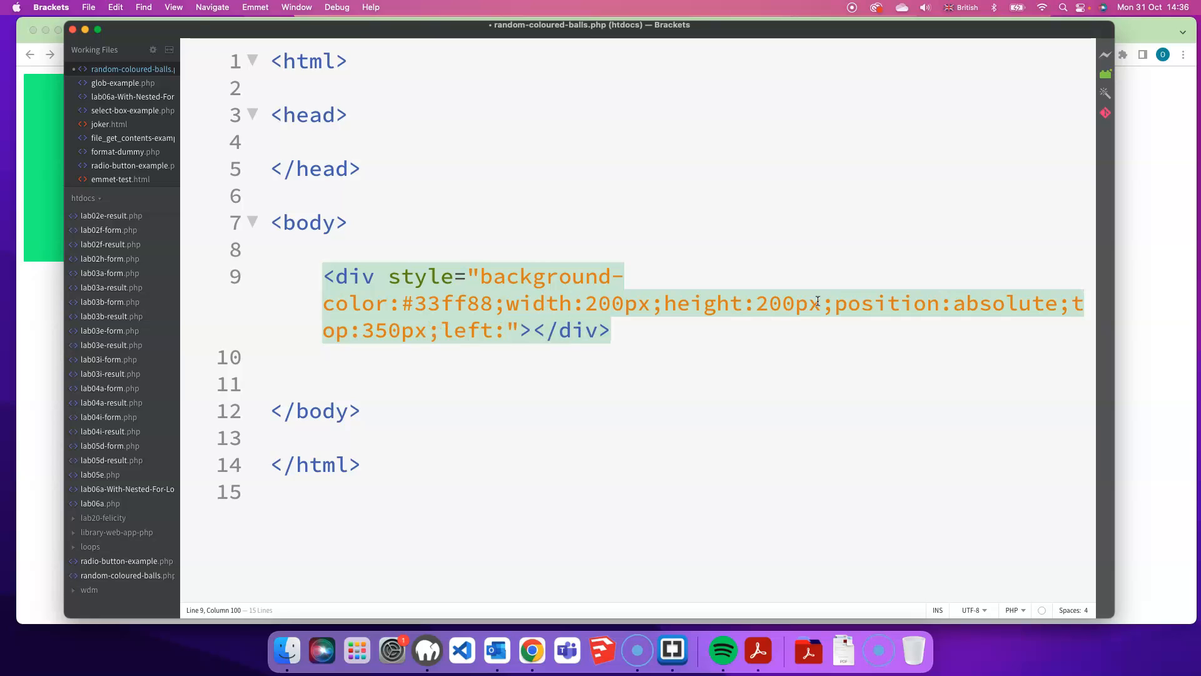
type("250")
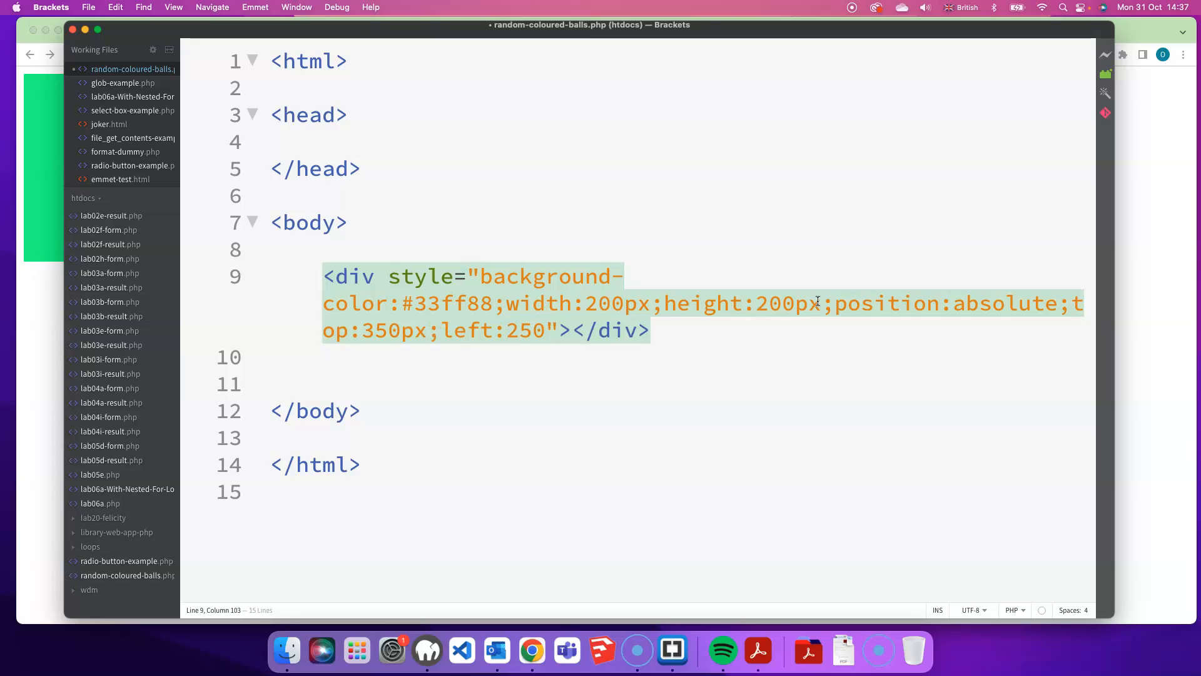
type("px;\"")
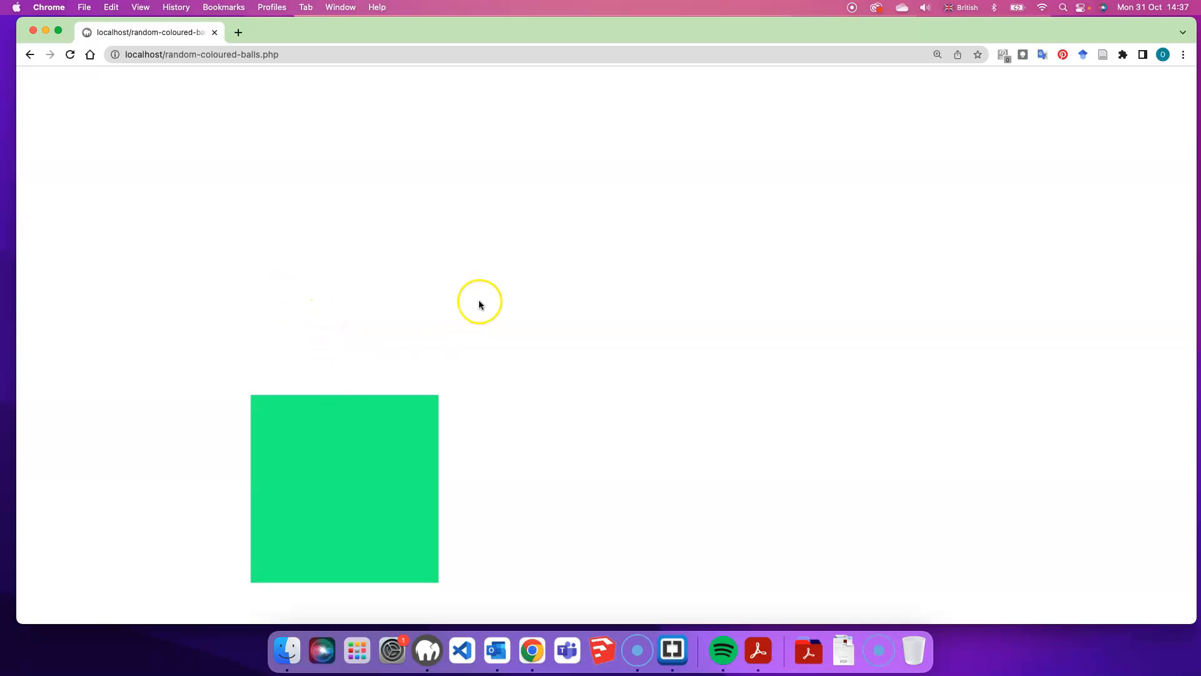
mouse_move(218, 441)
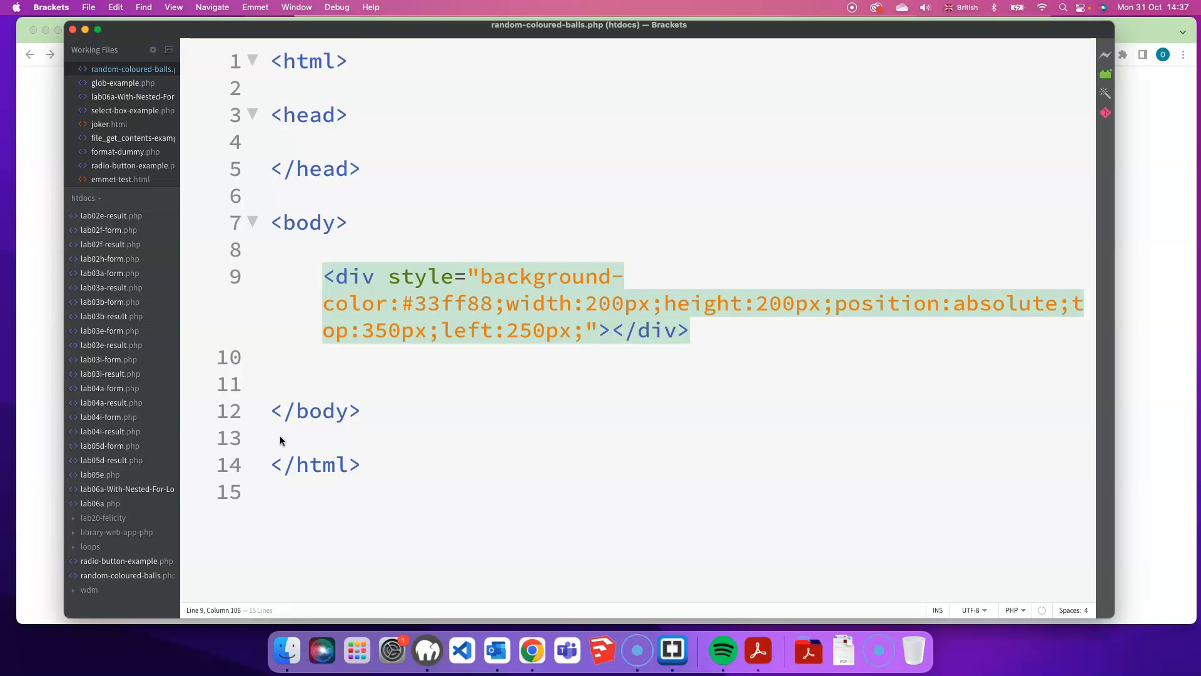
- Surround the div with <?php above and ?> below
left_click(352, 249)
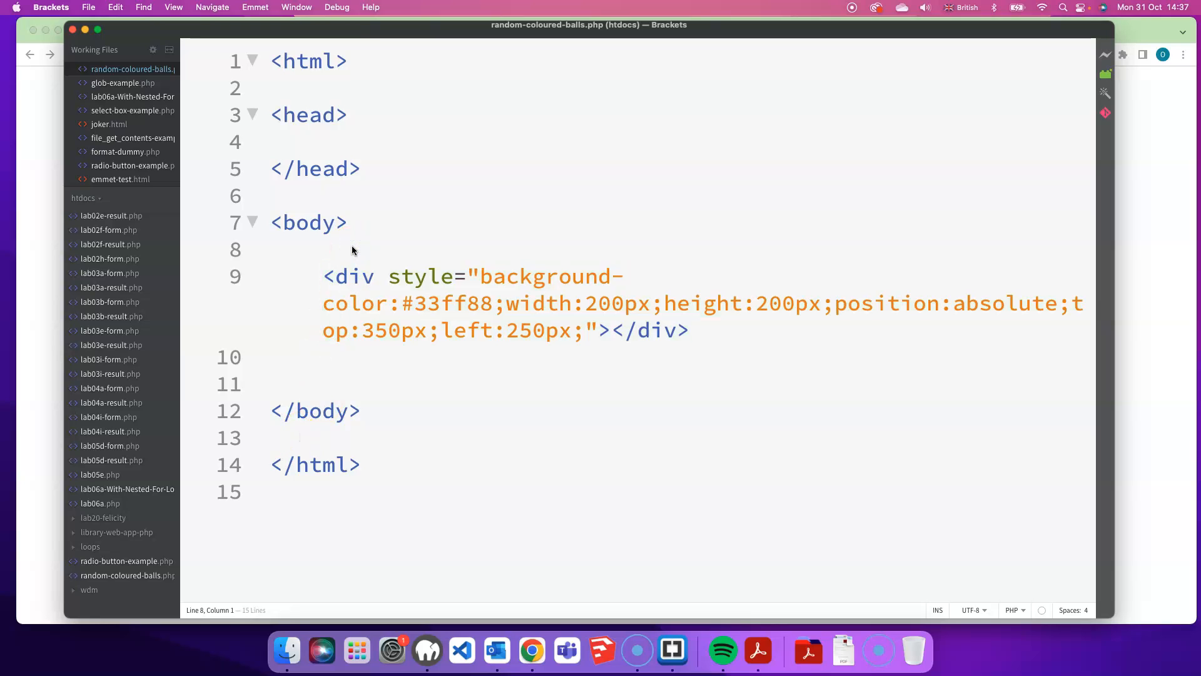
type("<?")
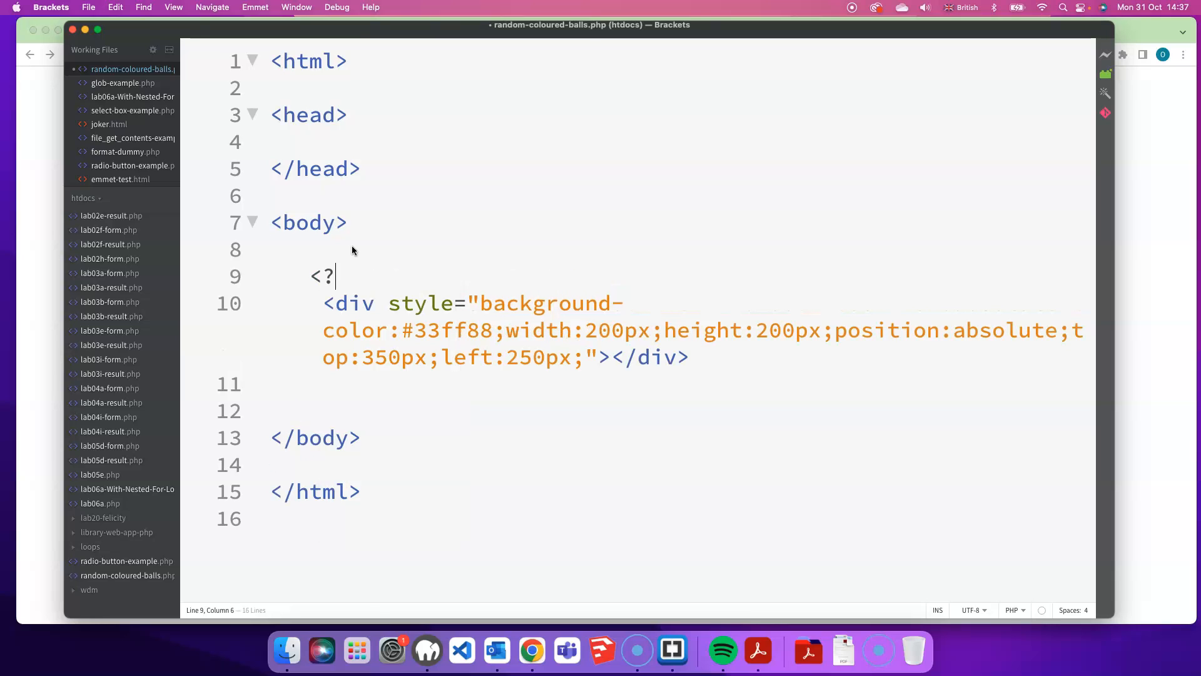
type("php")
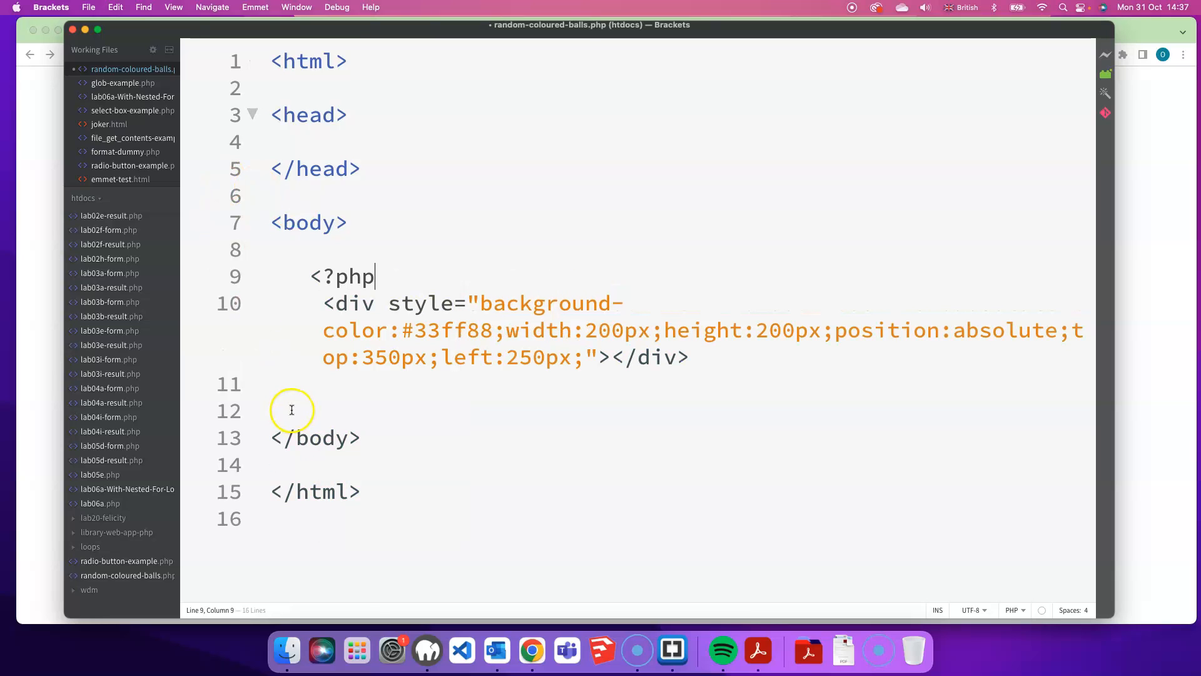
left_click(291, 410)
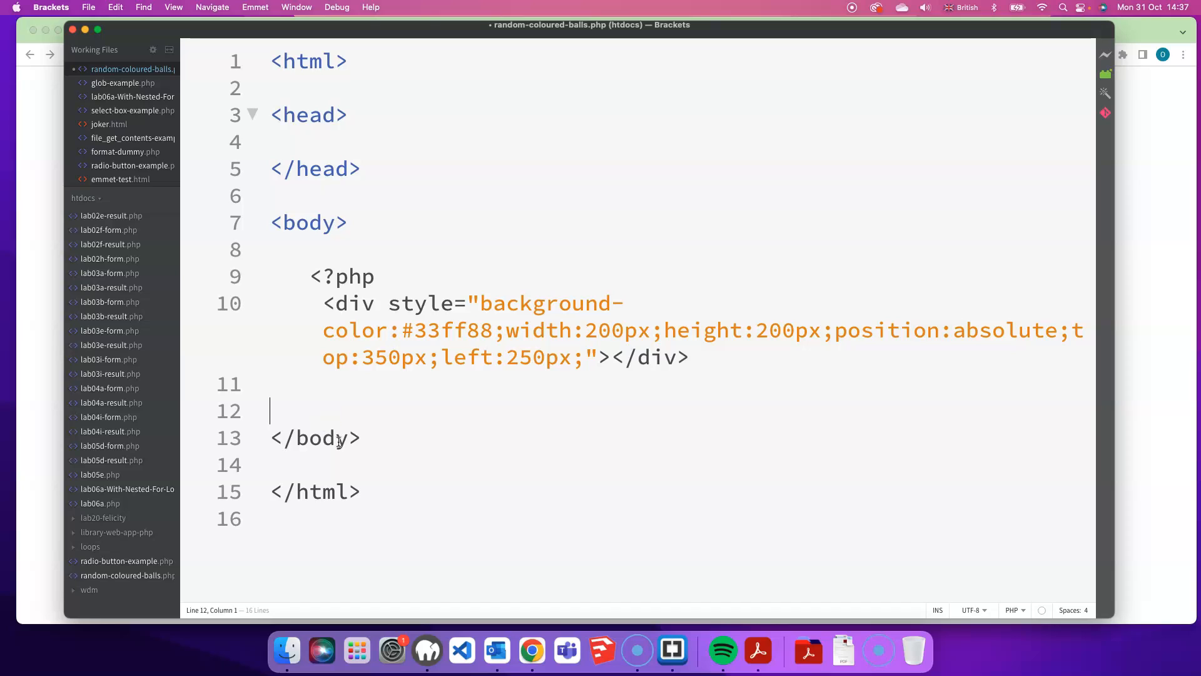
type("?>")
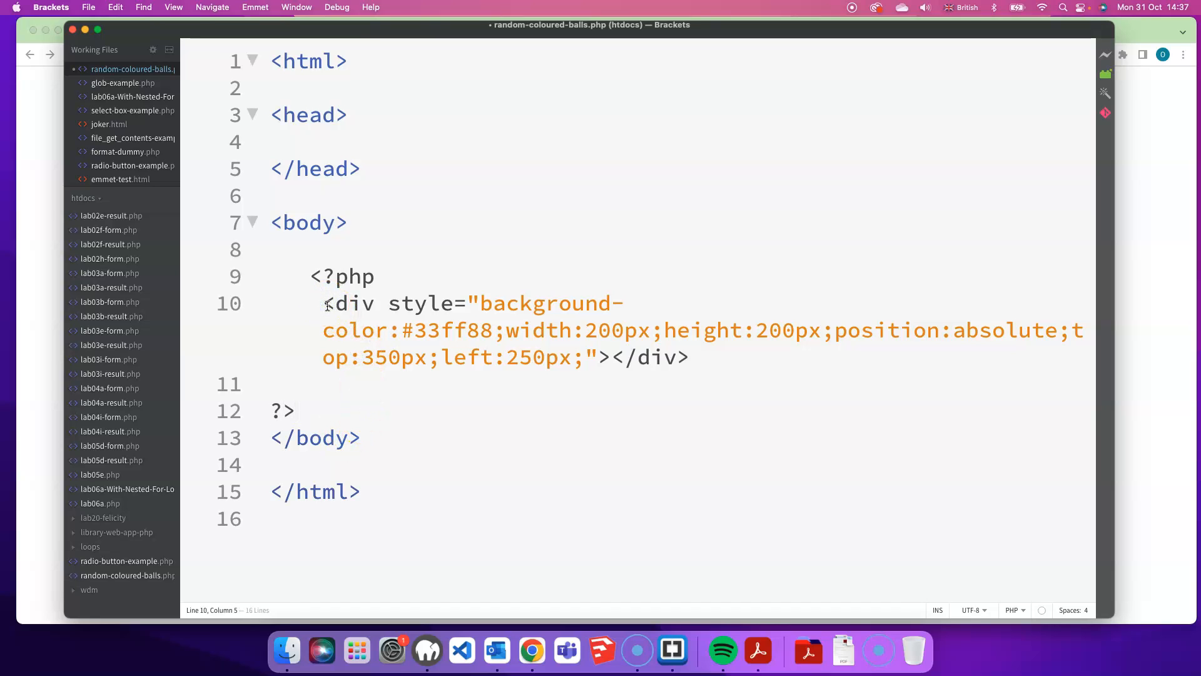
- Turn the div line into an echo '…'; statement inside the PHP block
type("echo")
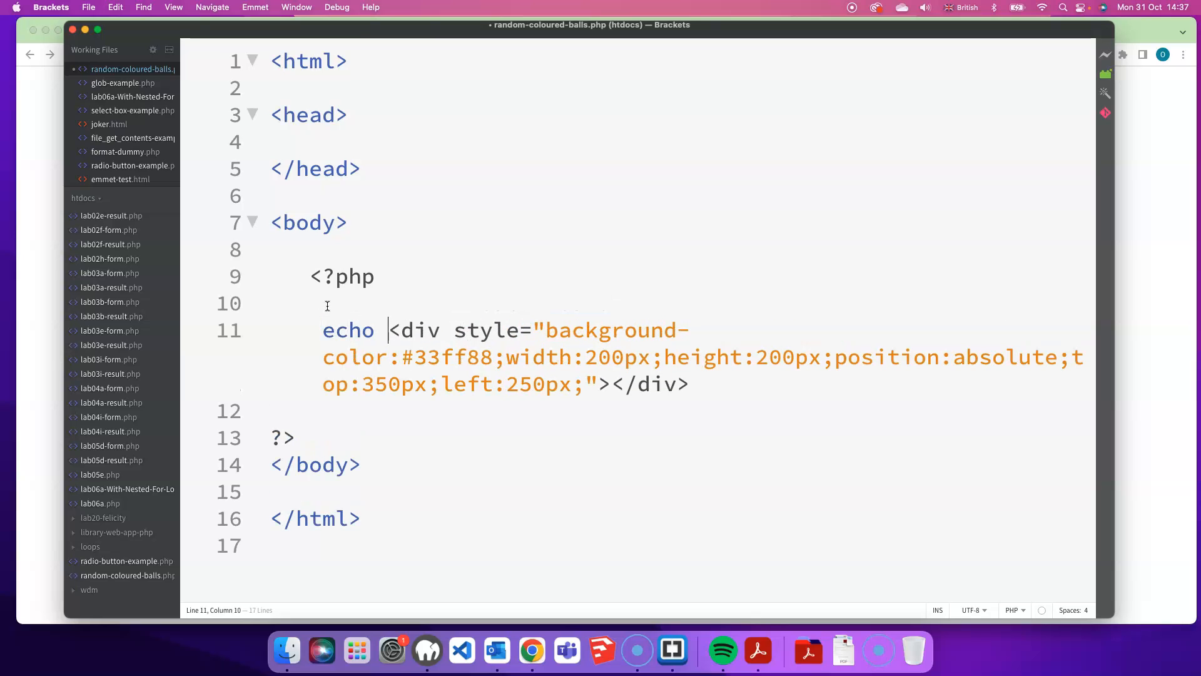
type("'")
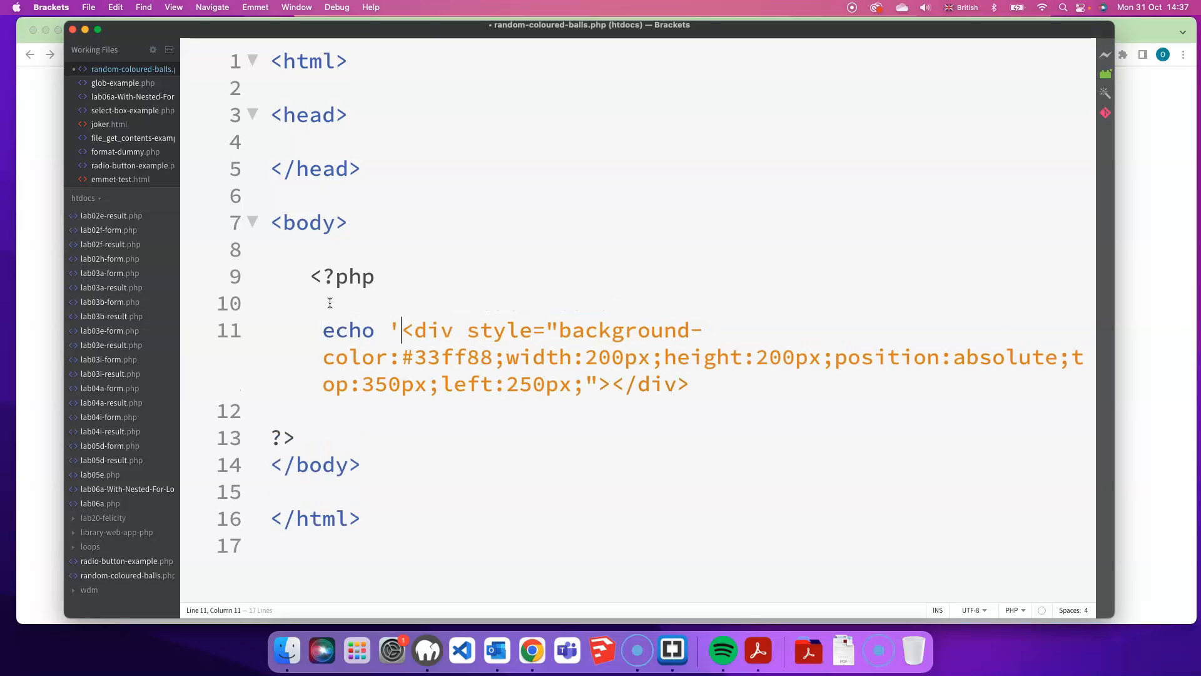
left_click(691, 384)
type("'")
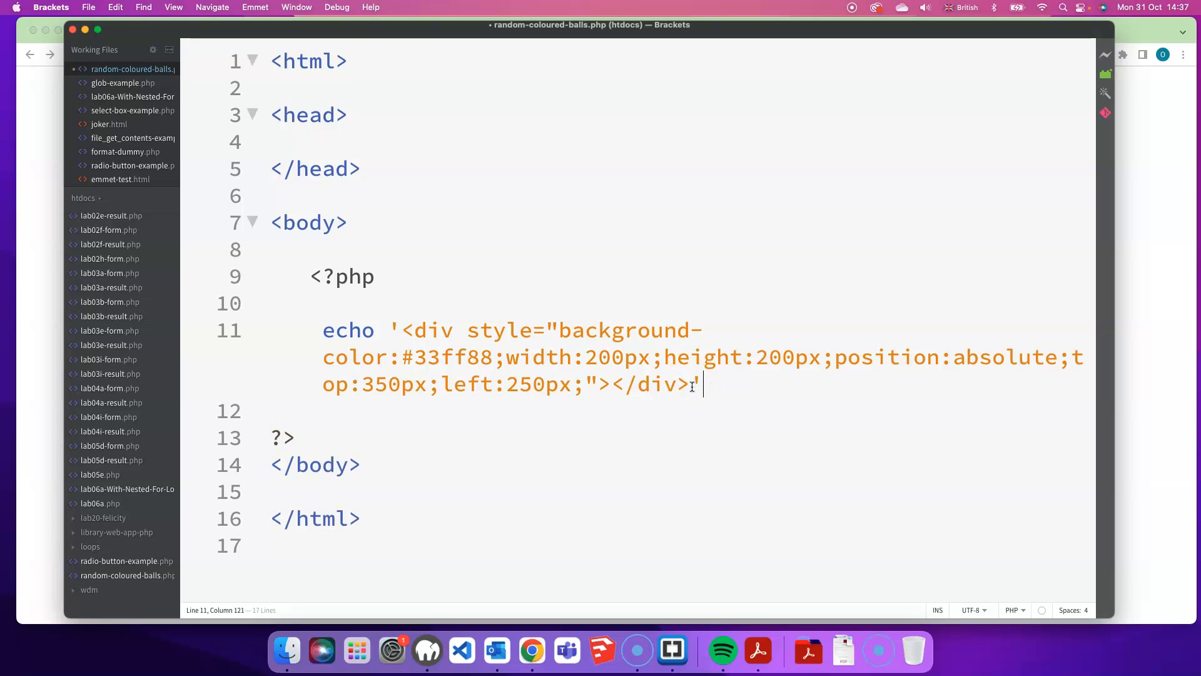
type(";")
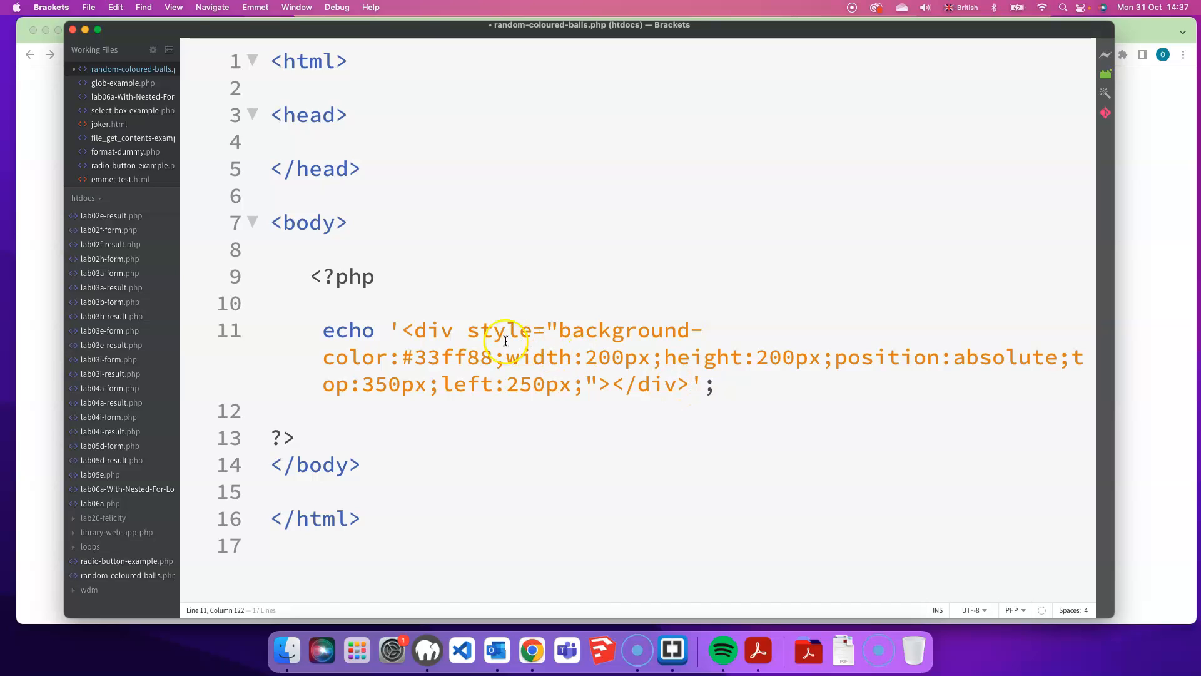
left_click(325, 303)
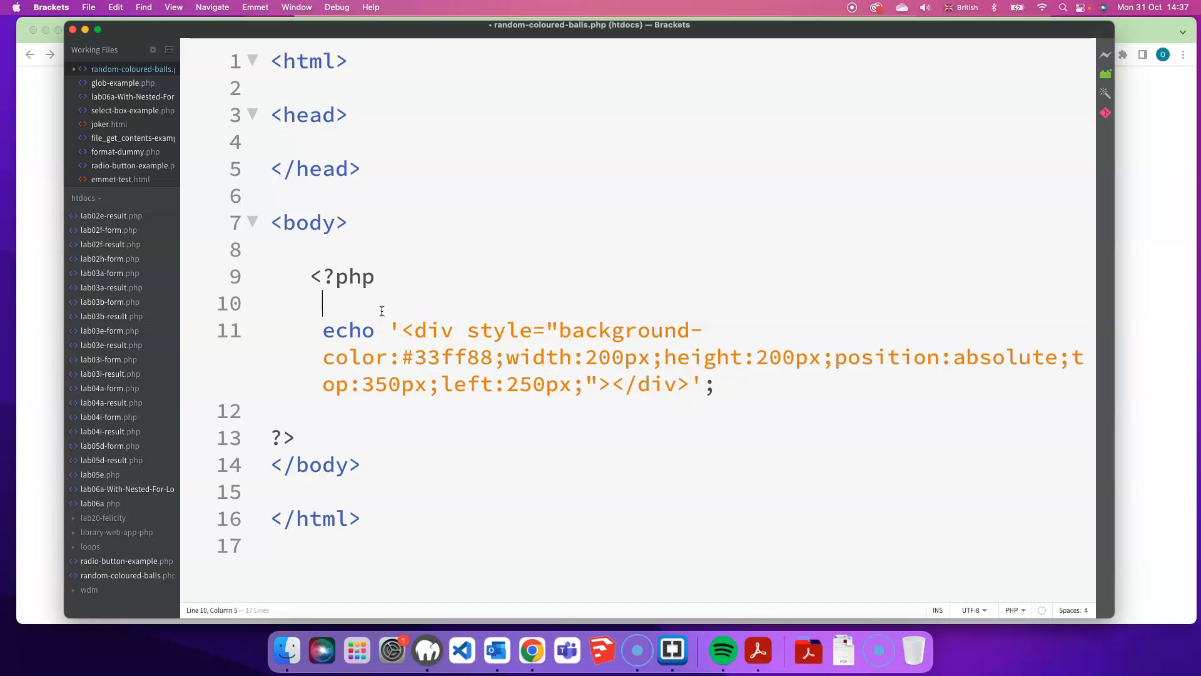
- Wrap the echo in for($i=1;$i<=30;$i++){ } and save the file
type("for")
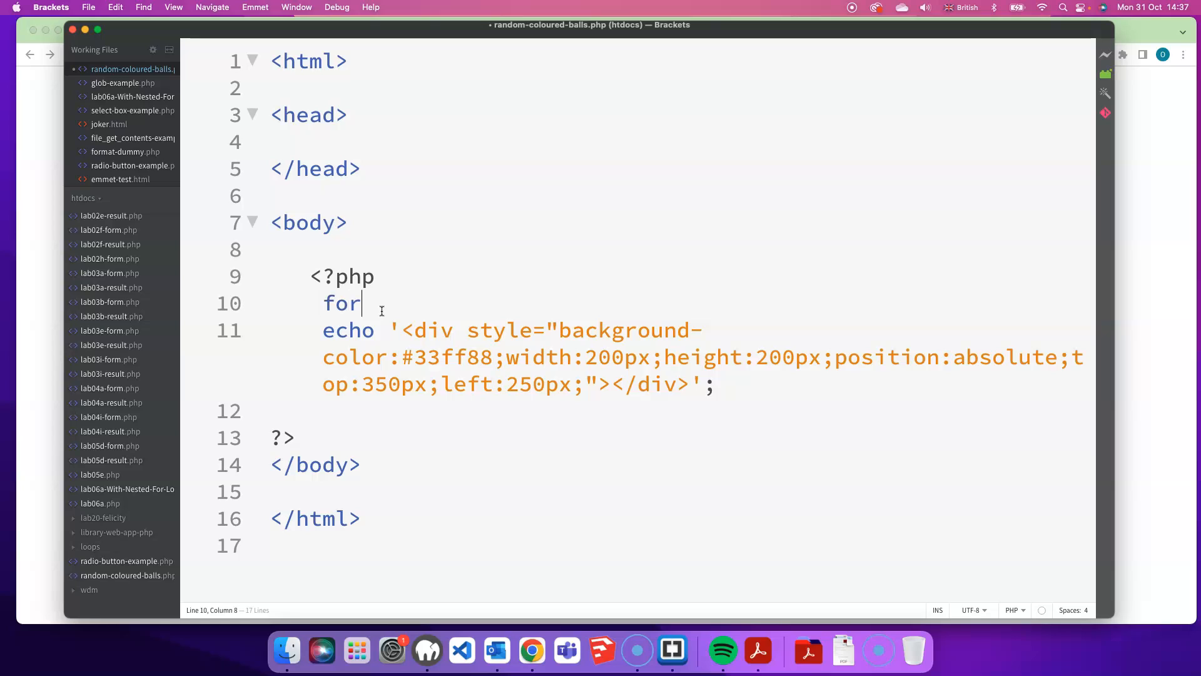
type("($")
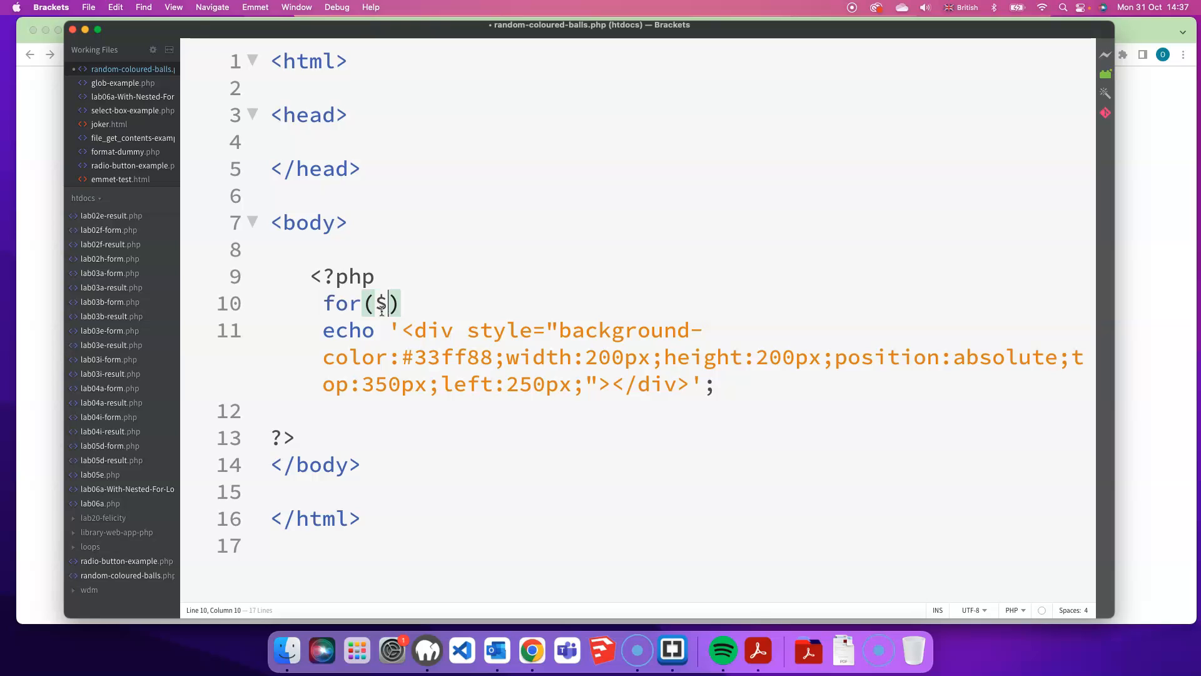
type("i=1")
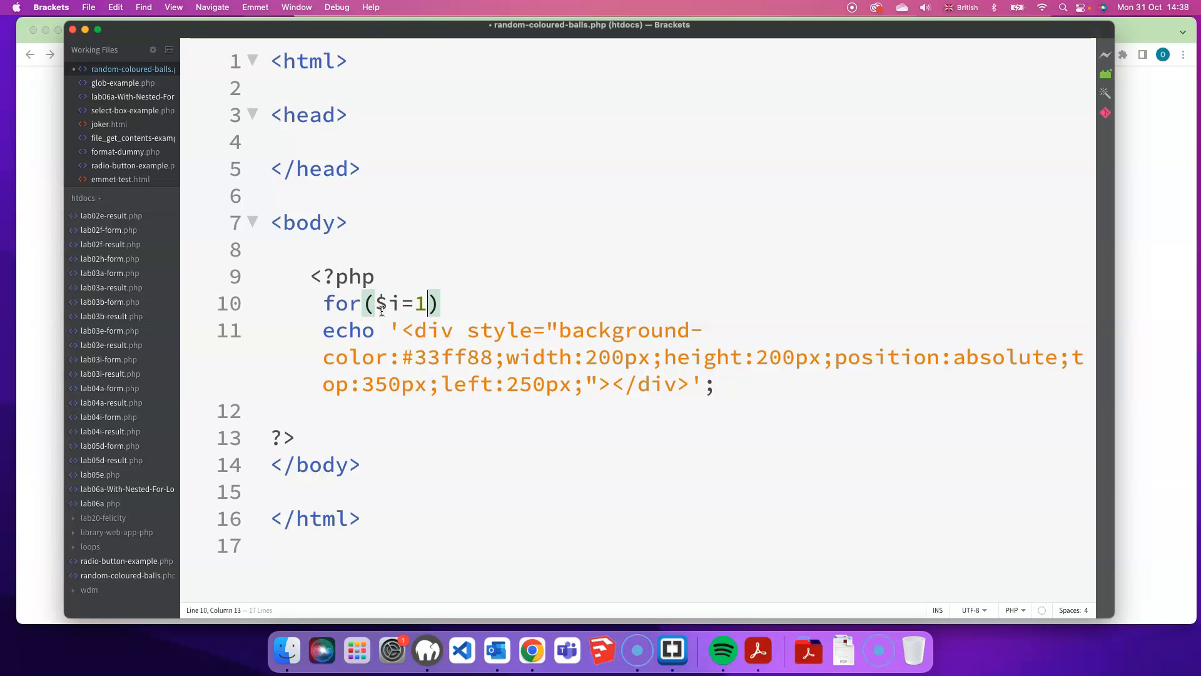
type(";")
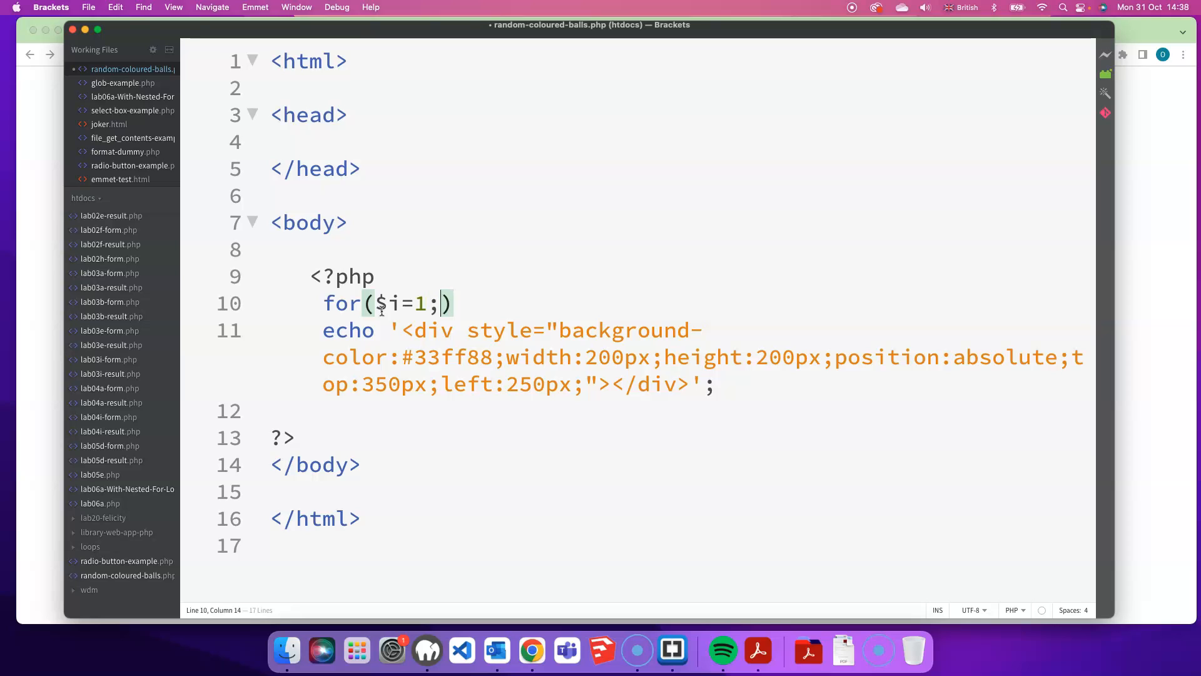
type("$i<=")
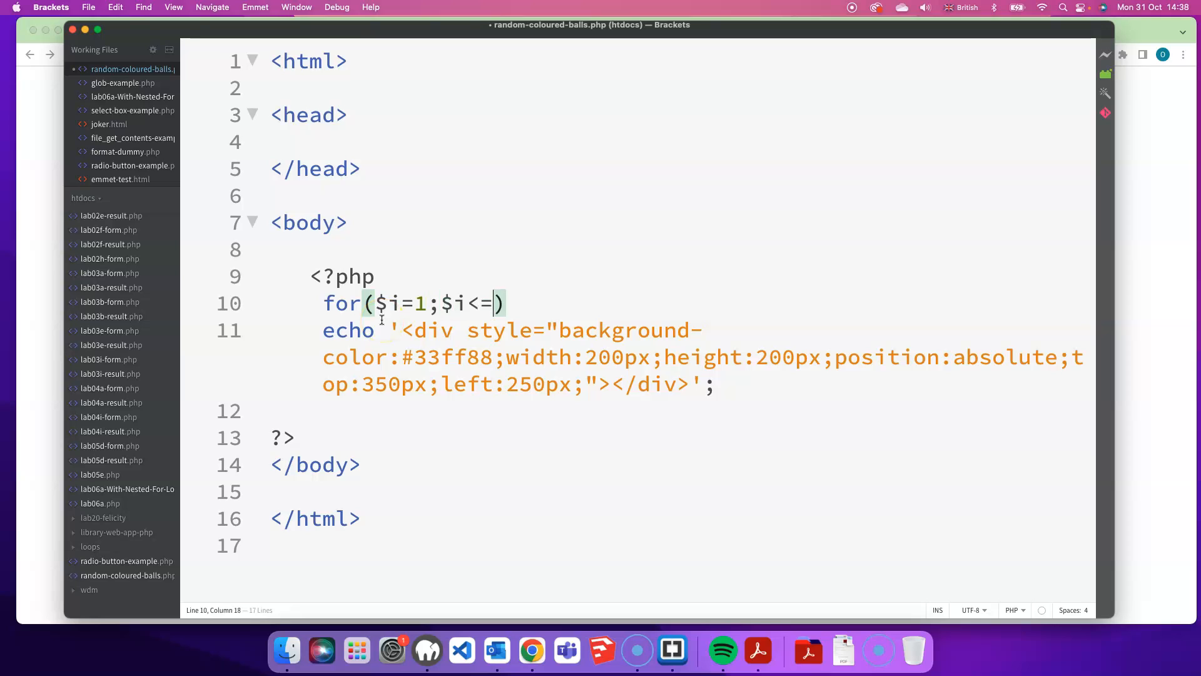
type("30;$i++")
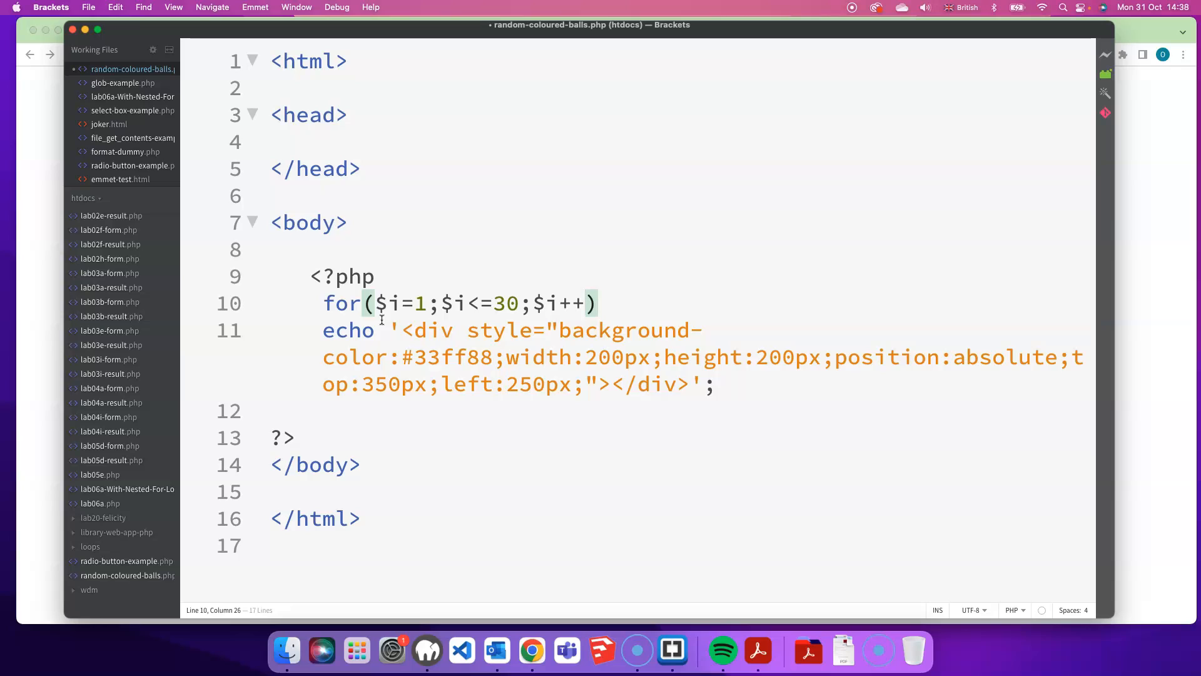
type("{")
left_click(676, 410)
type("}")
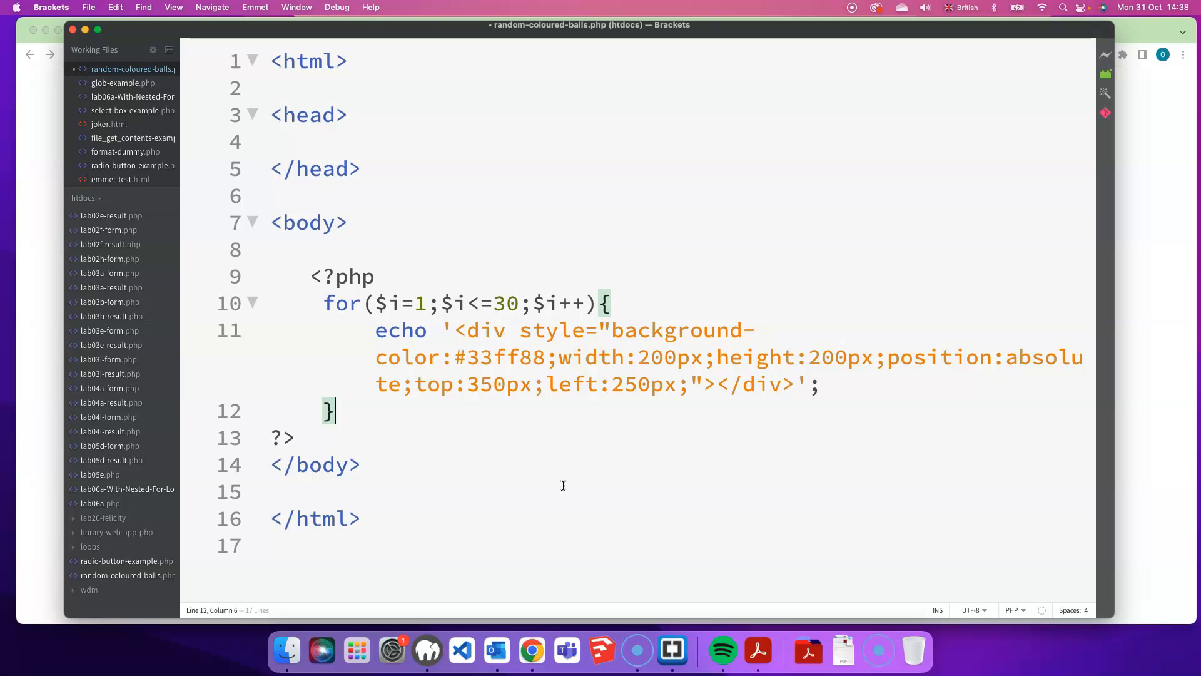
key("cmd+s")
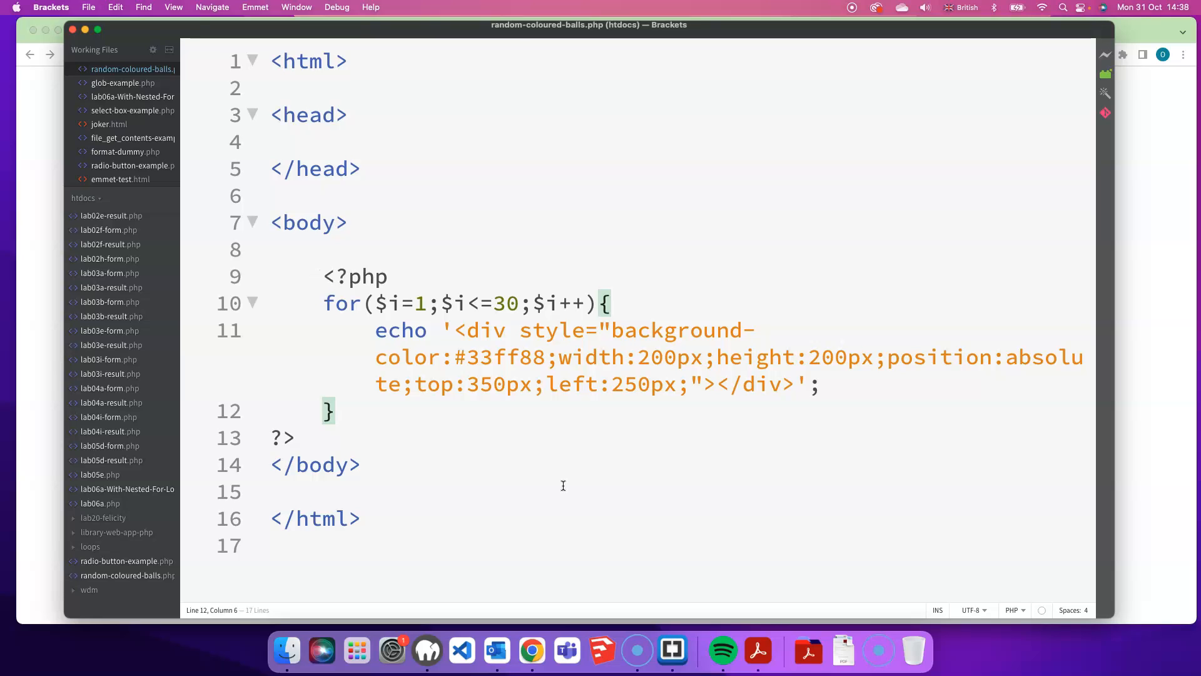
- View the generated page source in Chrome and select part of the single long line of divs
left_click(531, 651)
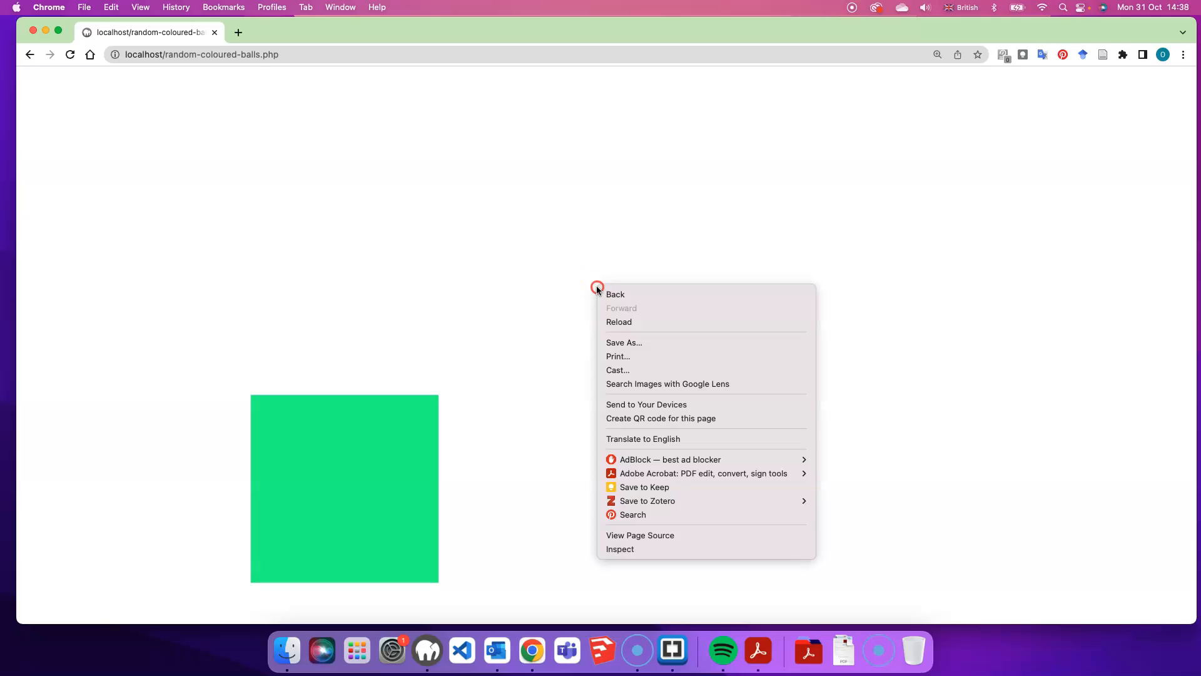
mouse_move(689, 535)
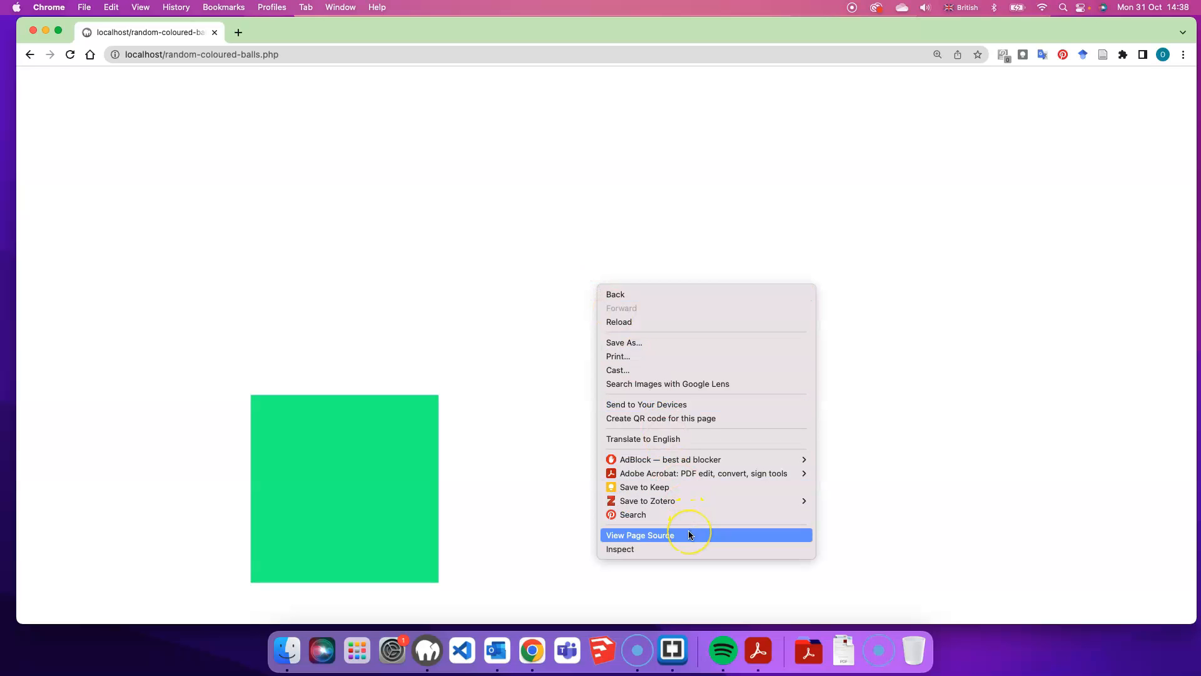
left_click(639, 535)
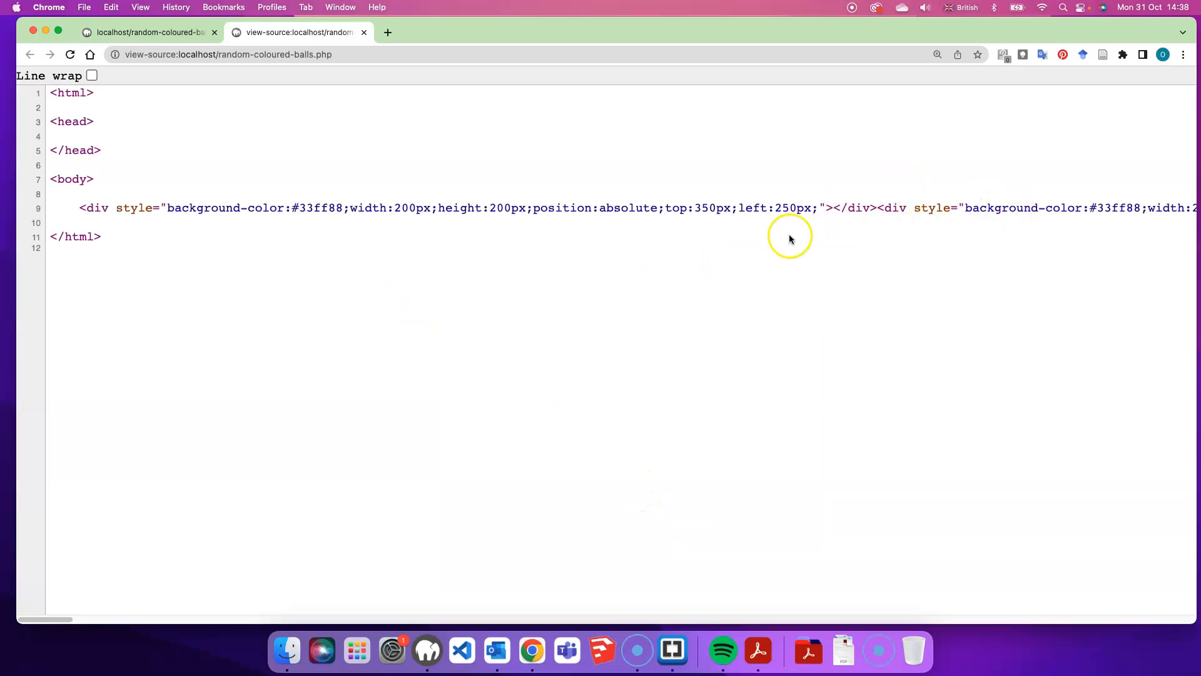
left_click_drag(50, 619, 415, 619)
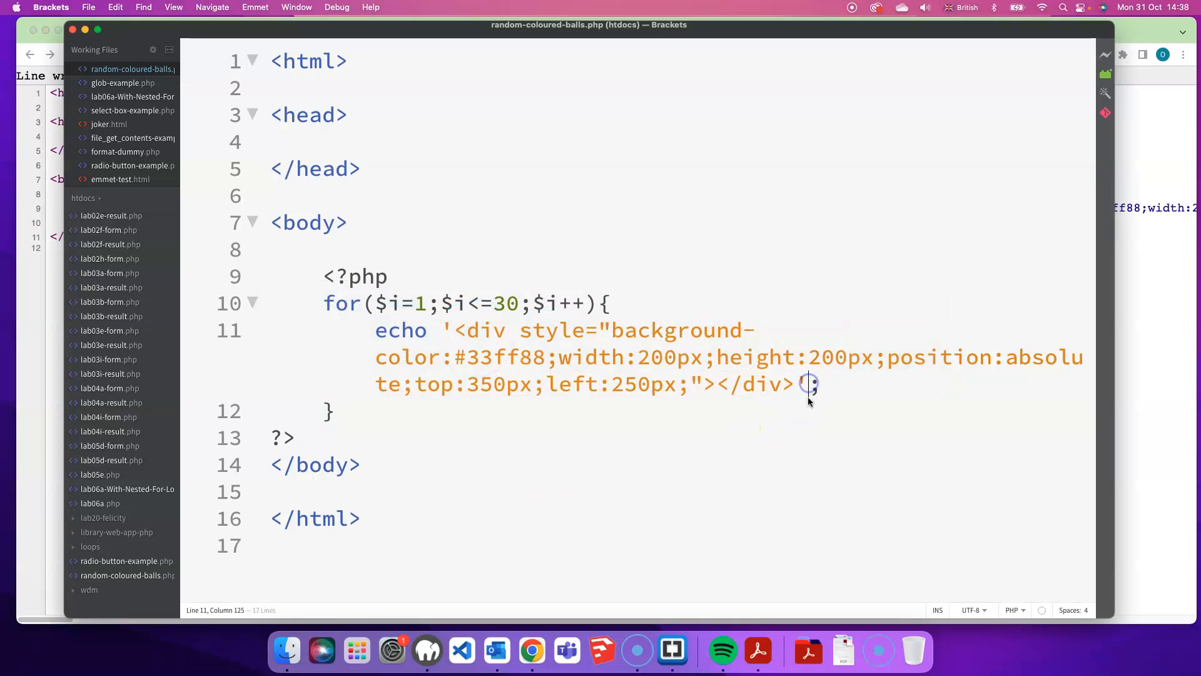
- Concatenate .PHP_EOL after the echoed div string, before the semicolon
type(".PHP;")
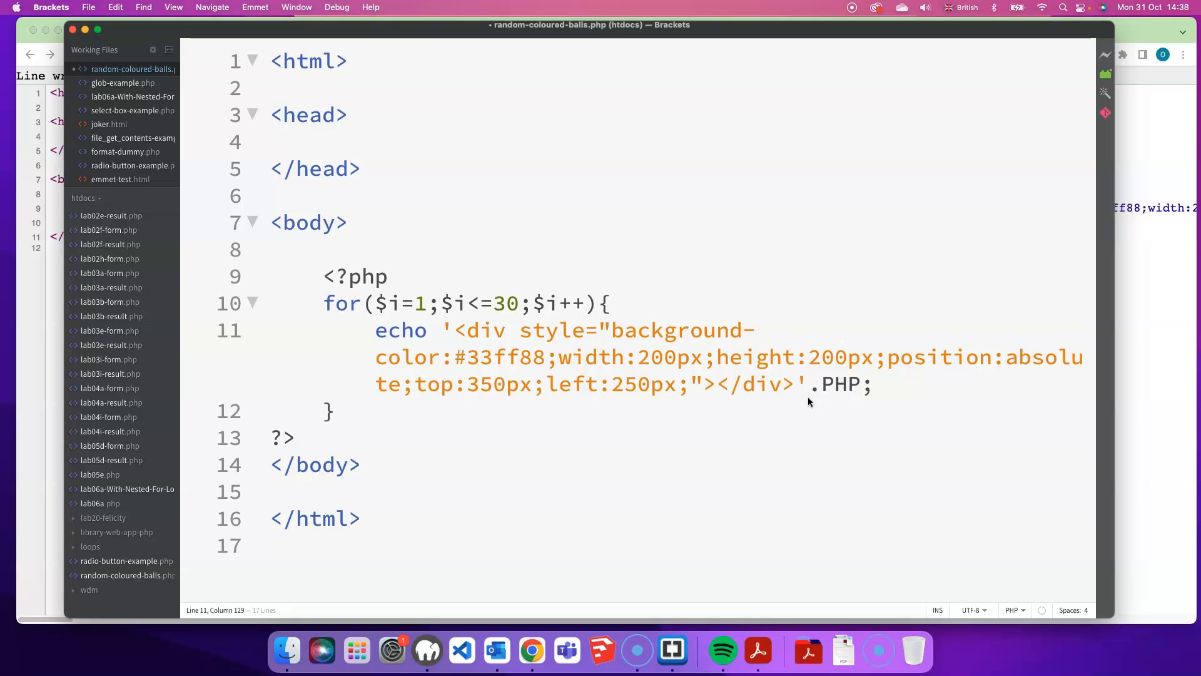
type("_EOL")
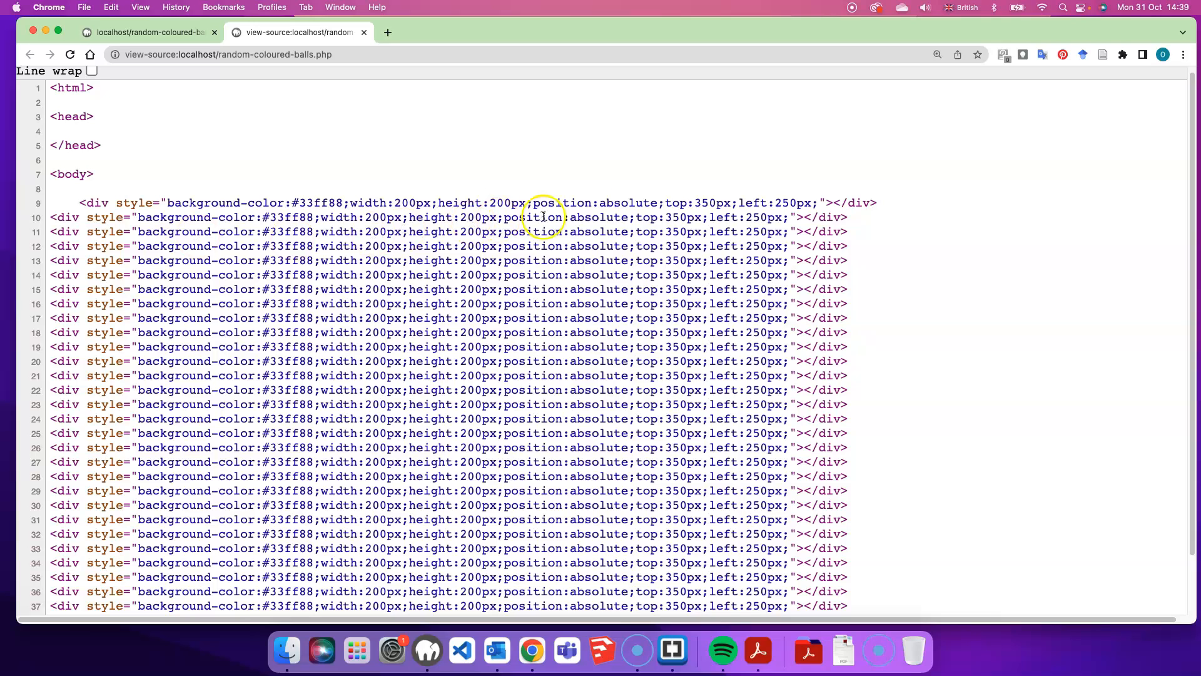
- Select the position, top and left styles on line 9 of the reloaded page source
left_click(533, 203)
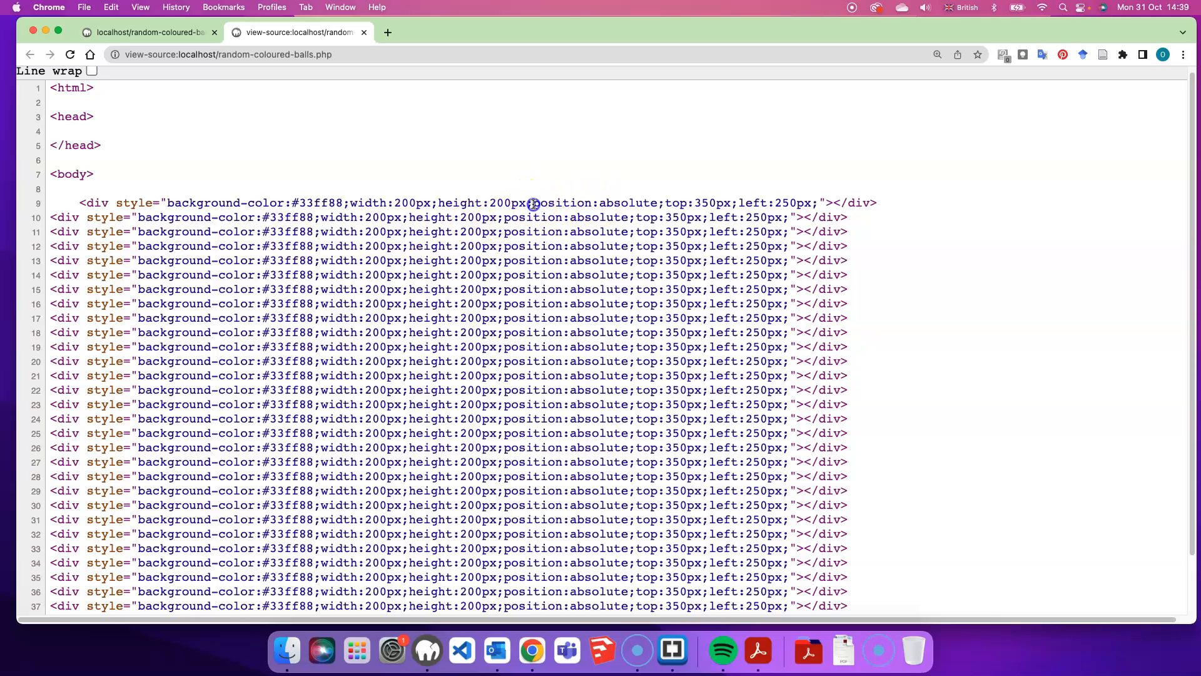
left_click_drag(533, 203, 816, 203)
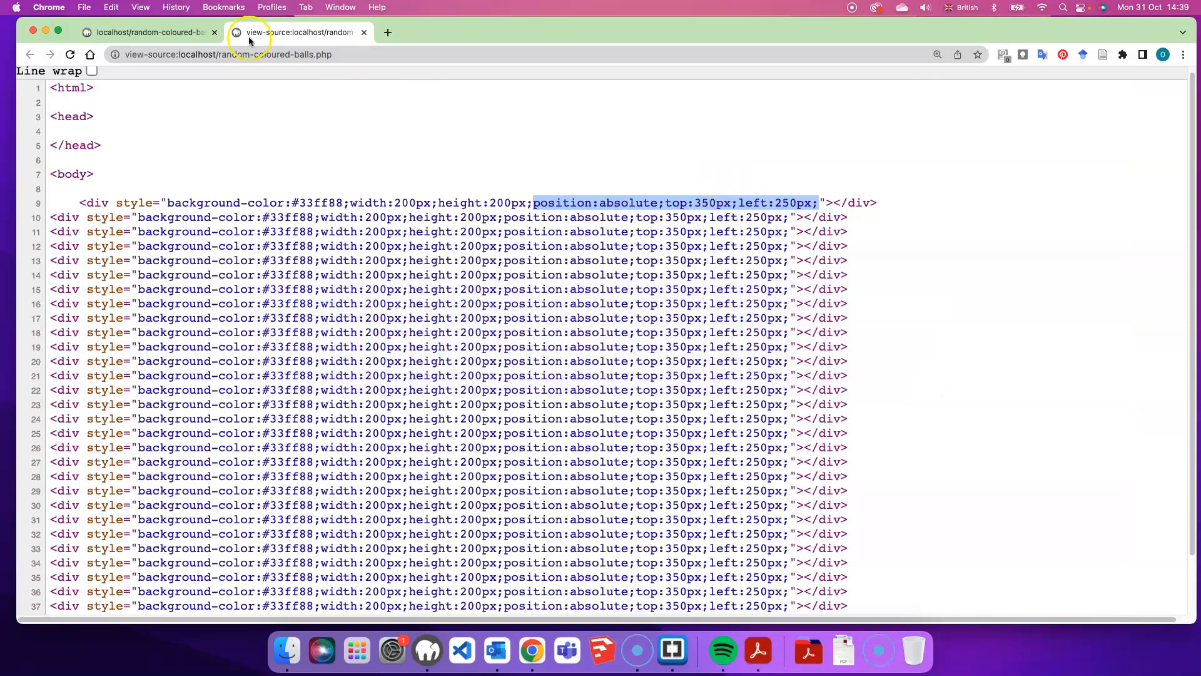
left_click(148, 33)
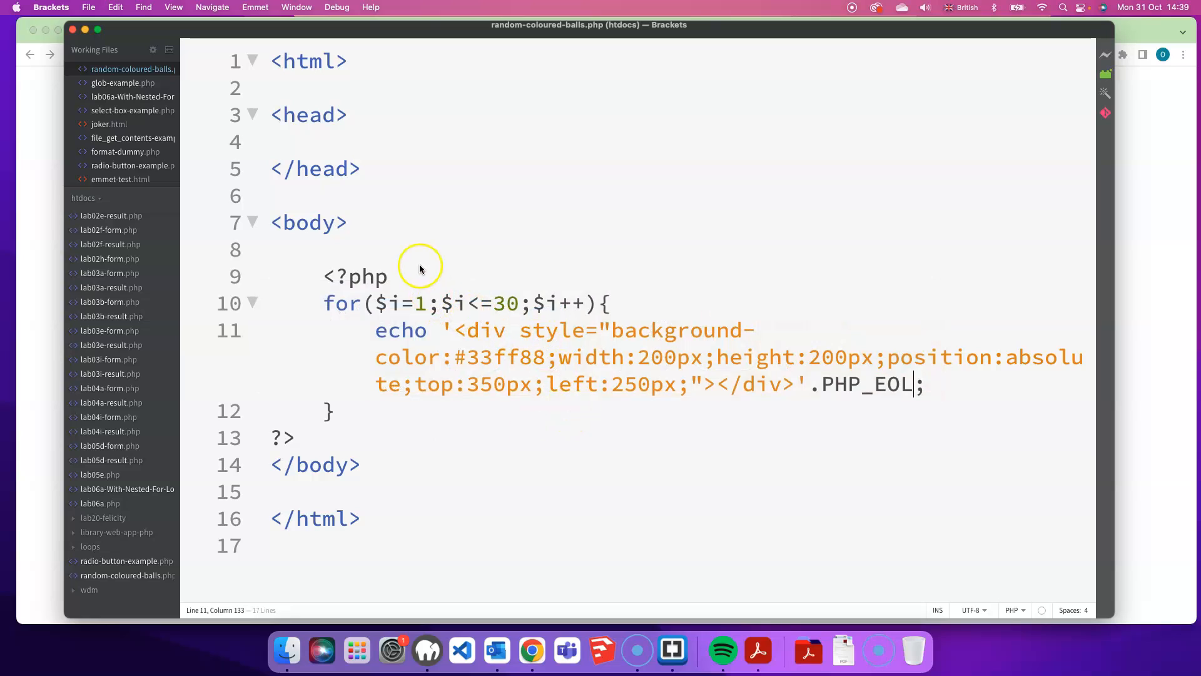
mouse_move(410, 275)
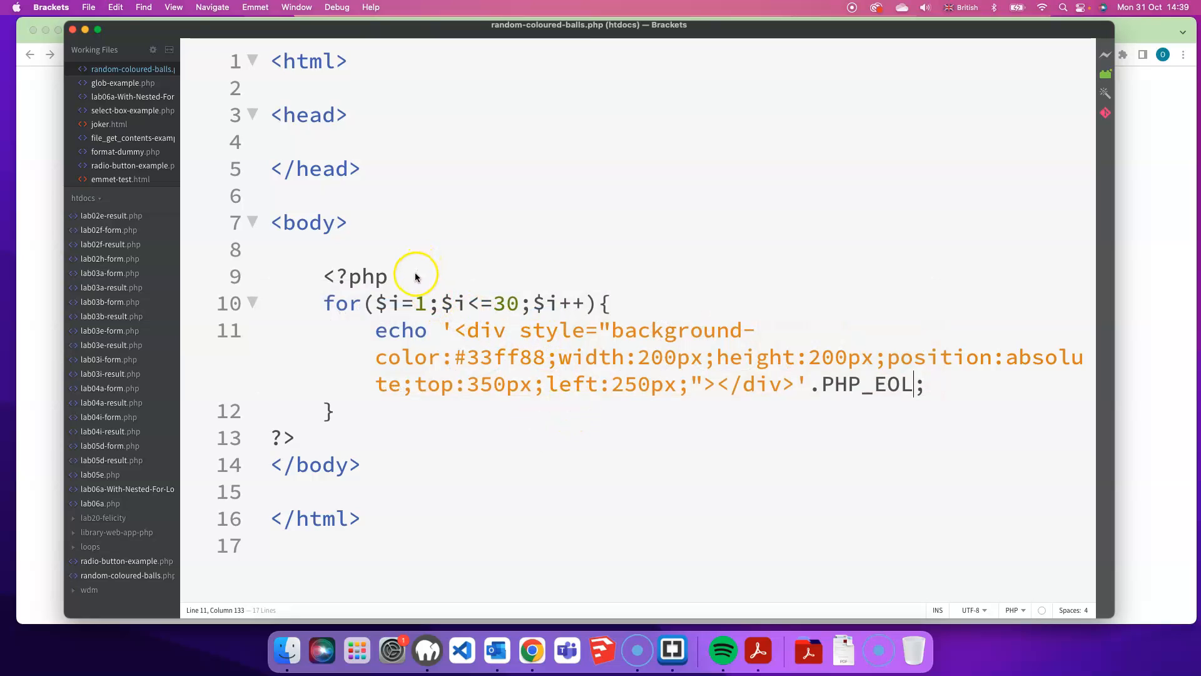
- Replace the top value 350 with '.rand().' concatenated into the echoed string before px
left_click(390, 276)
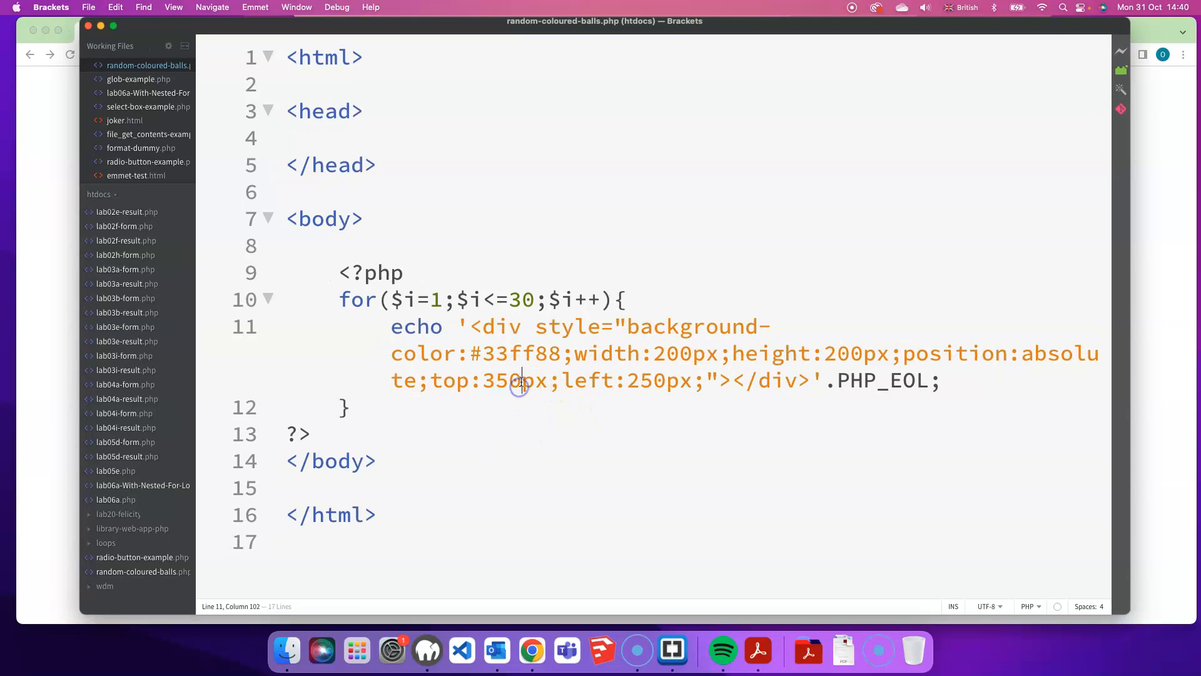
double_click(501, 381)
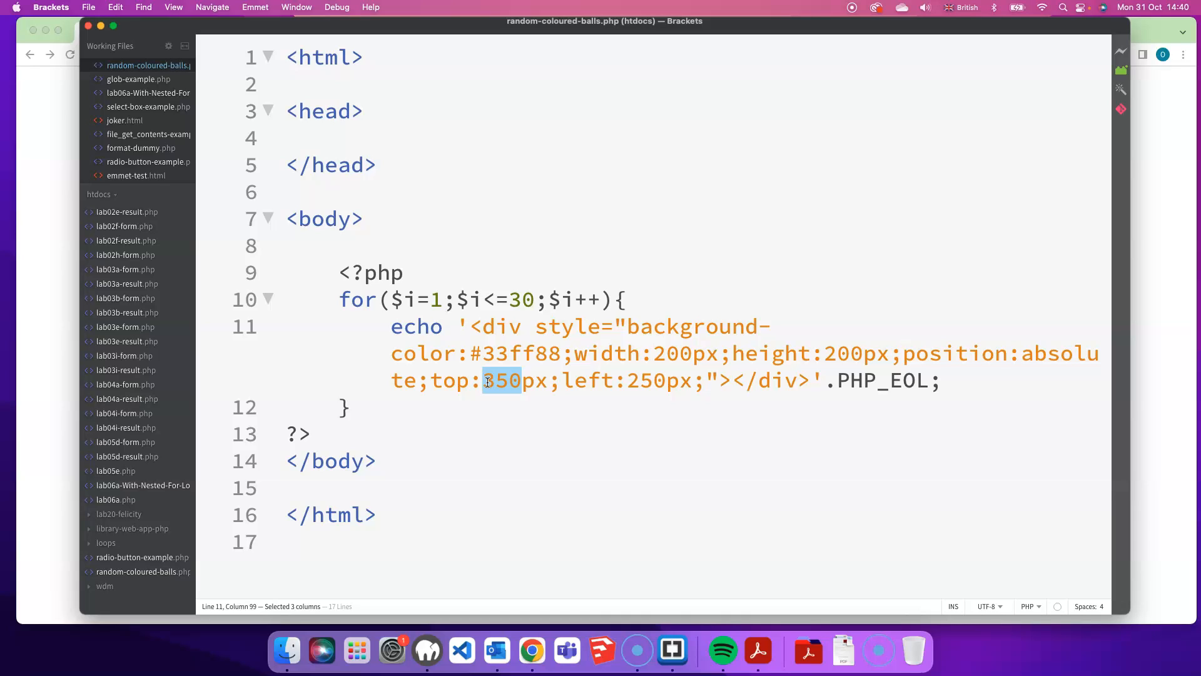
key("Delete")
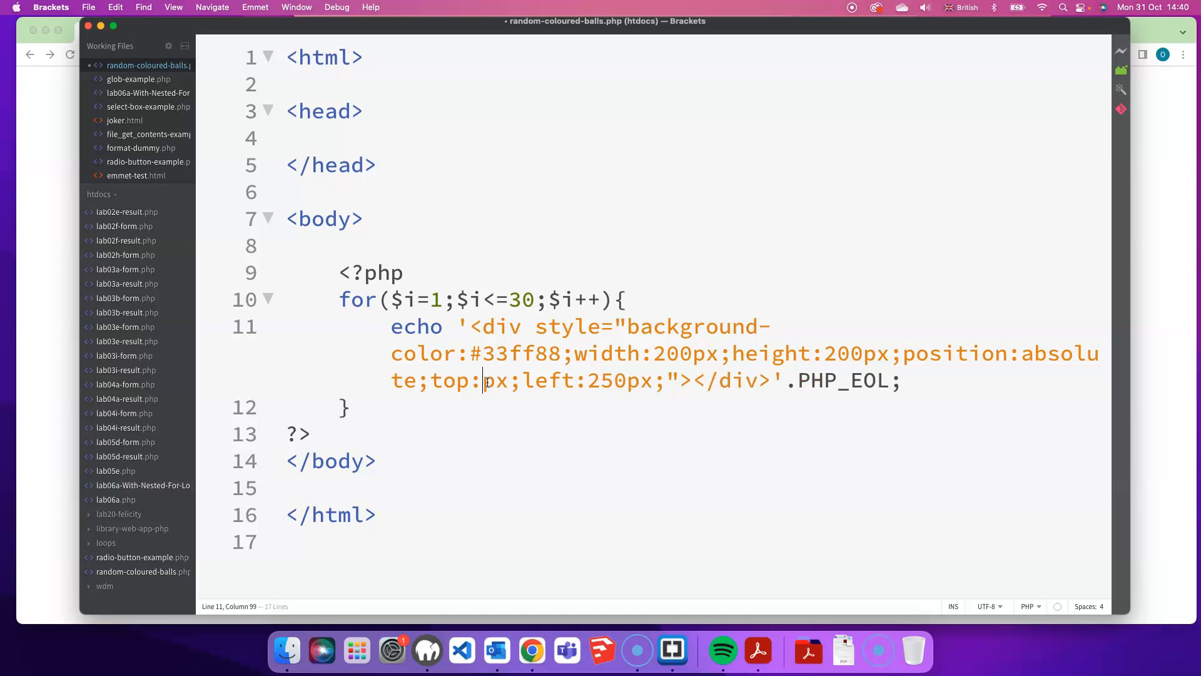
type("i")
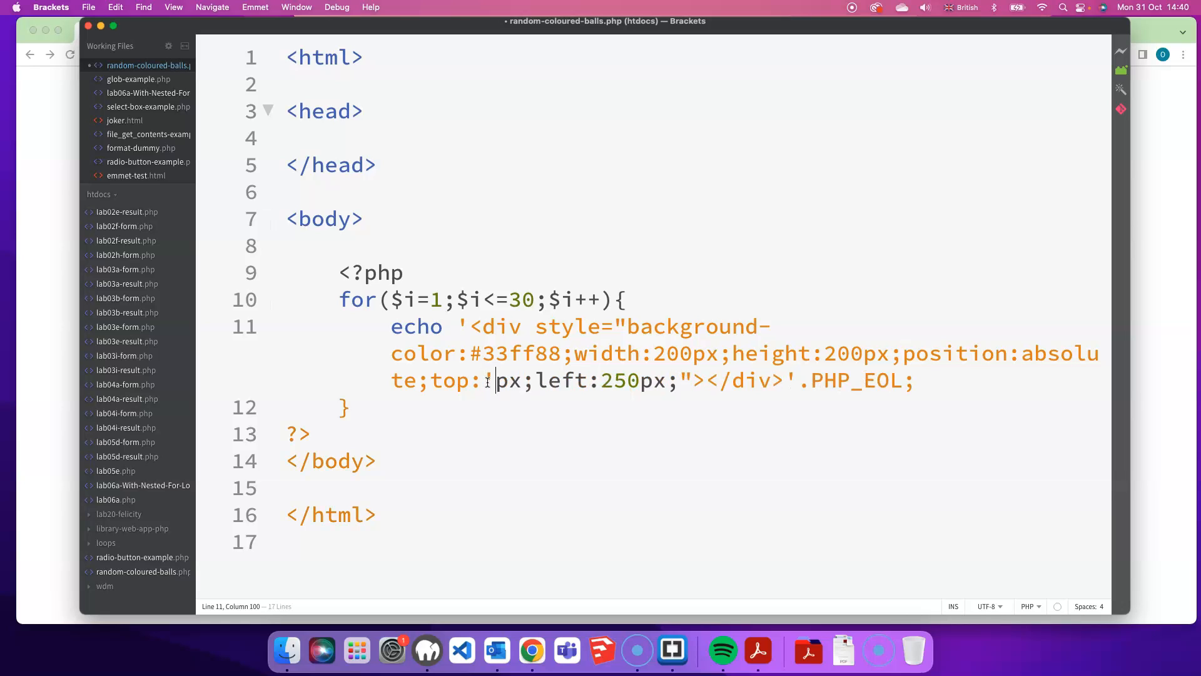
type(".")
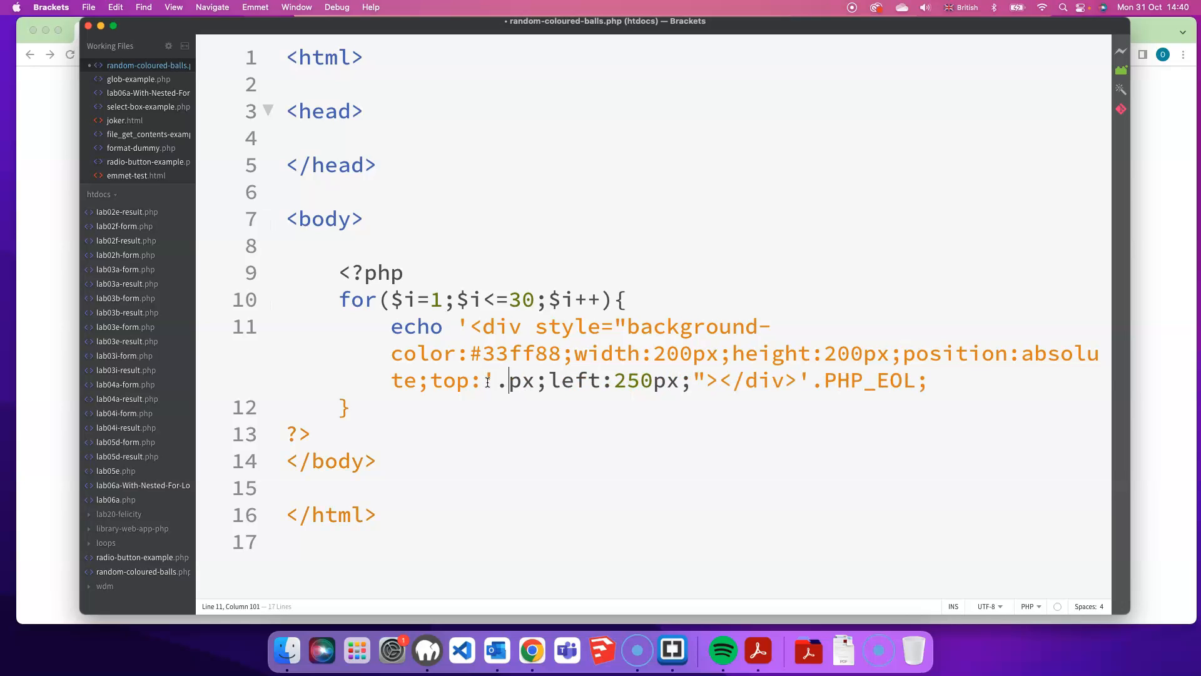
type("ran")
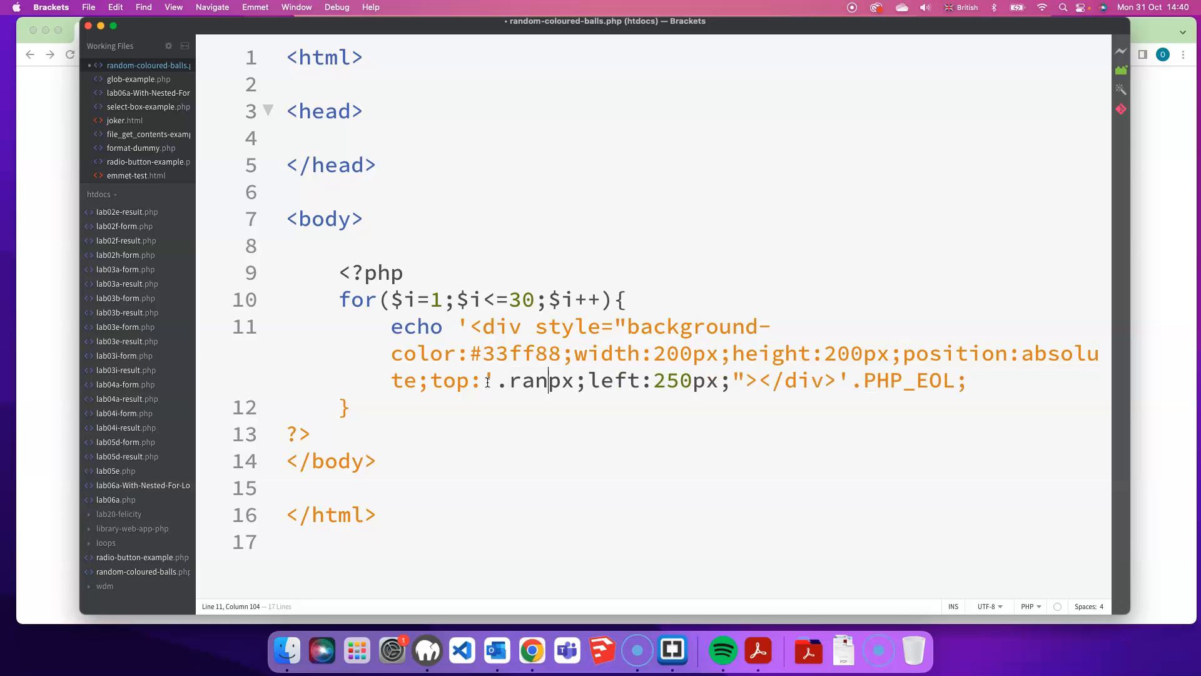
type("d()")
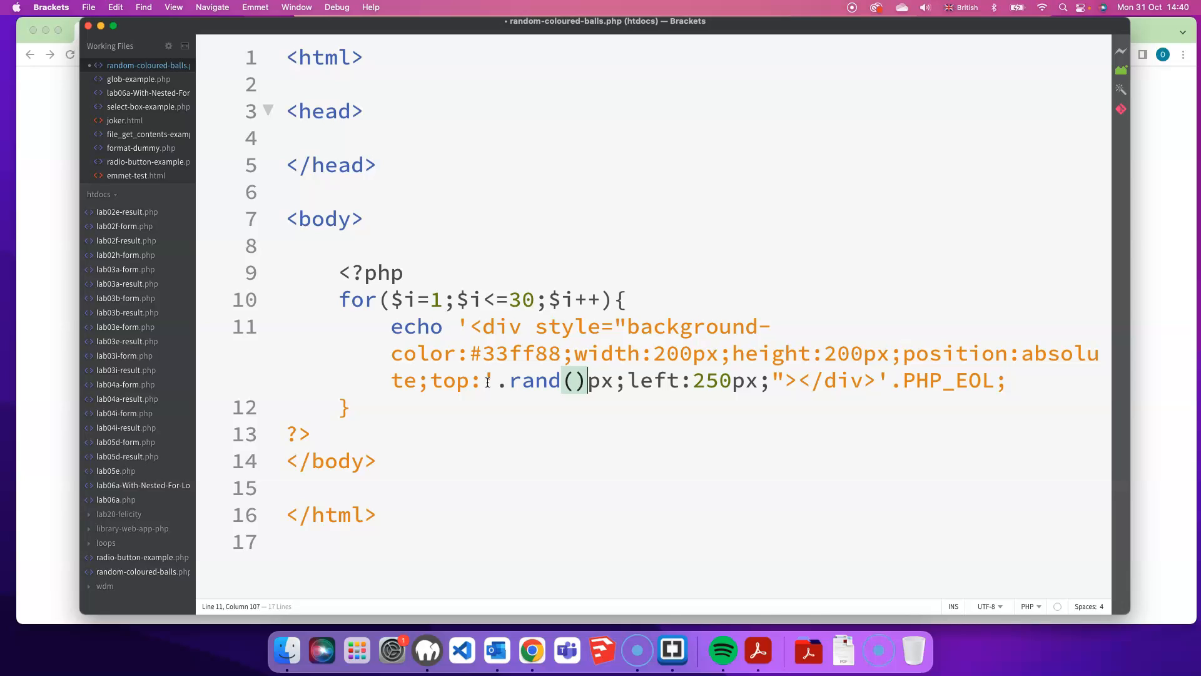
type(".")
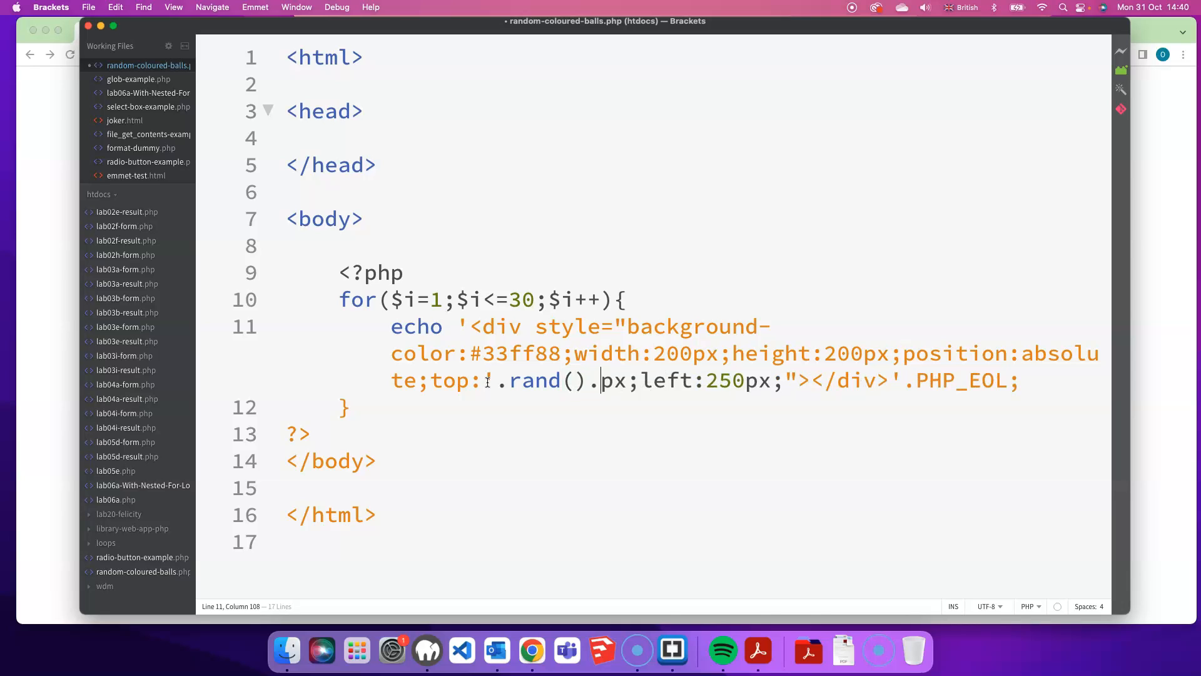
type("'")
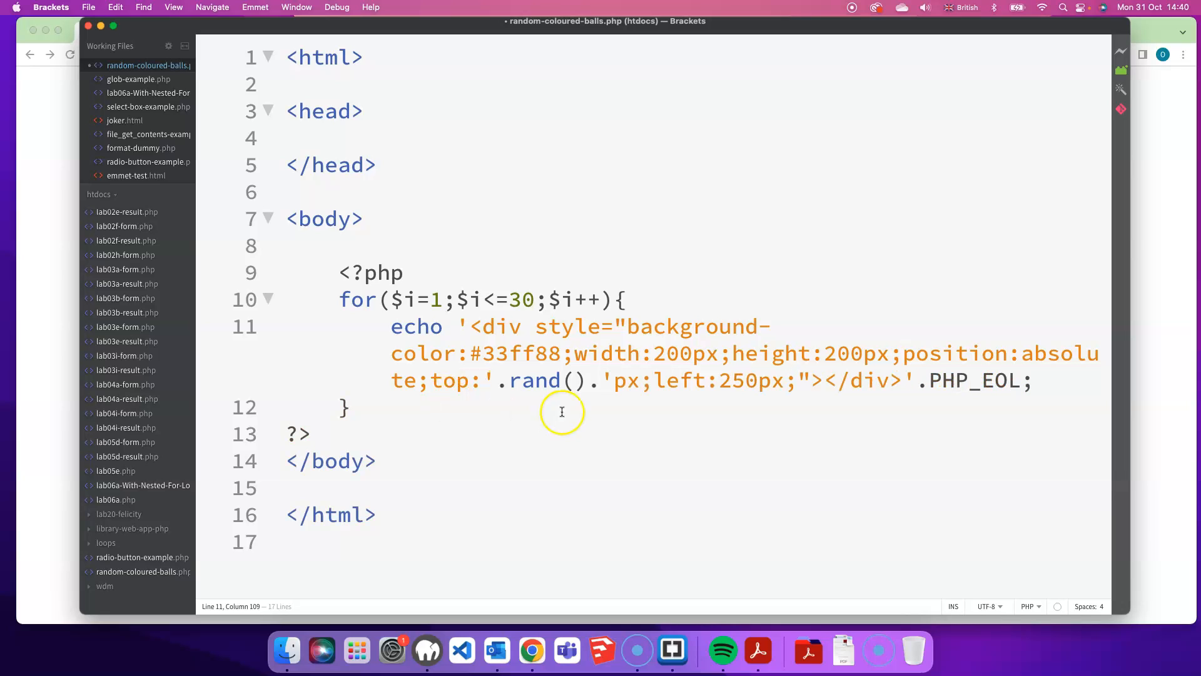
left_click(576, 380)
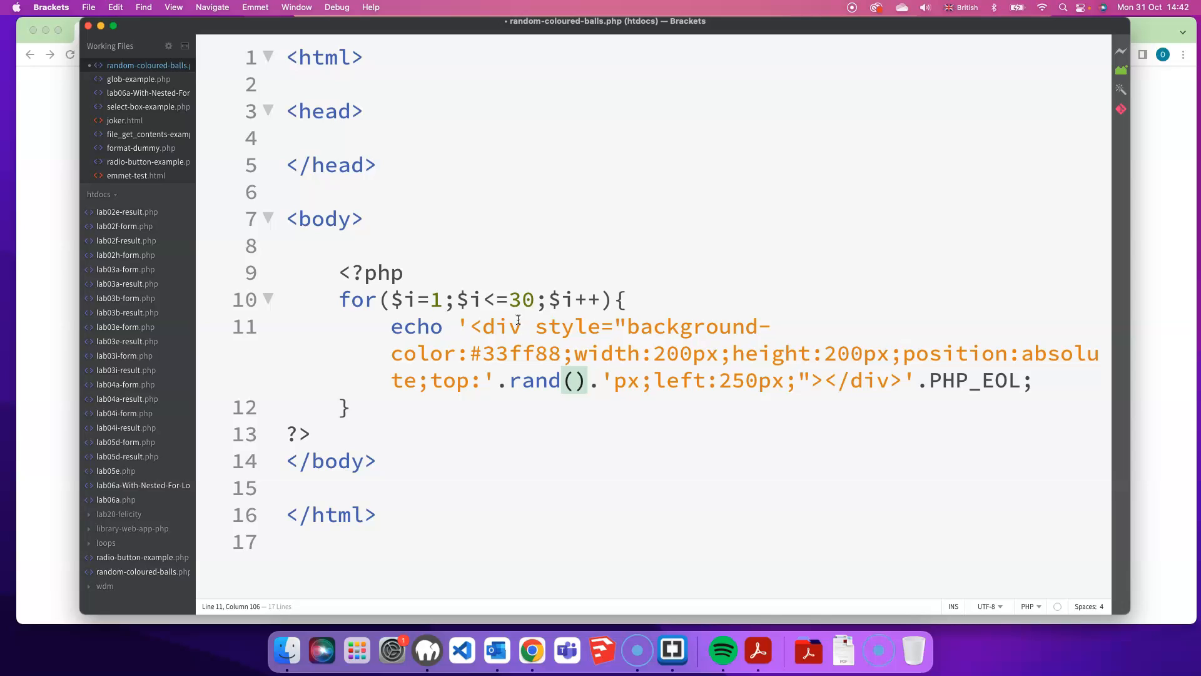
mouse_move(727, 435)
type("1,1920")
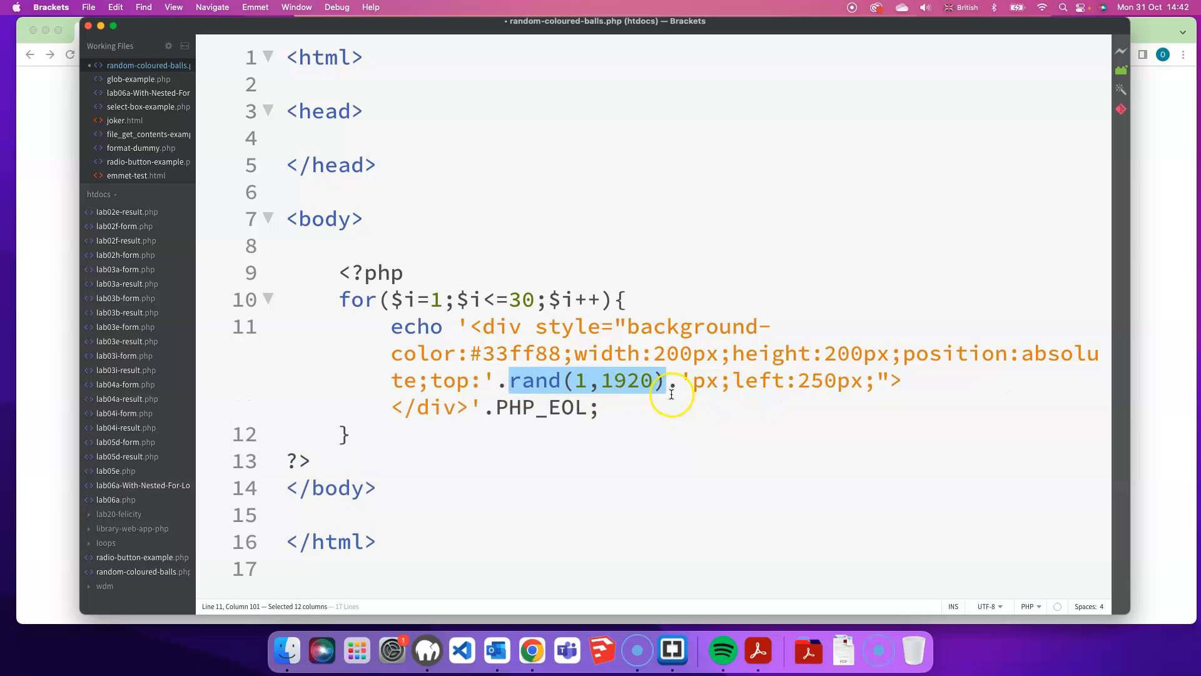
- Give each div top rand(1,1920) and left rand(1,2220) pixel offsets, then save
double_click(809, 382)
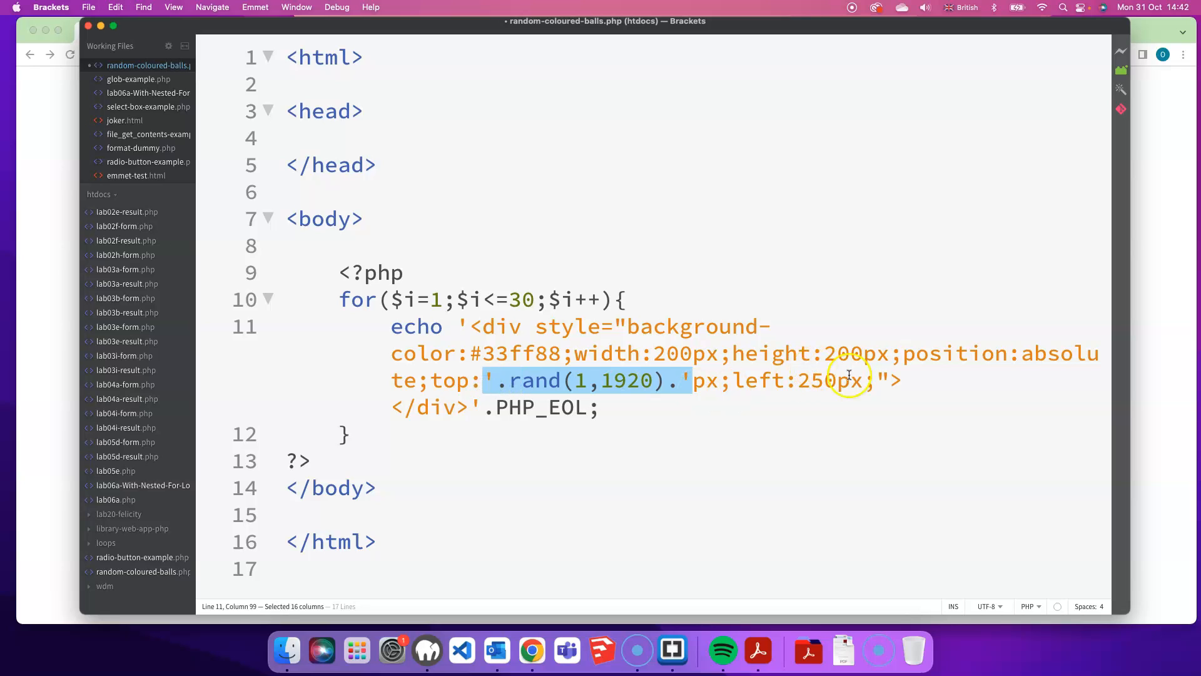
type(".rand(1,1920).'")
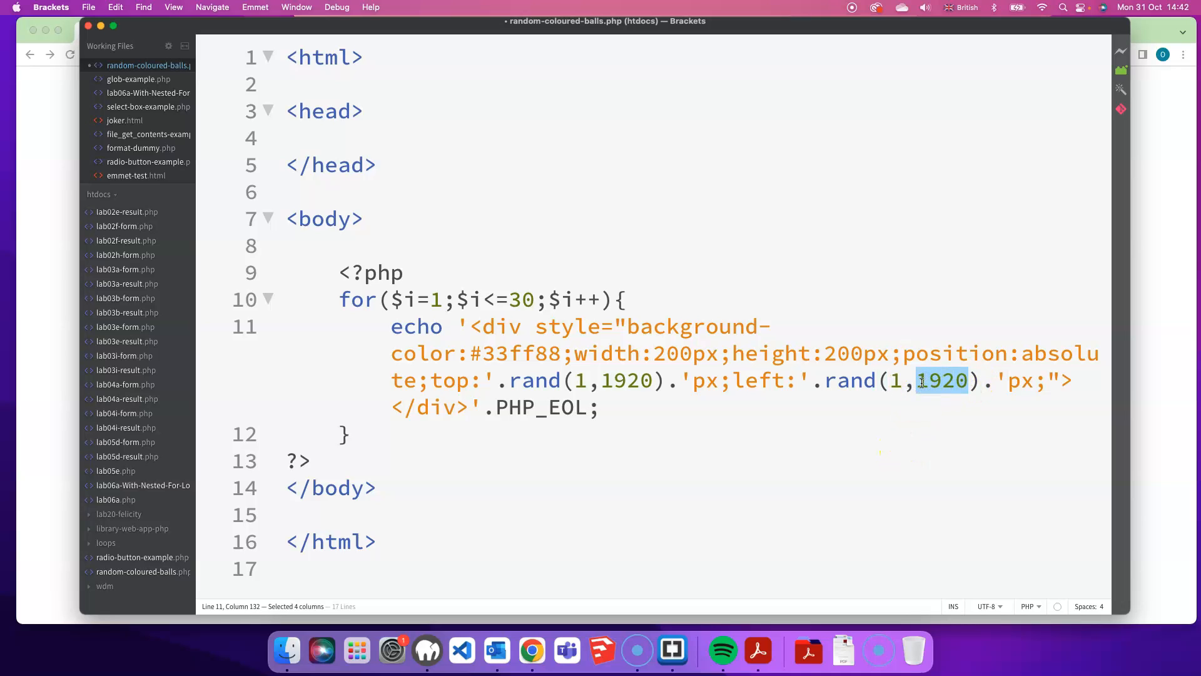
type("2220")
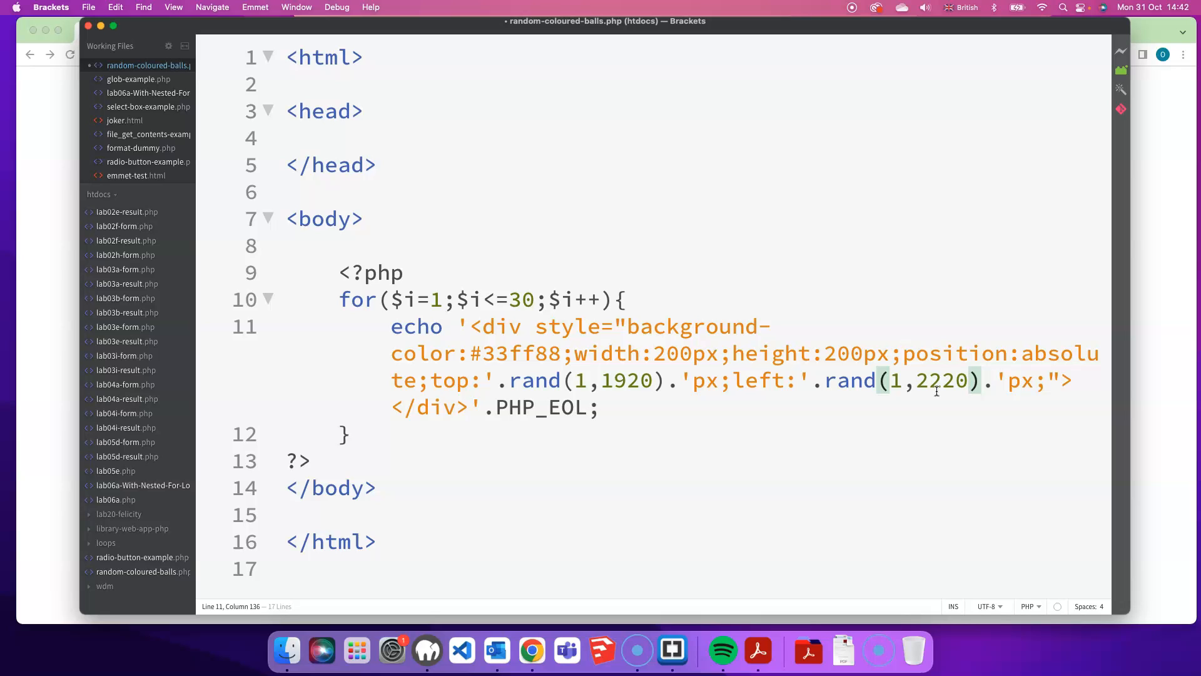
key("Cmd+Tab")
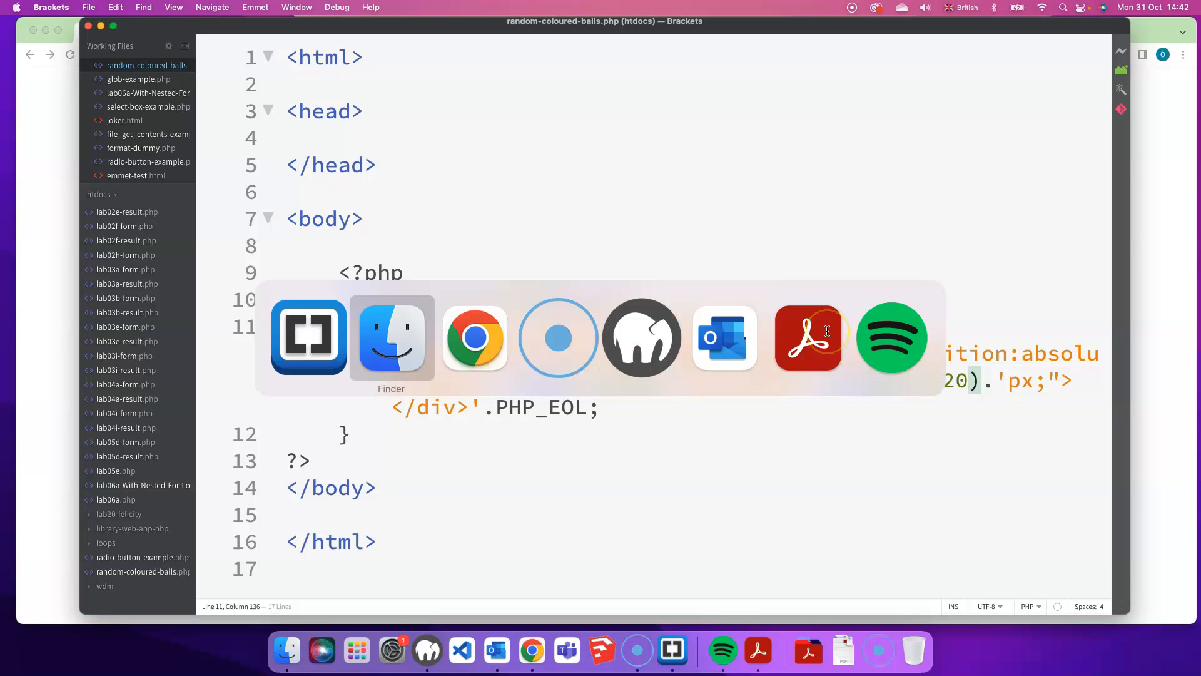
- View the reloaded page with green squares scattered at random positions
left_click(475, 337)
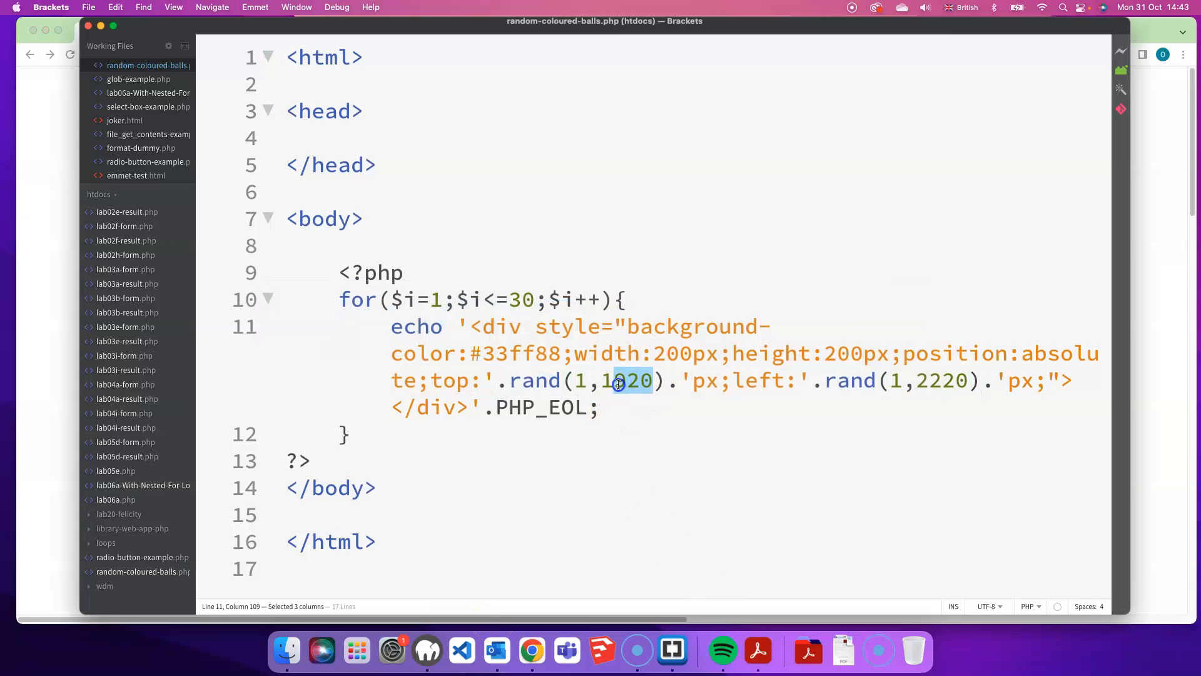
- Switch the top and left offset units from px to % in the loop's style string
type("1450")
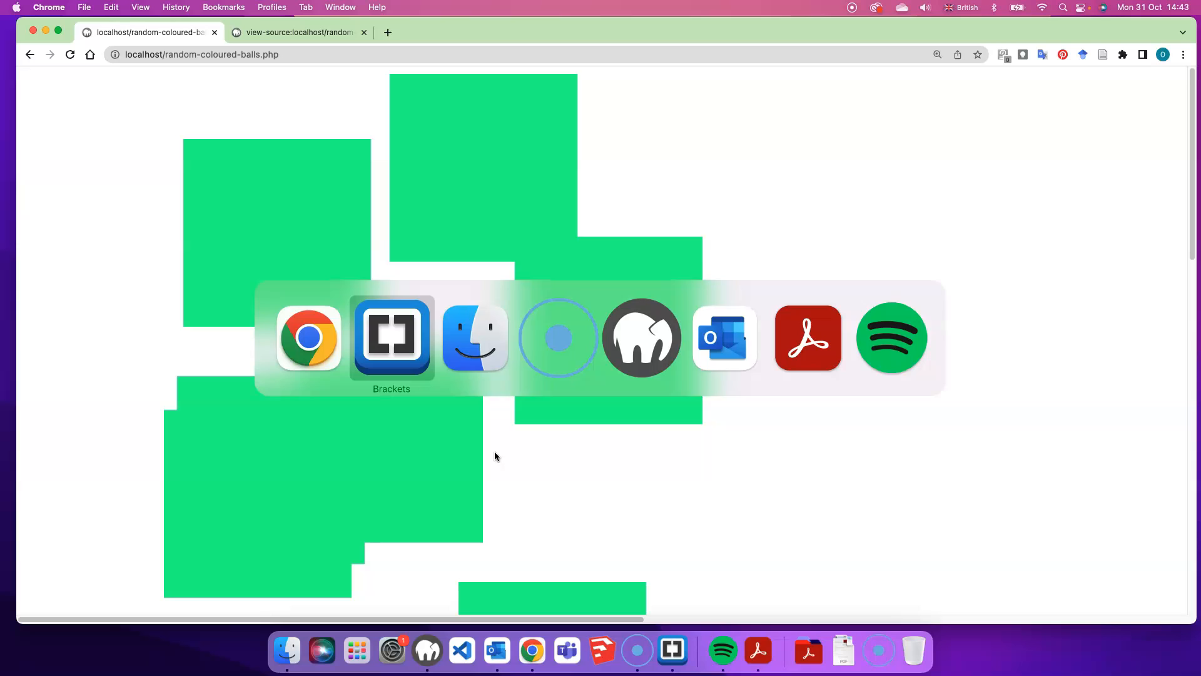
left_click(390, 341)
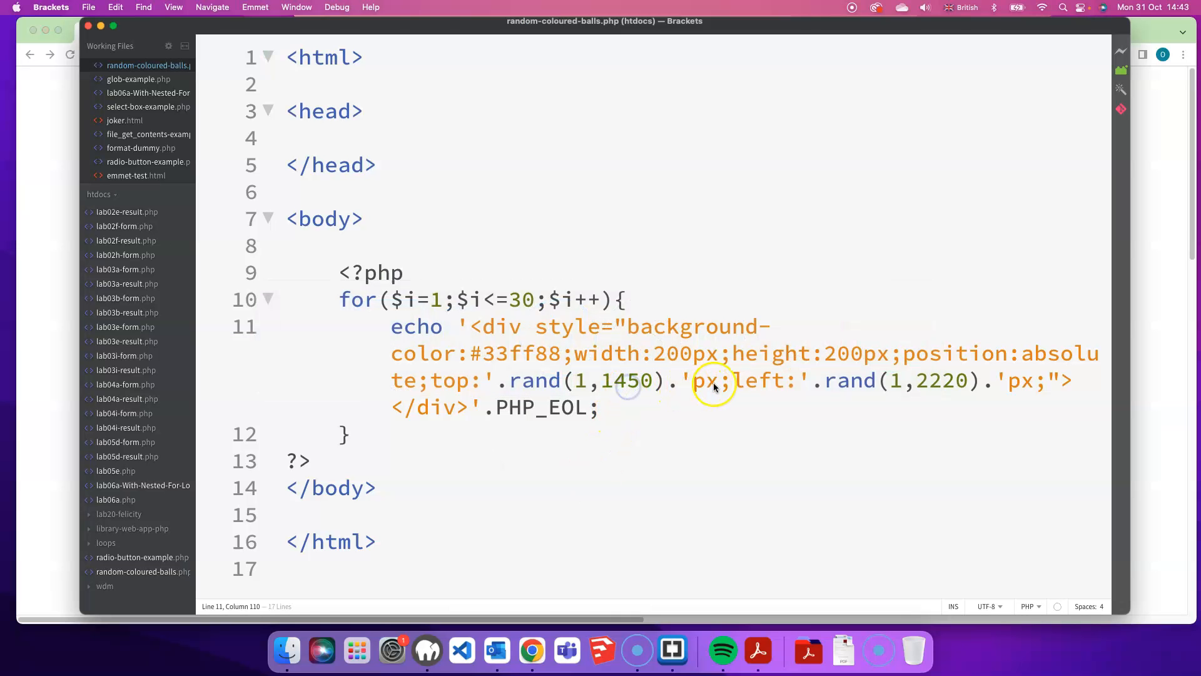
double_click(706, 380)
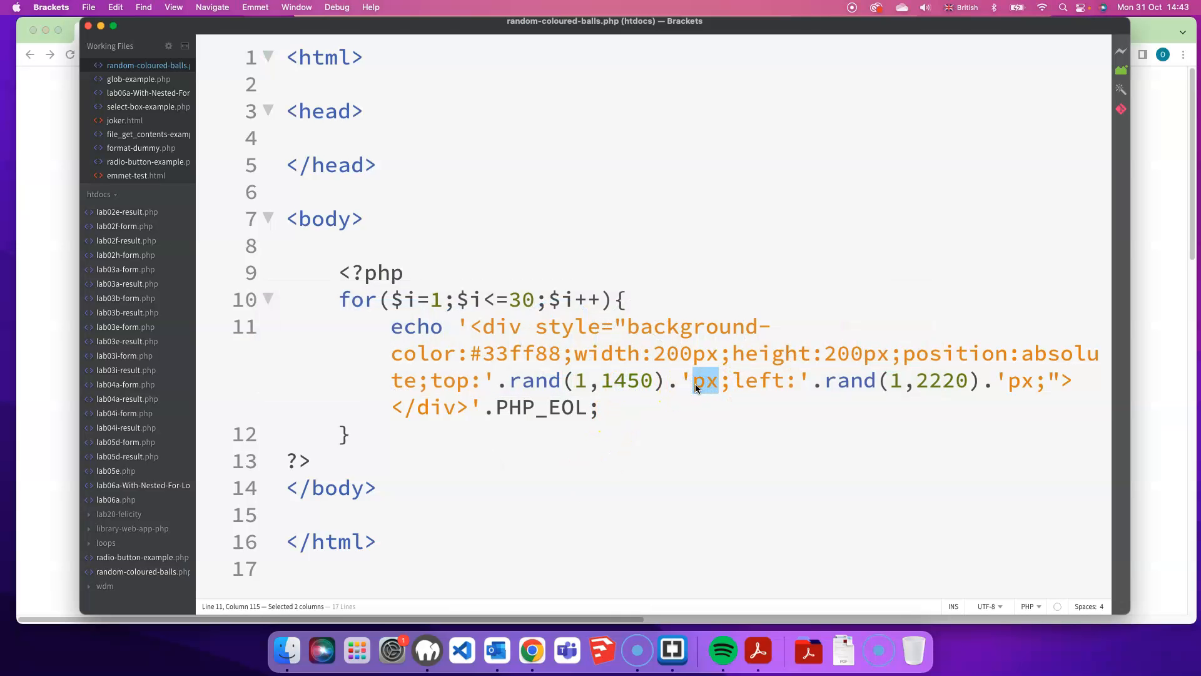
type("%")
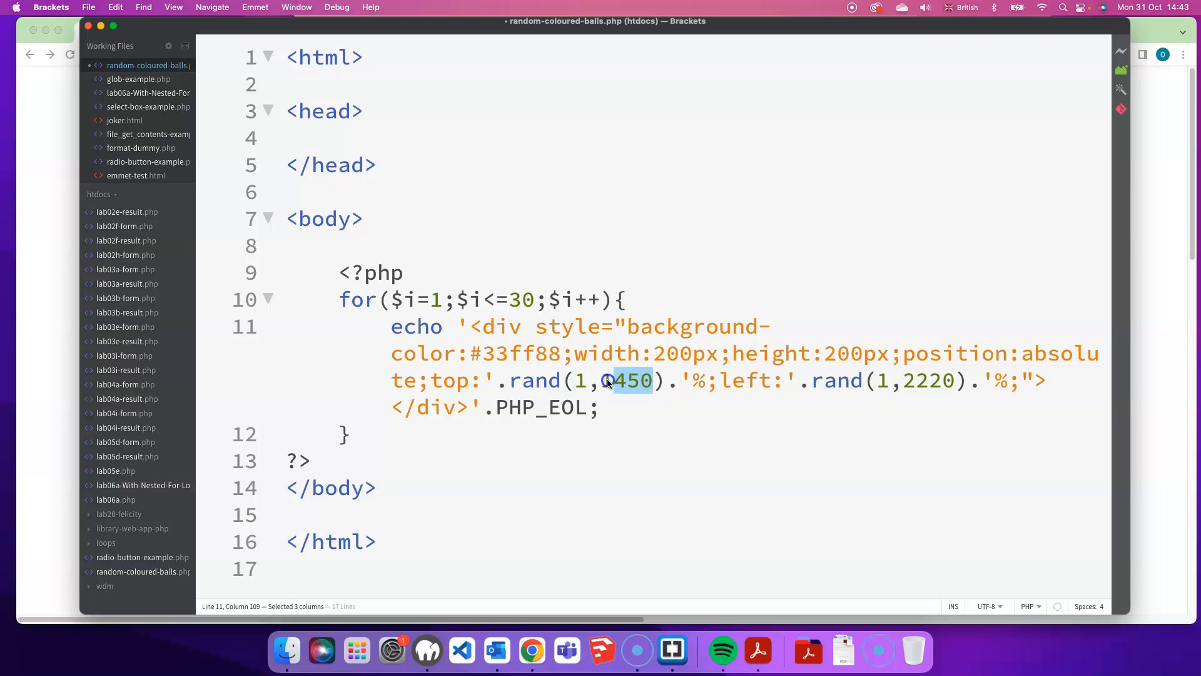
type("00")
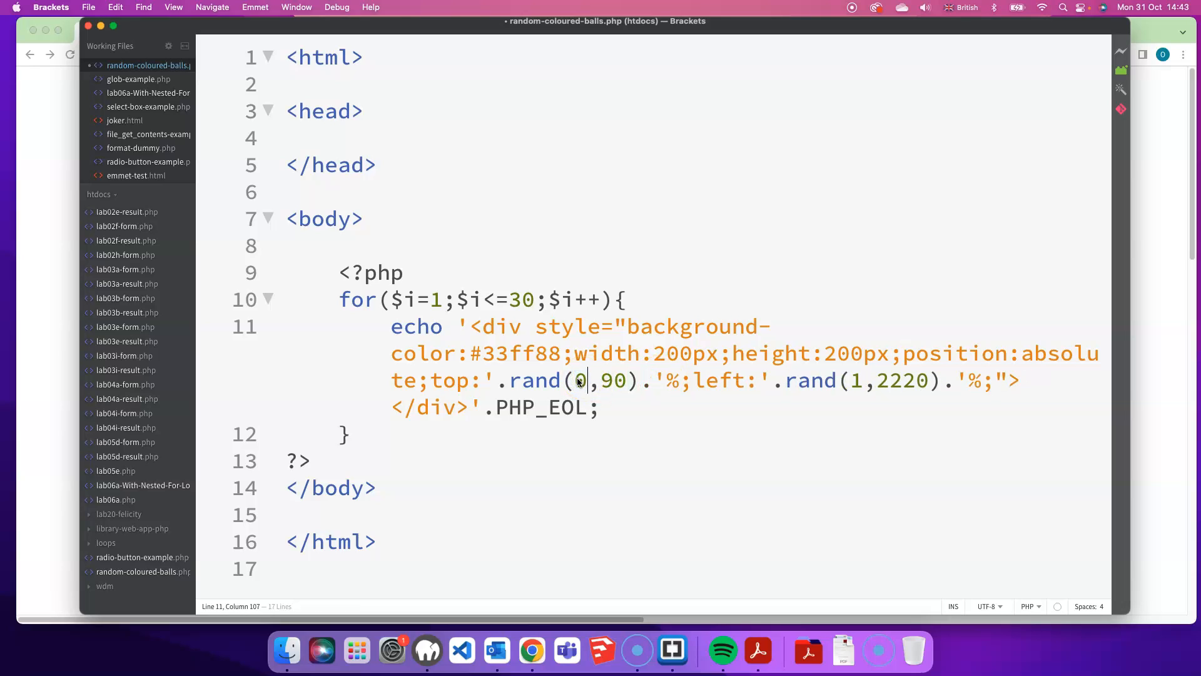
- Change both offset ranges to rand(0,90) so divs stay within the page, and save
double_click(856, 381)
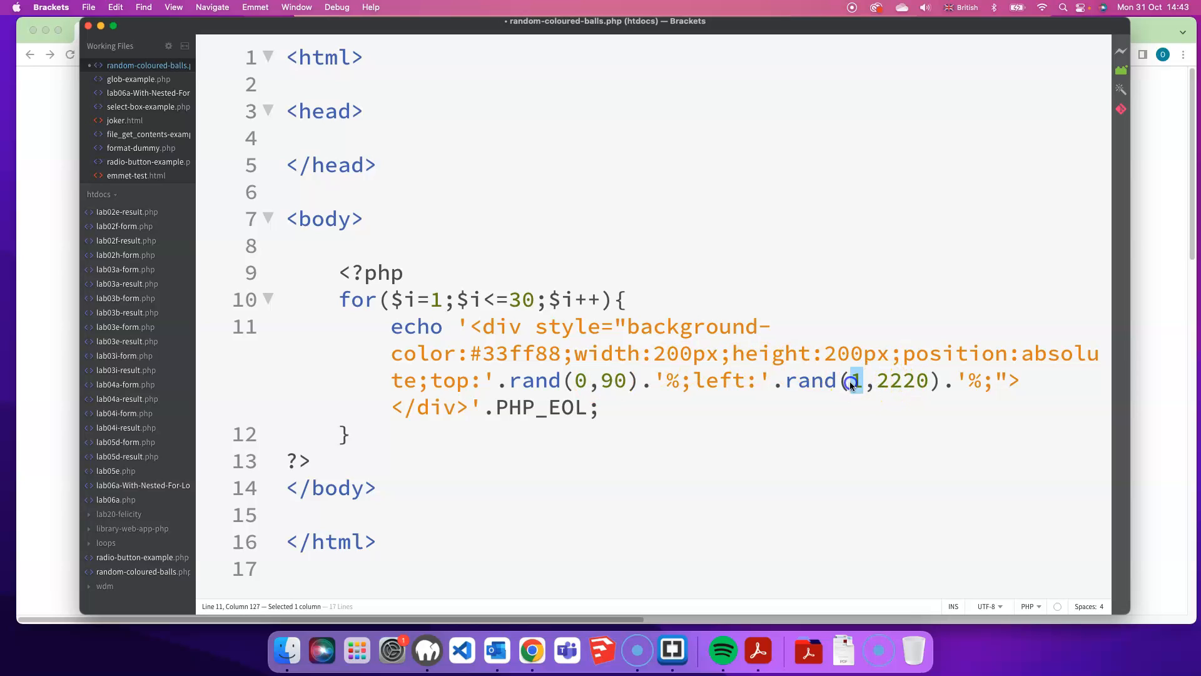
left_click_drag(848, 380, 927, 380)
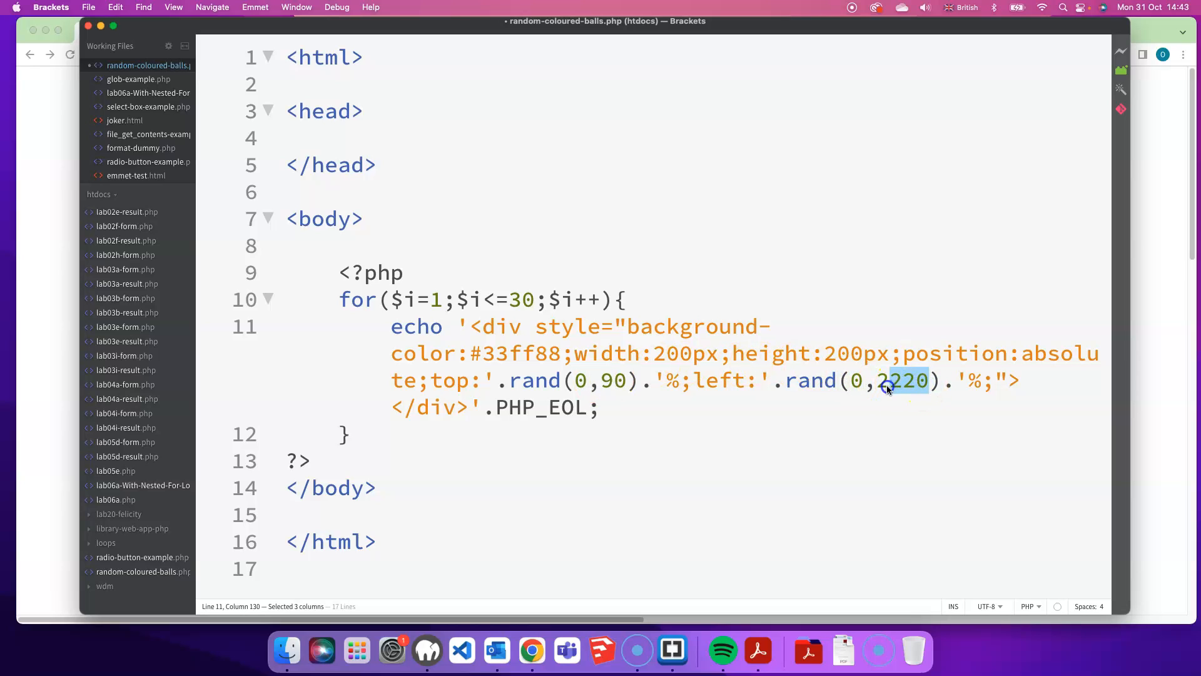
type("90")
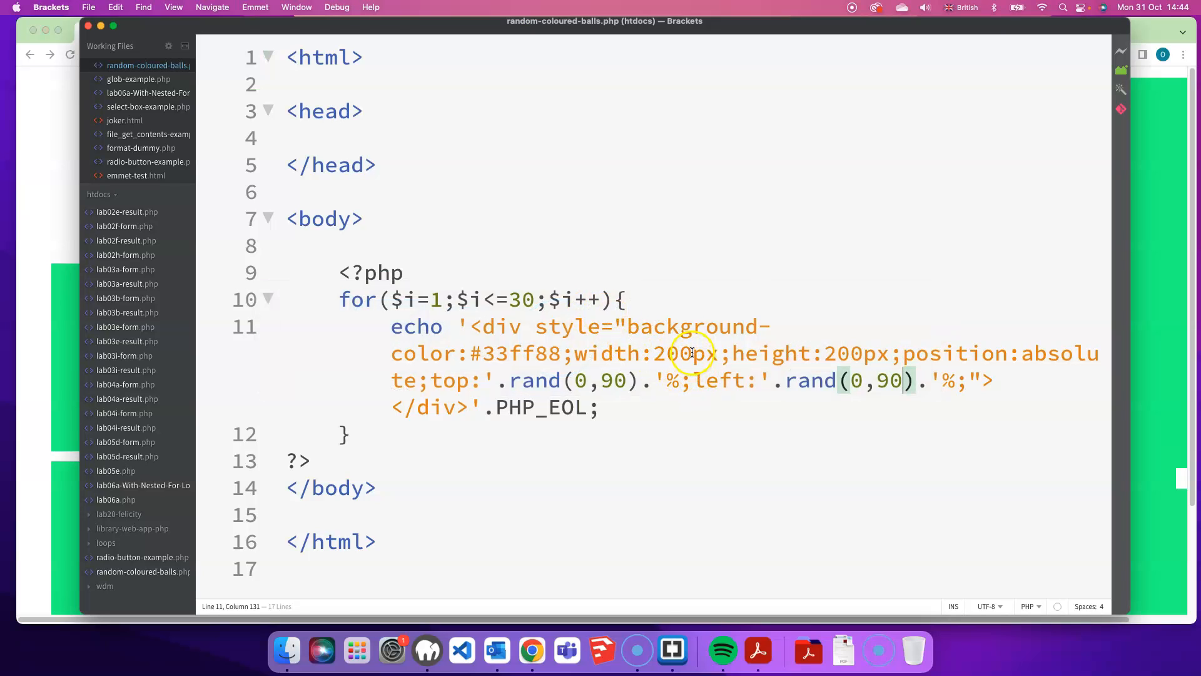
- Replace the fixed 200px width and height with rand(50,300) px each
double_click(671, 353)
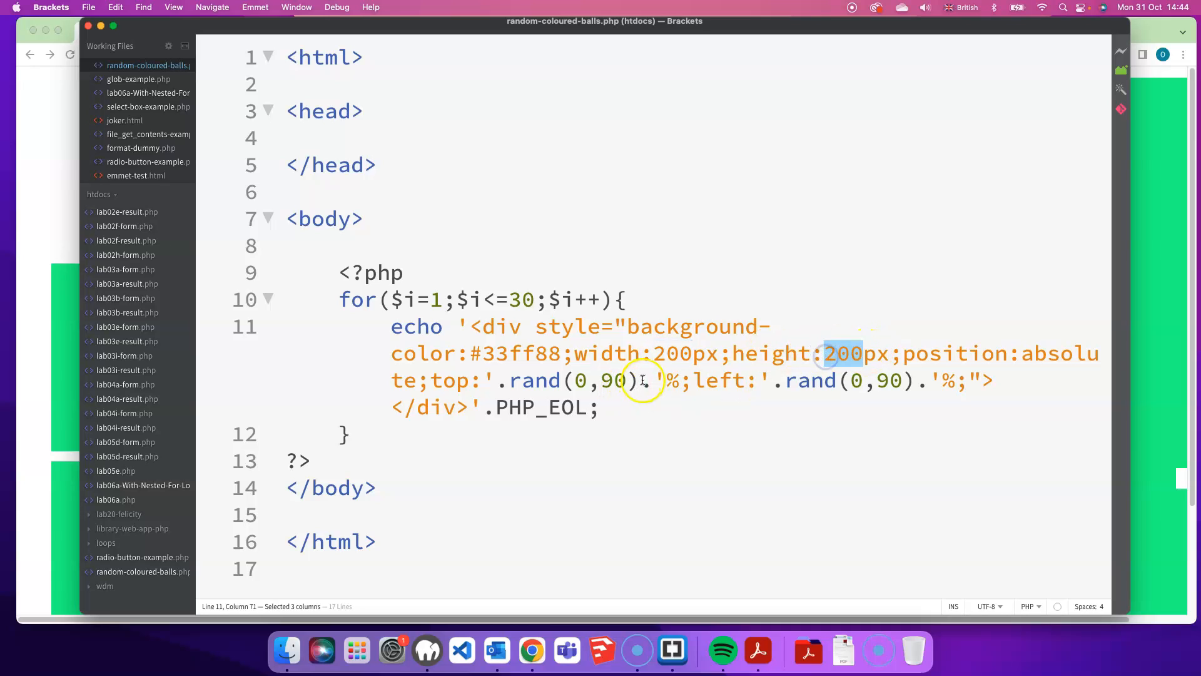
left_click(655, 381)
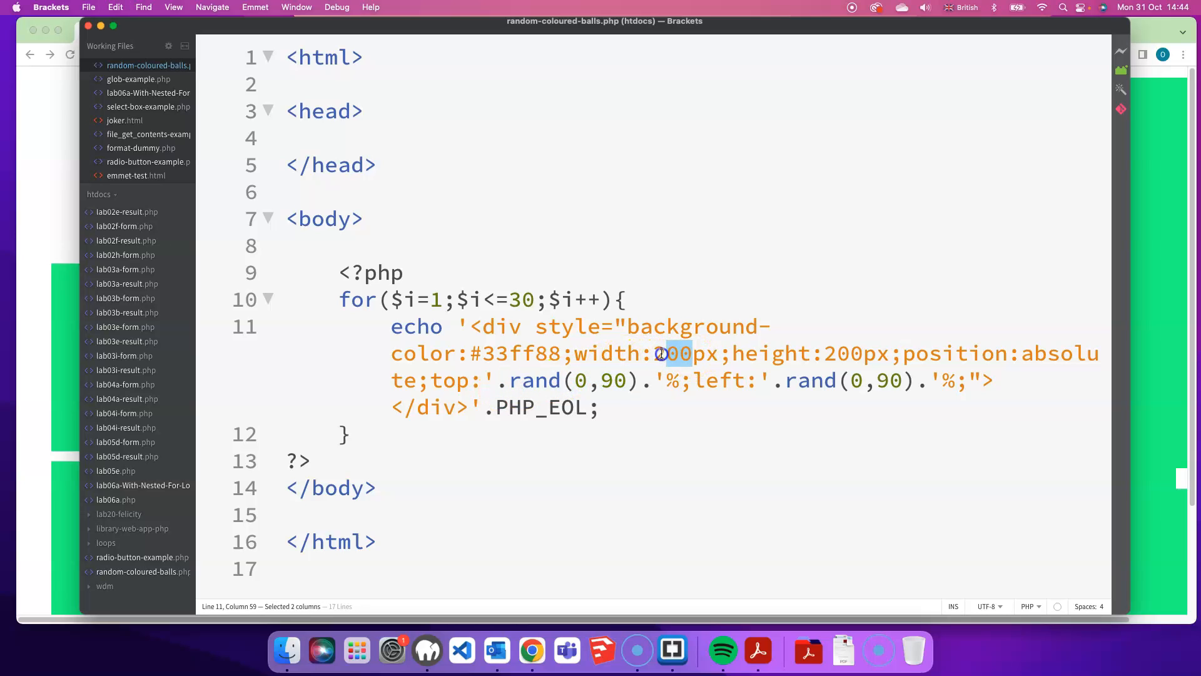
type(".rand(0,90).'")
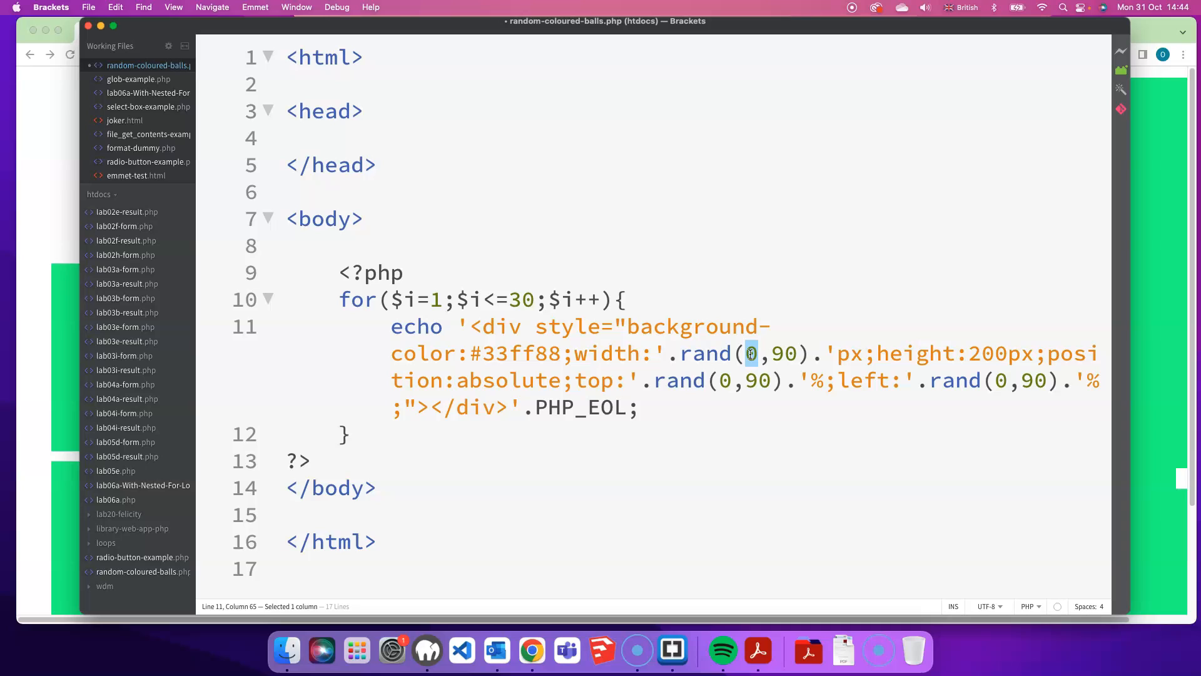
type("50")
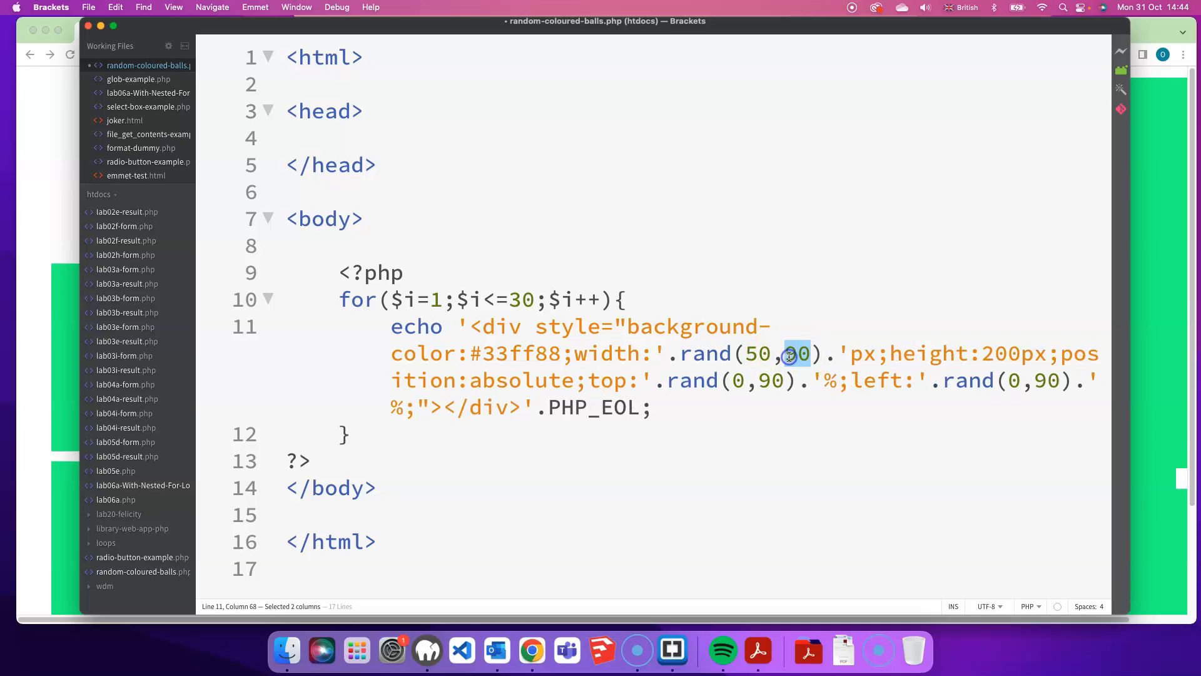
type("300).")
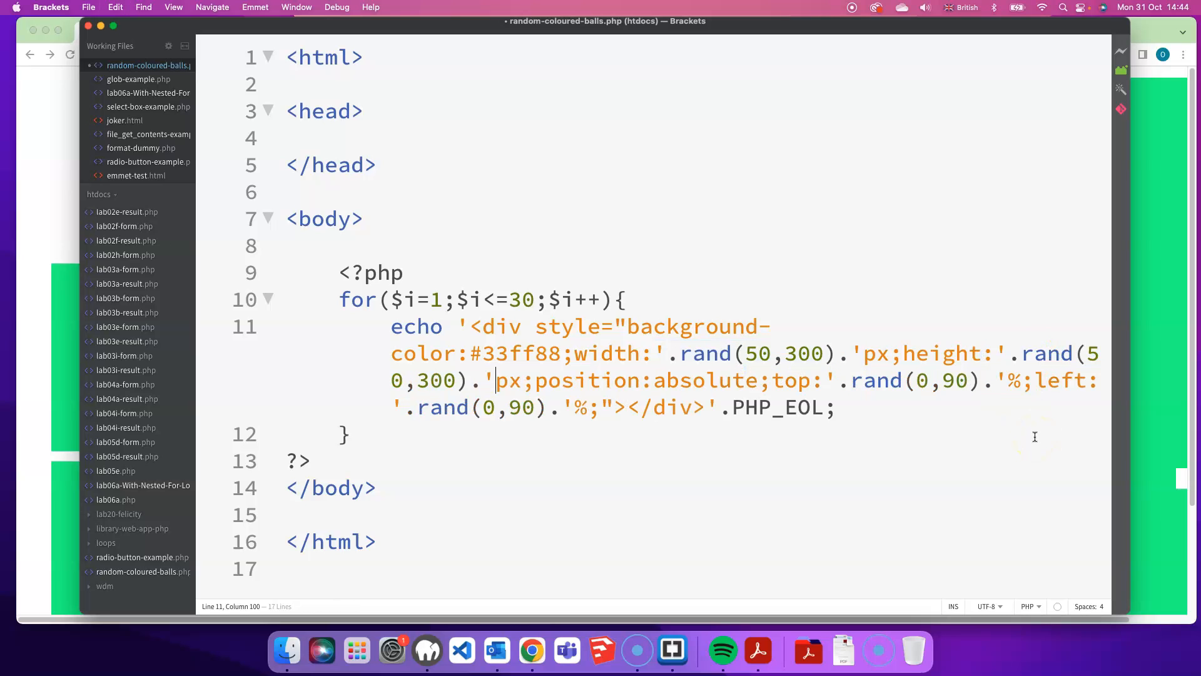
mouse_move(648, 164)
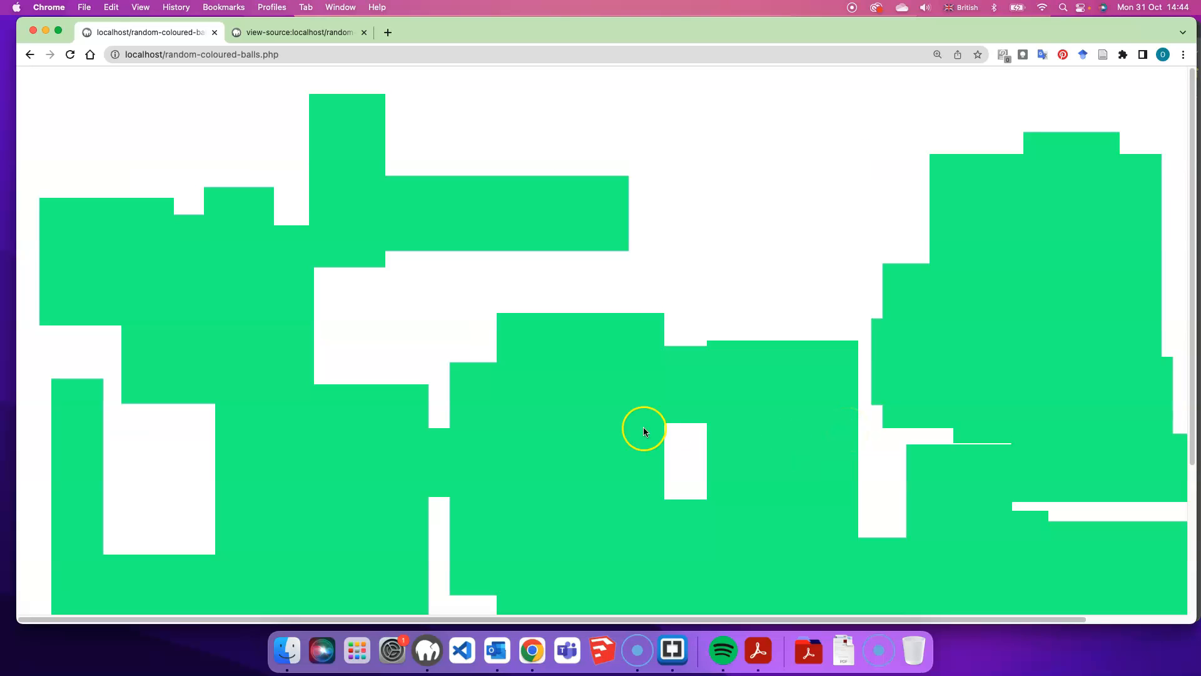
mouse_move(631, 390)
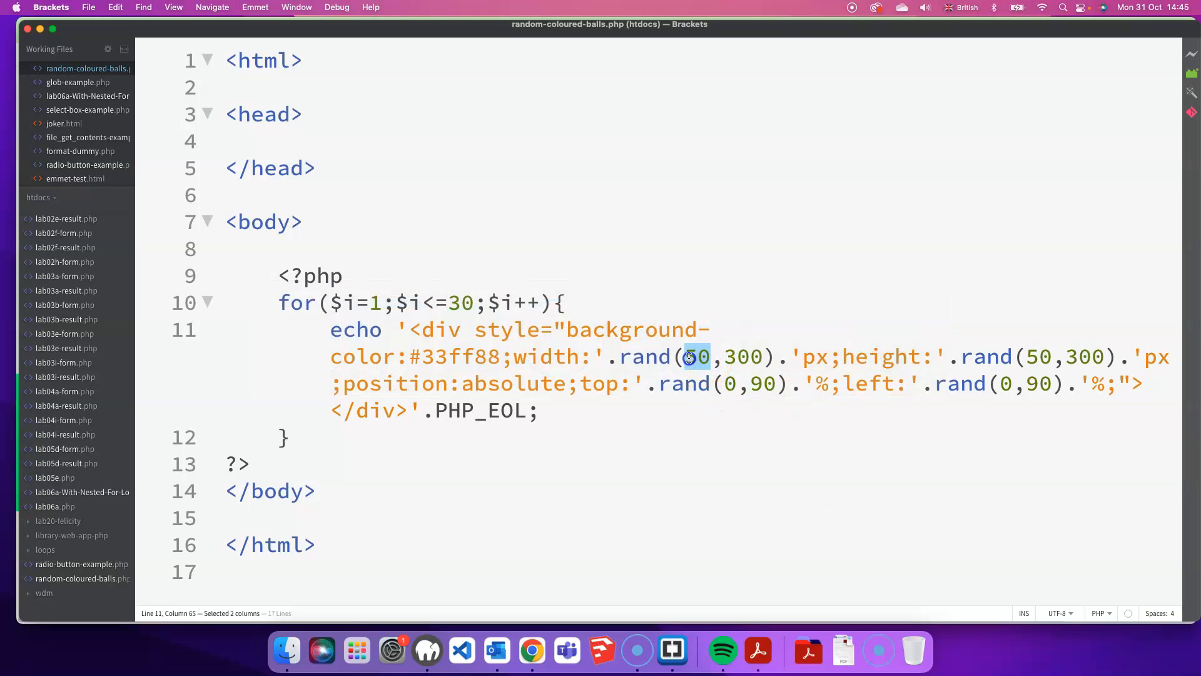
type("20")
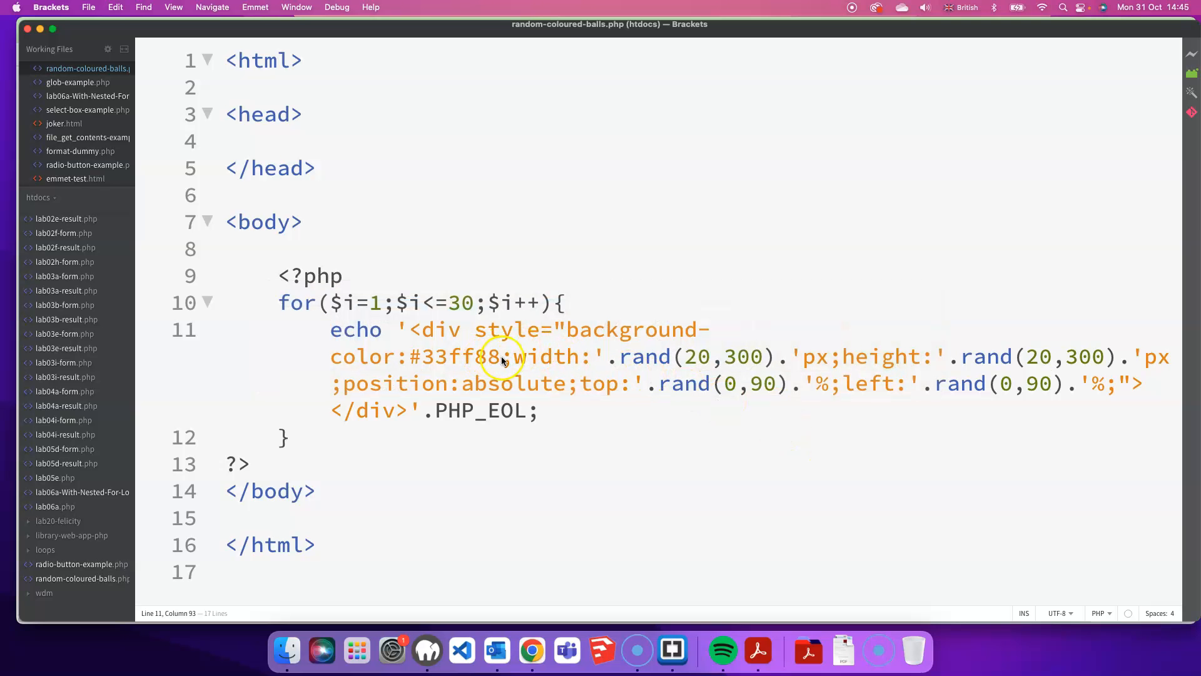
double_click(459, 358)
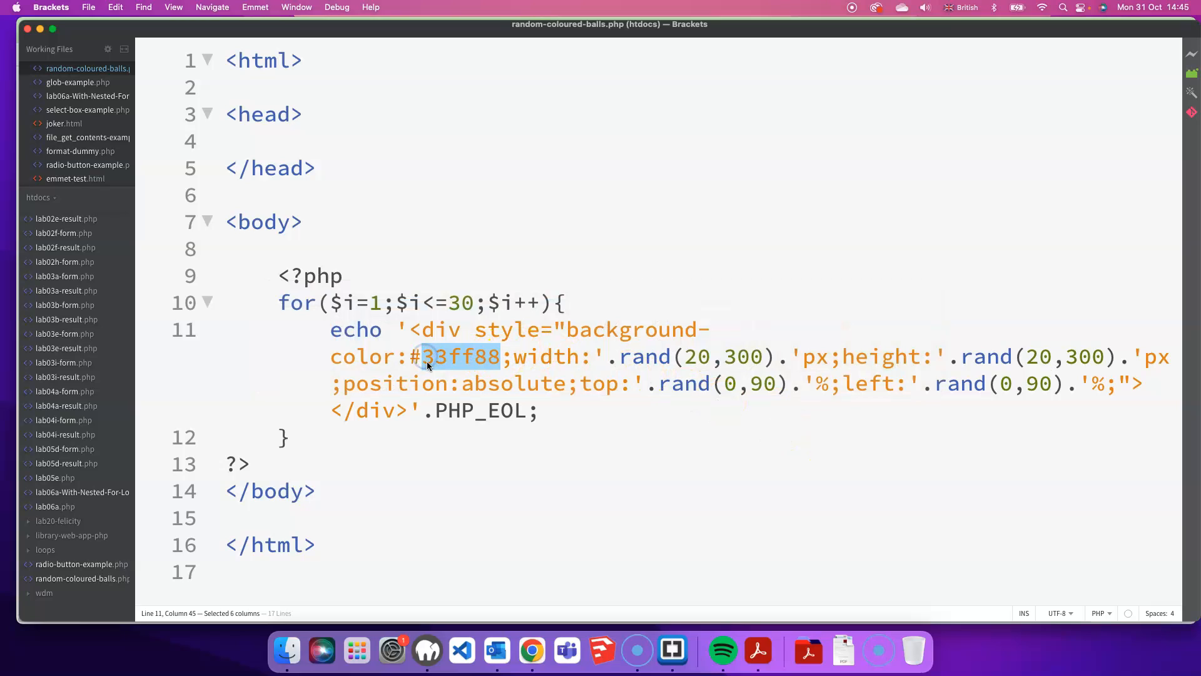
left_click(453, 357)
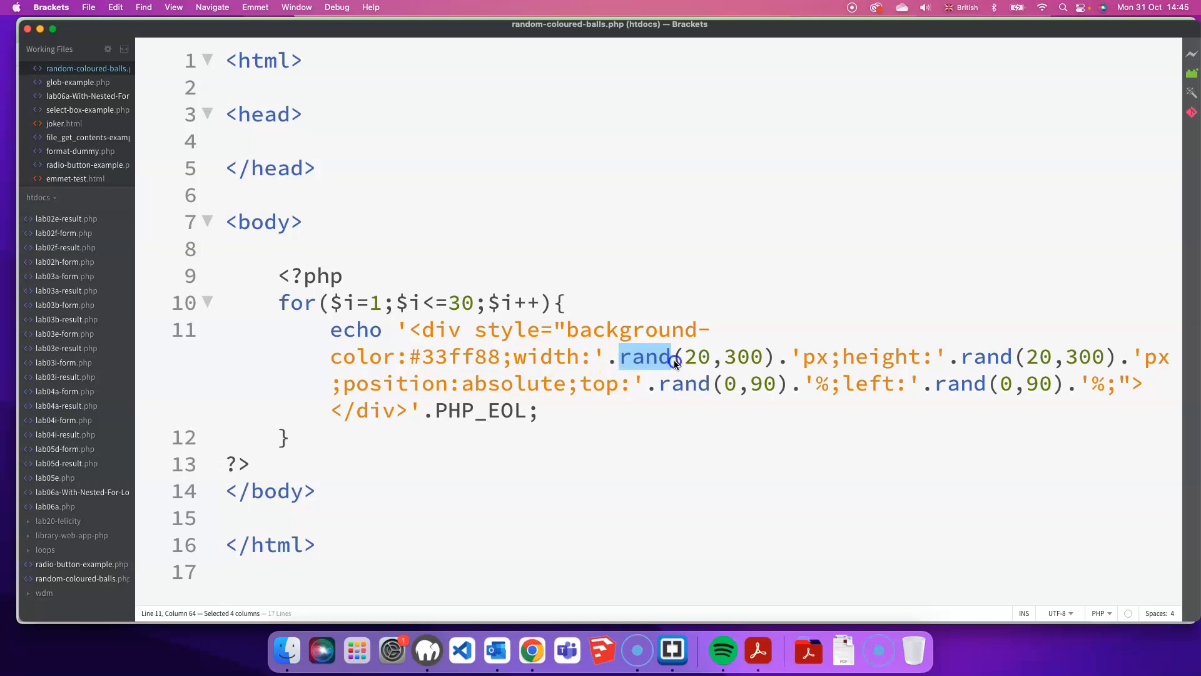
mouse_move(675, 362)
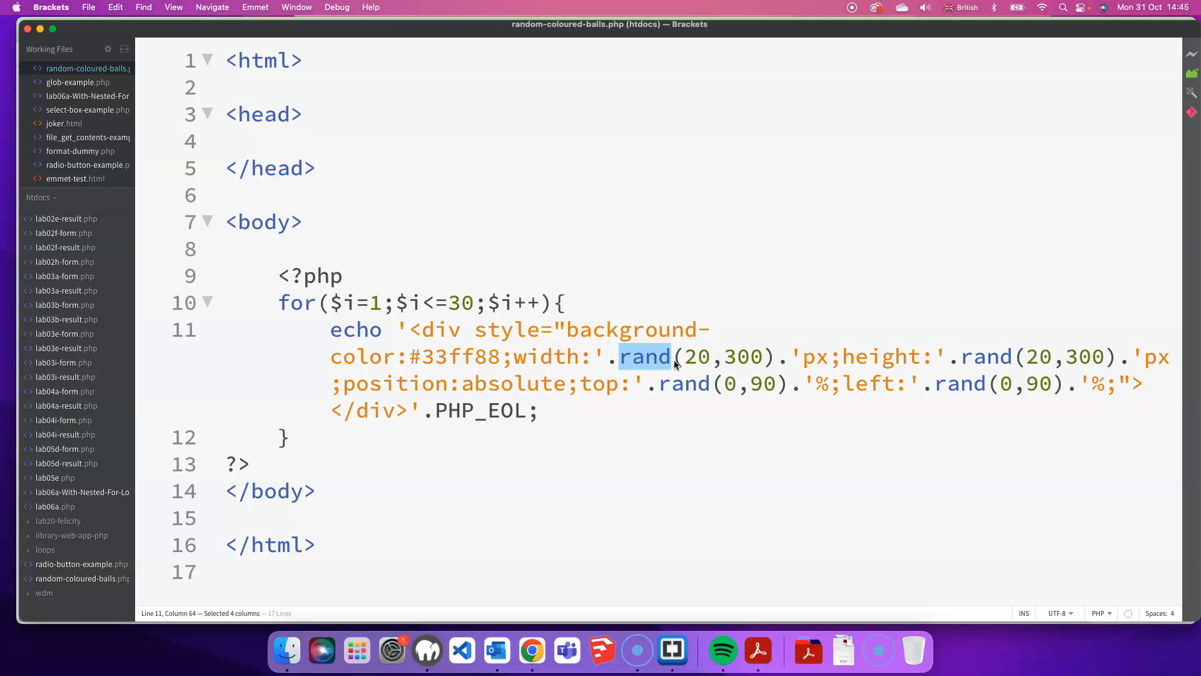
- Replace the fixed #33ff88 colour with rand(100000,16777216) after the #
left_click(501, 356)
type("'.rand(50,300).'")
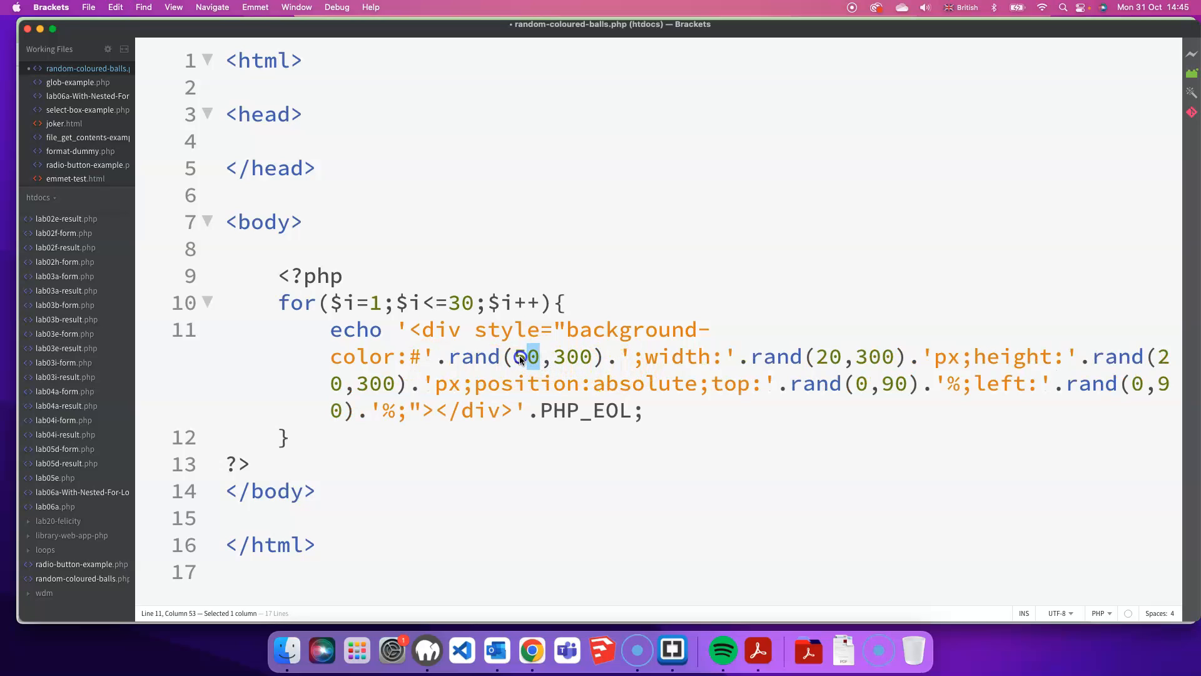
left_click_drag(539, 357, 512, 356)
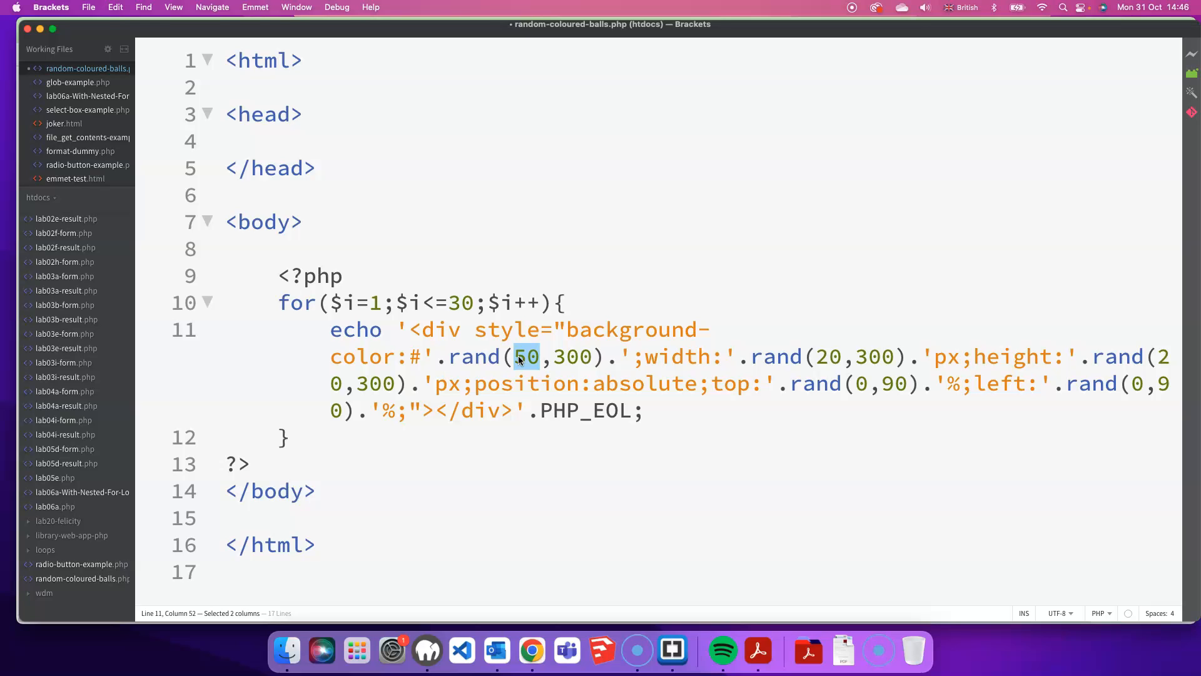
type("10000")
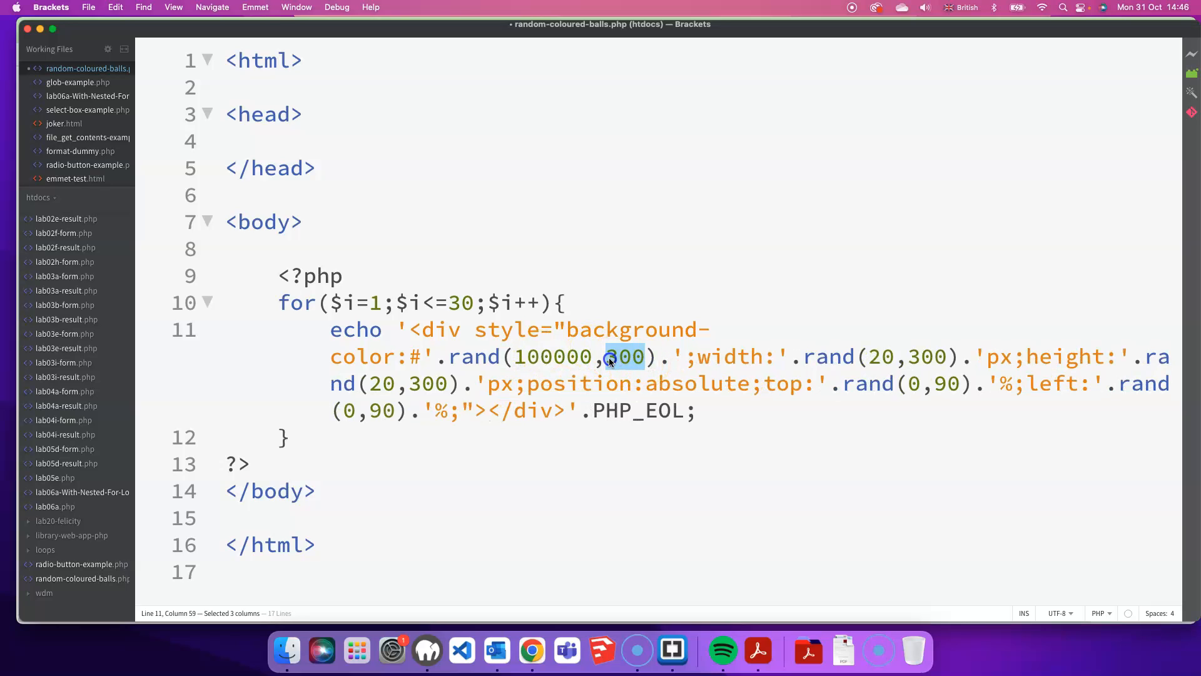
type("16777216")
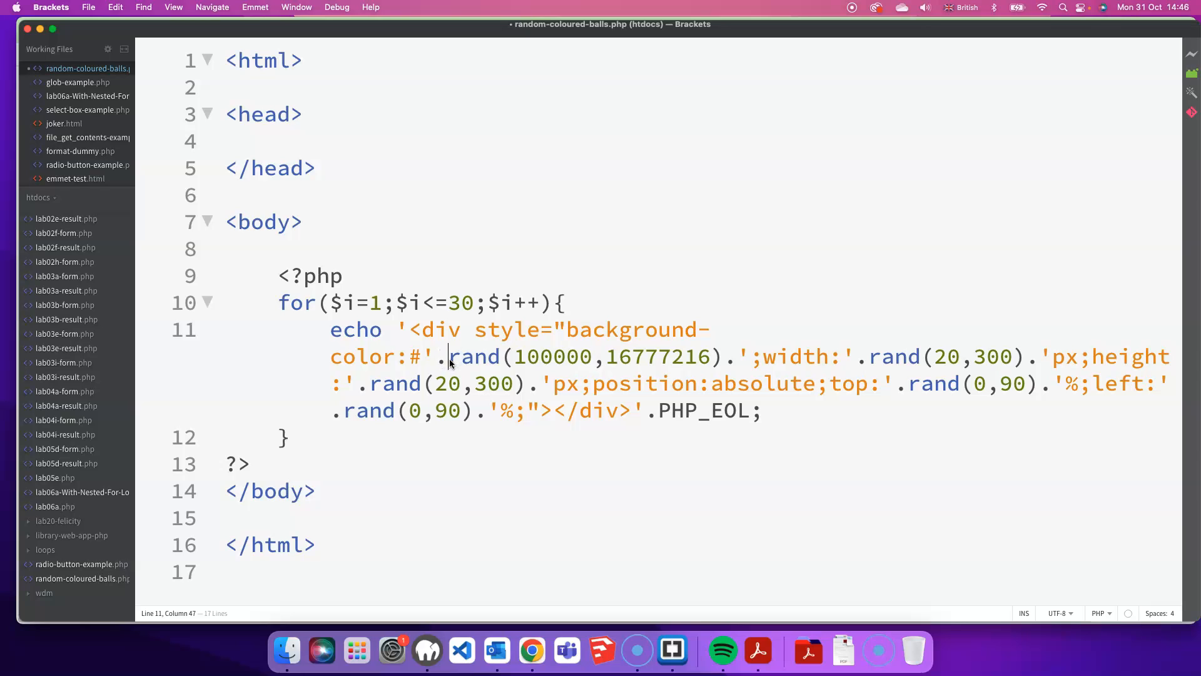
- Wrap the random colour number in dechex() to produce a hexadecimal code
double_click(476, 357)
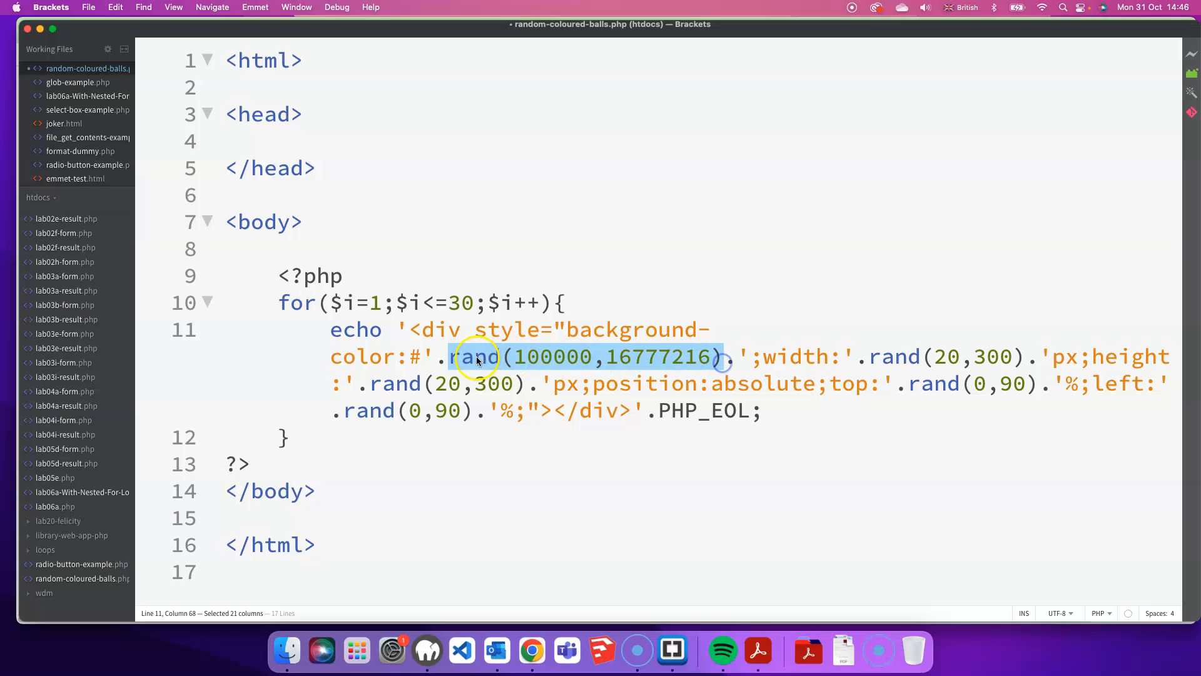
left_click(450, 357)
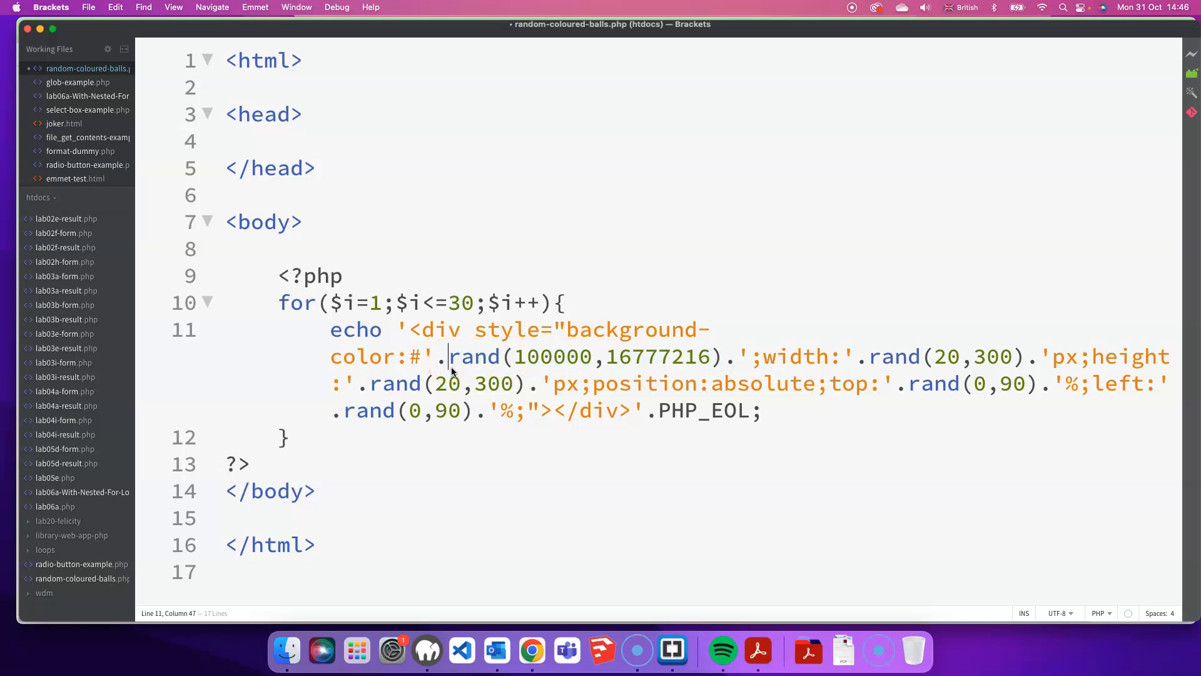
type("dechex")
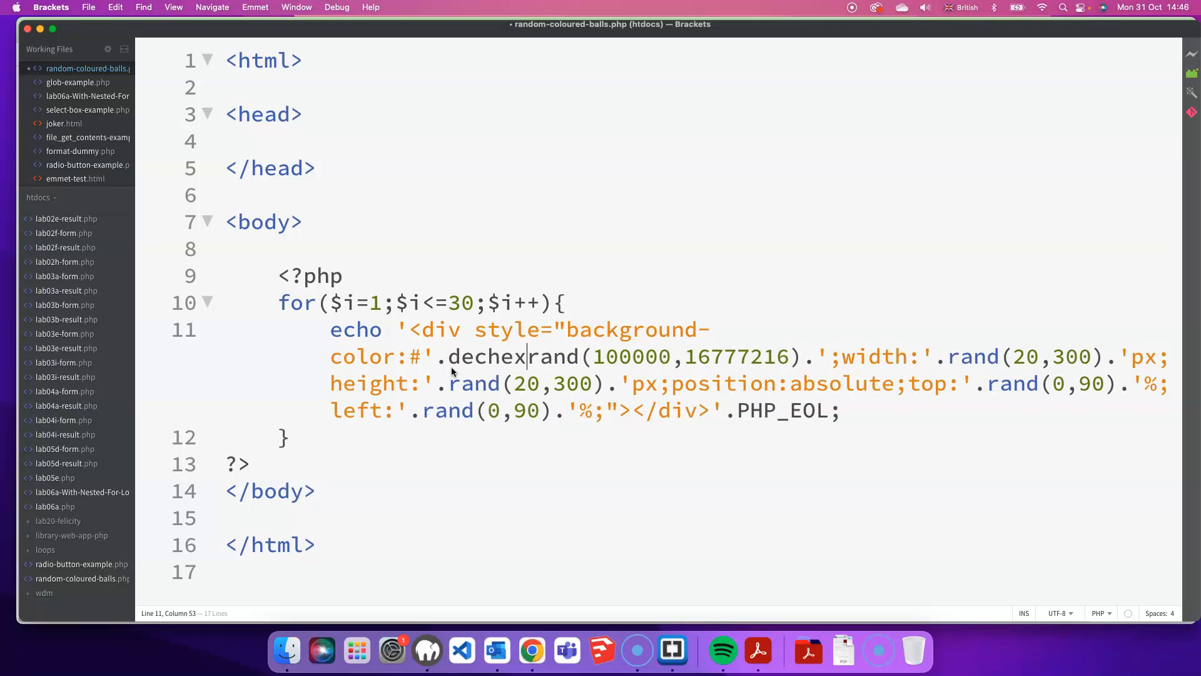
type("(")
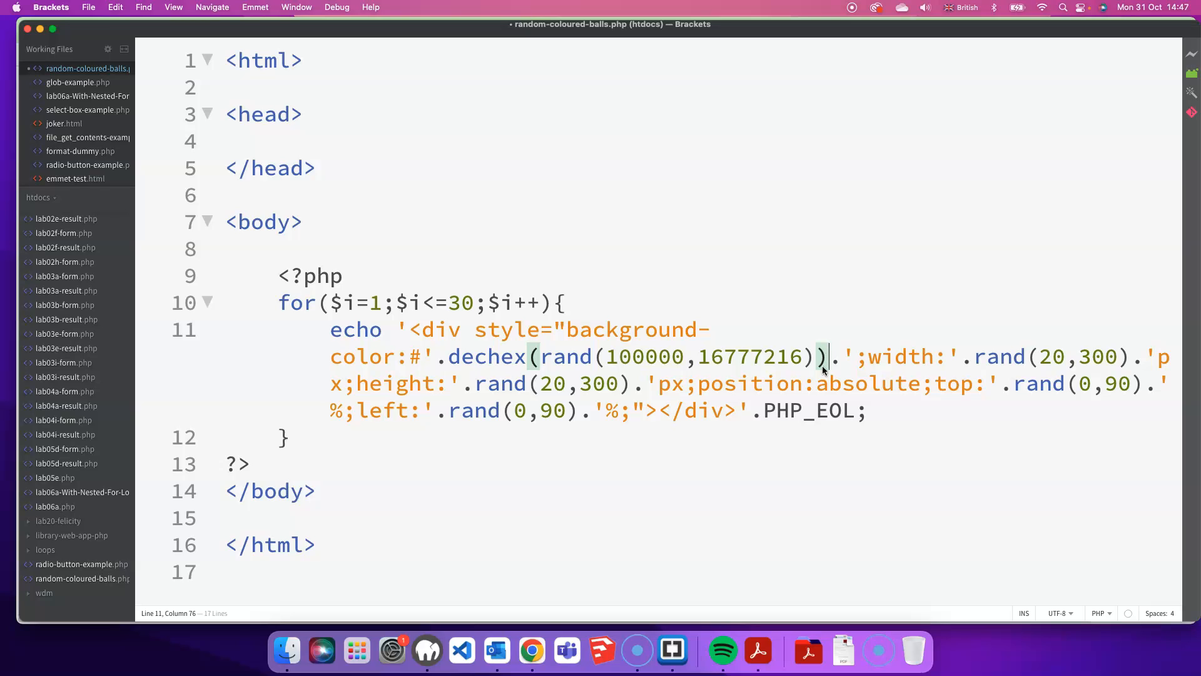
- Save, then inspect the refreshed page source's generated divs and their random hex colour codes
key("cmd+s")
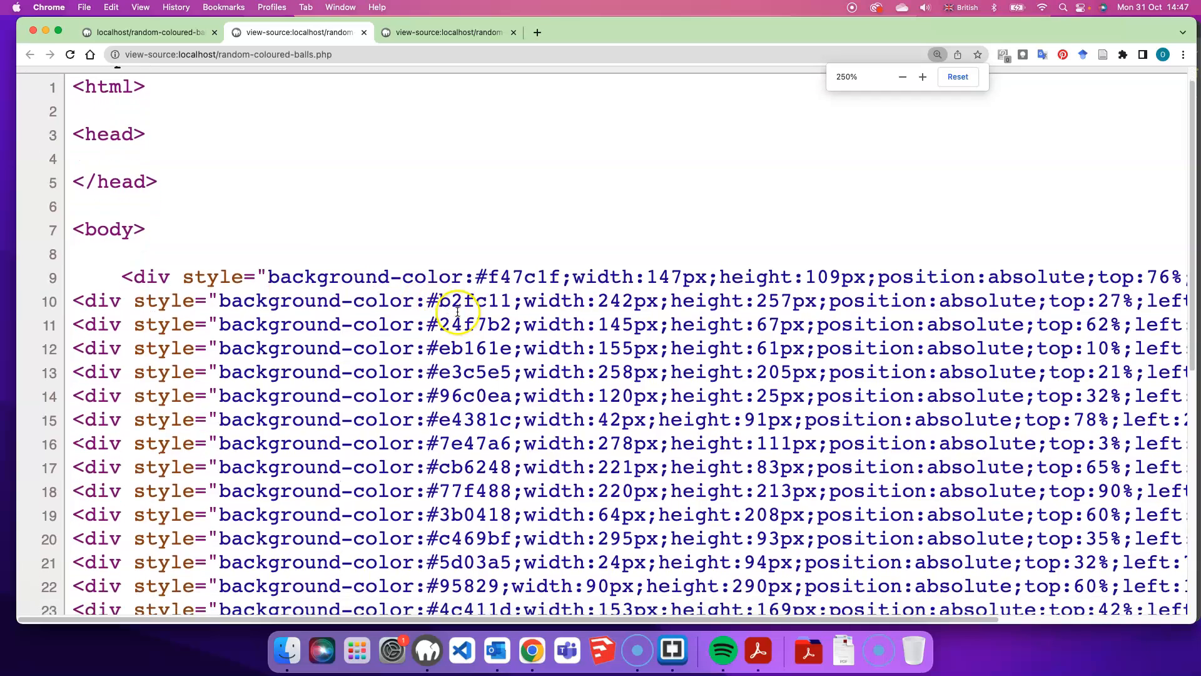
double_click(478, 300)
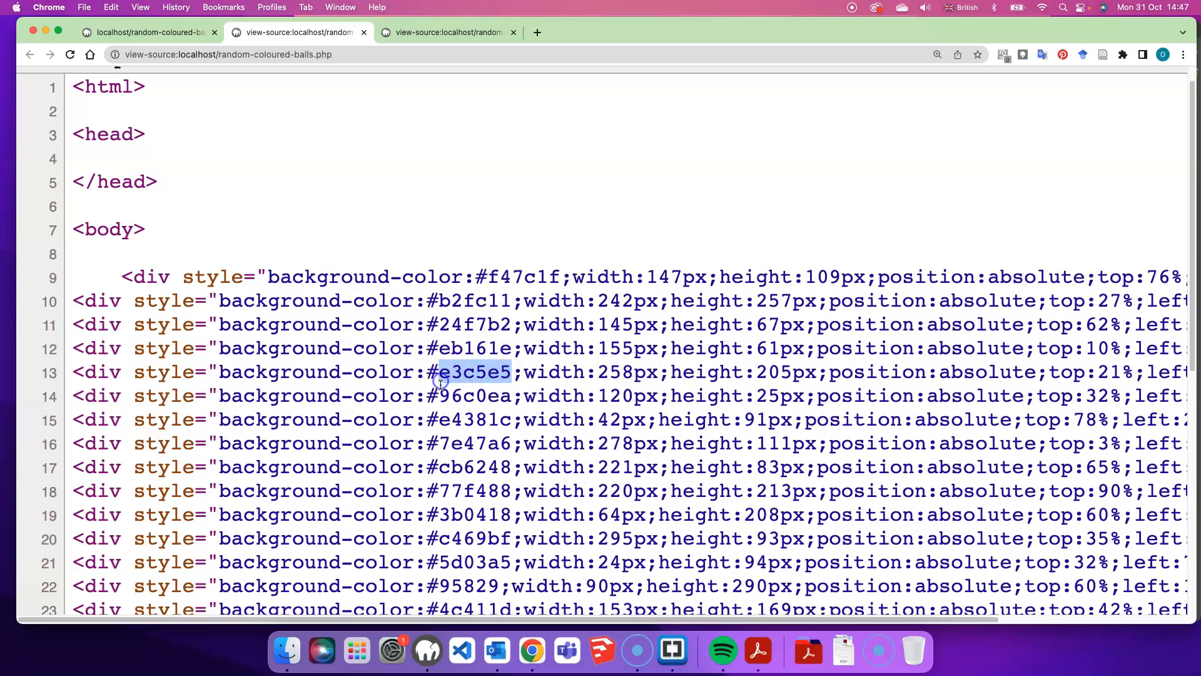
double_click(475, 420)
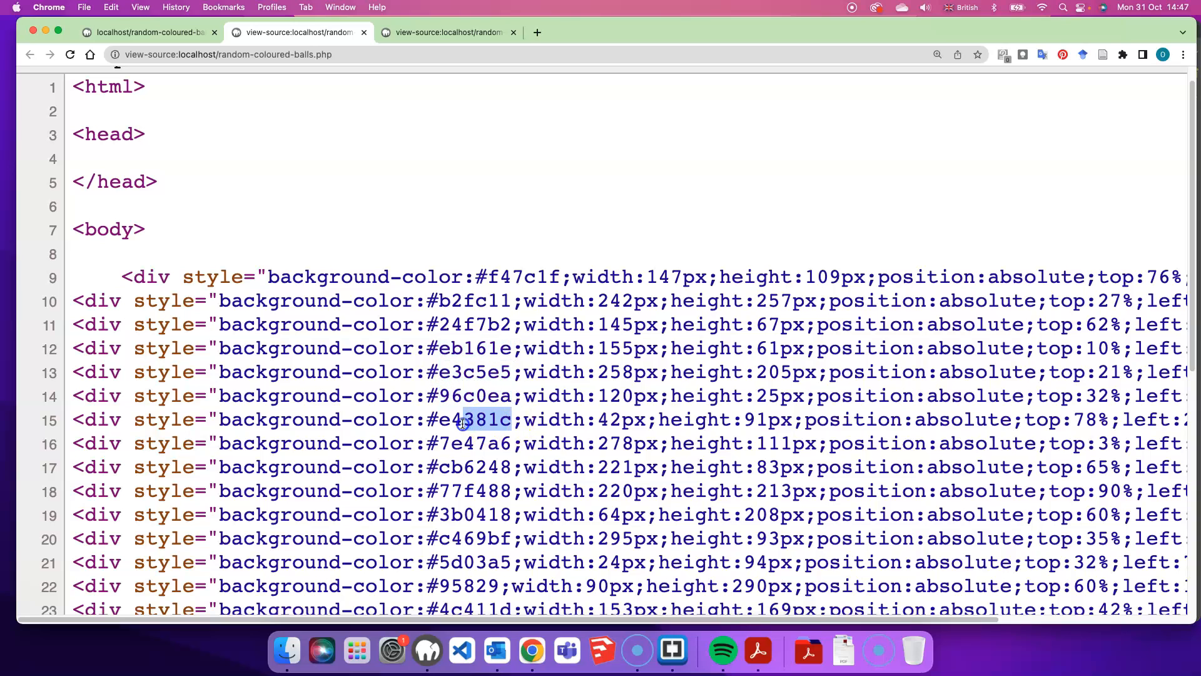
scroll("down", 3)
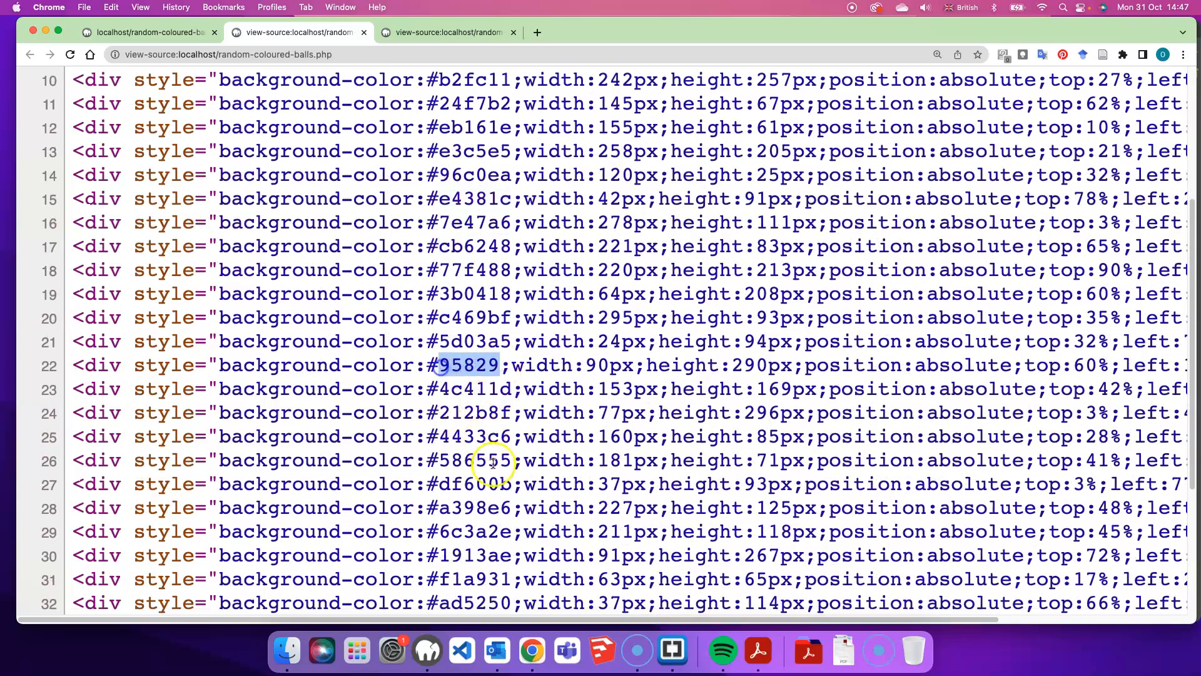
scroll("down", 3)
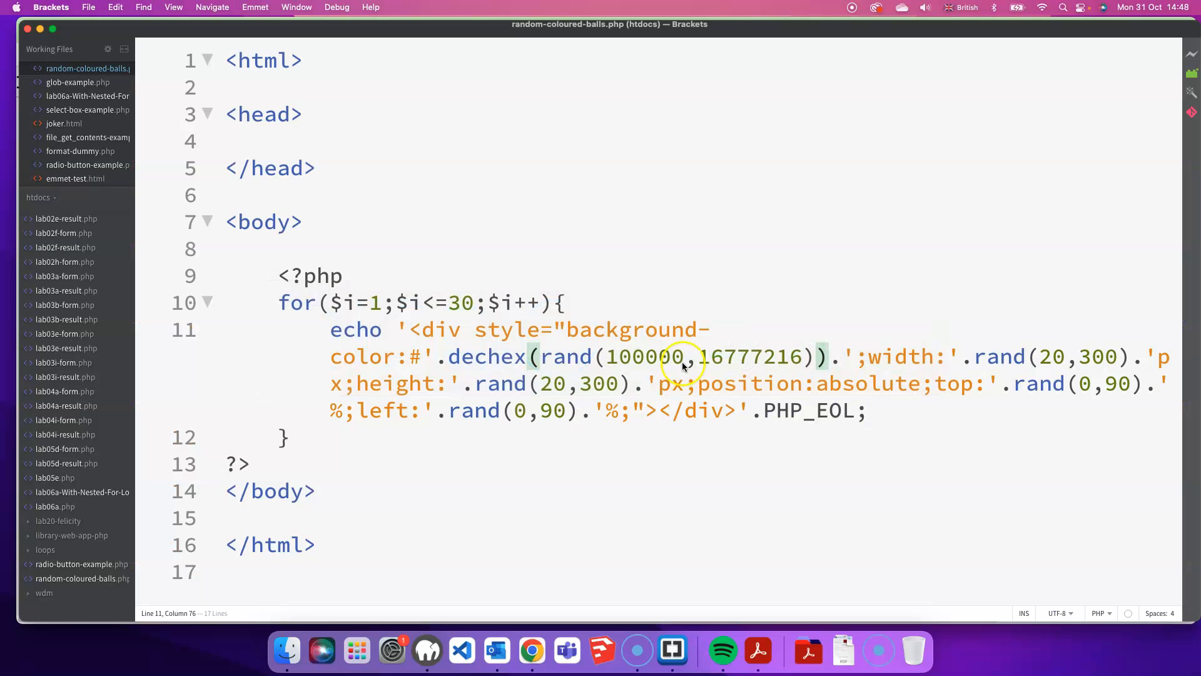
- Raise the colour range's lower bound from 100000 to 1048576 for six-digit hex codes
double_click(645, 358)
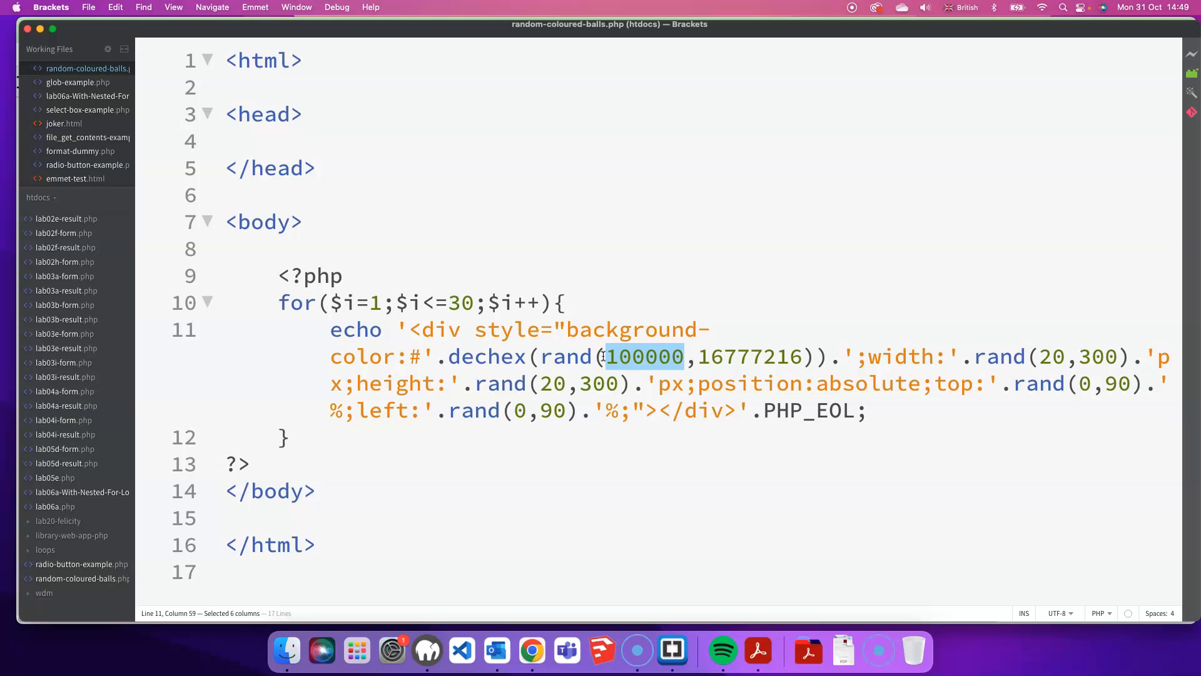
type("10")
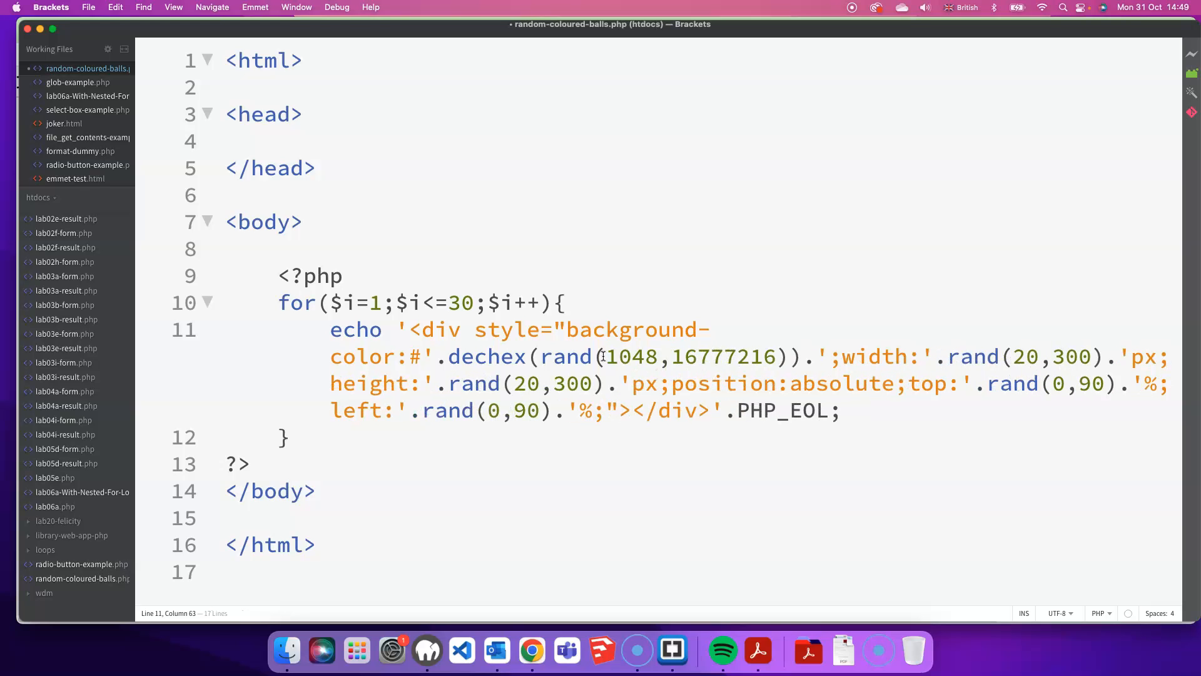
type("576")
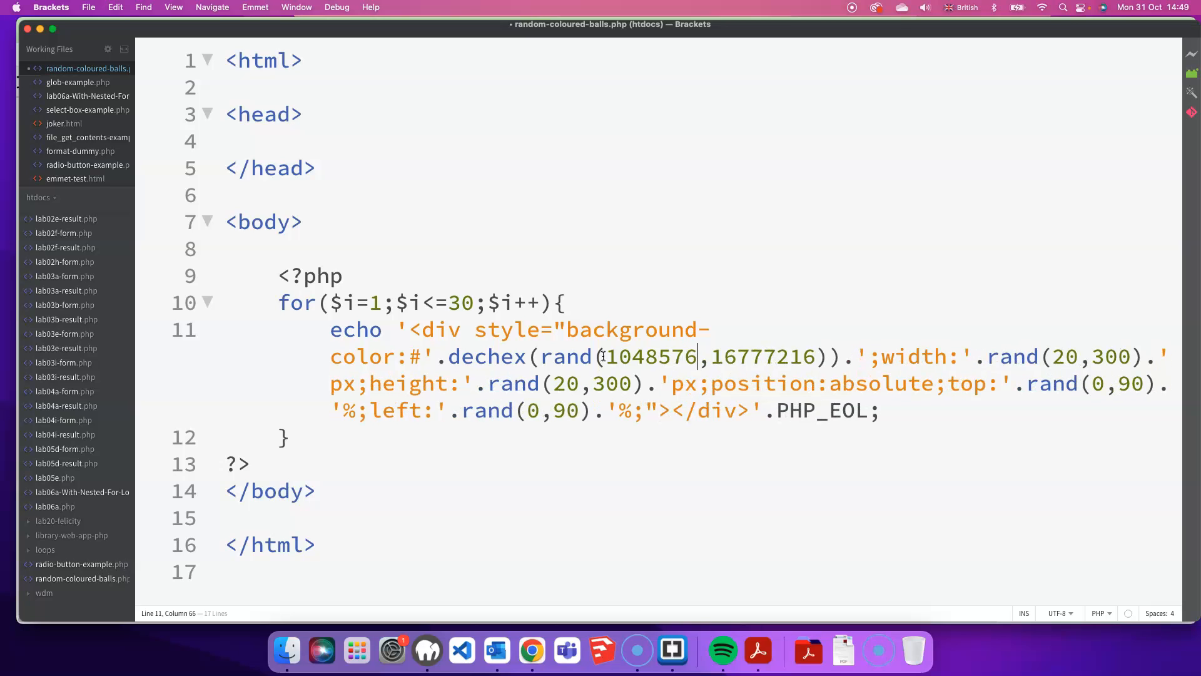
double_click(653, 356)
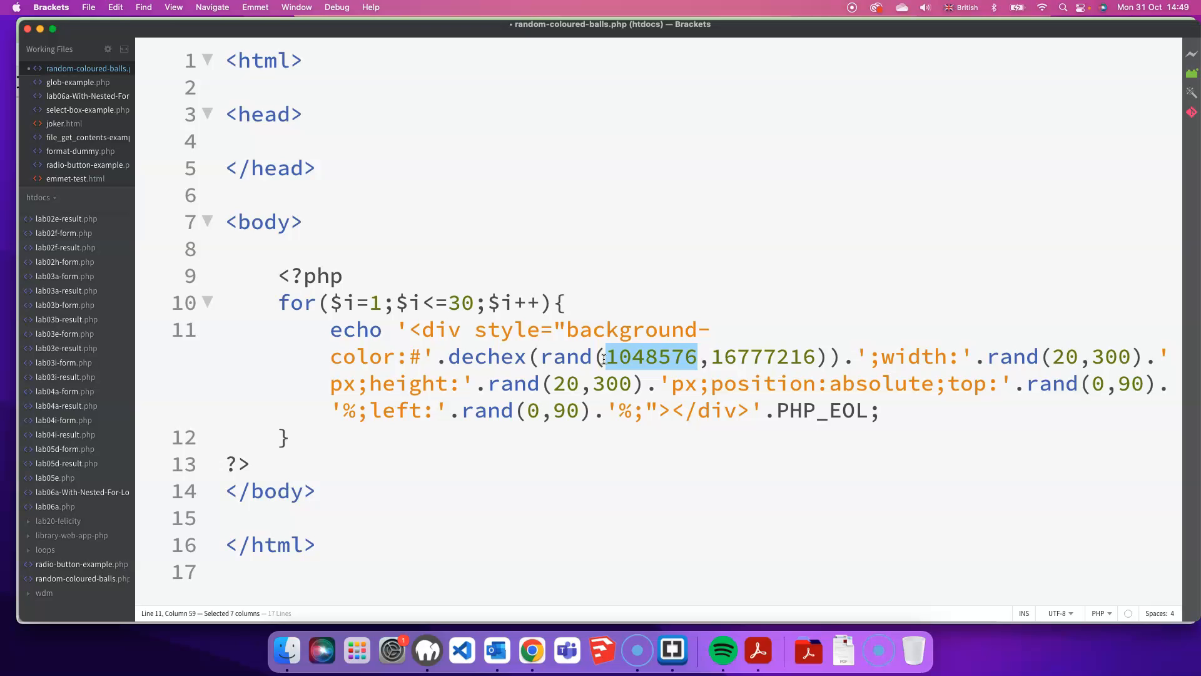
- Save and bring up the rendered page of randomly coloured, sized and positioned rectangles
key("Cmd+S")
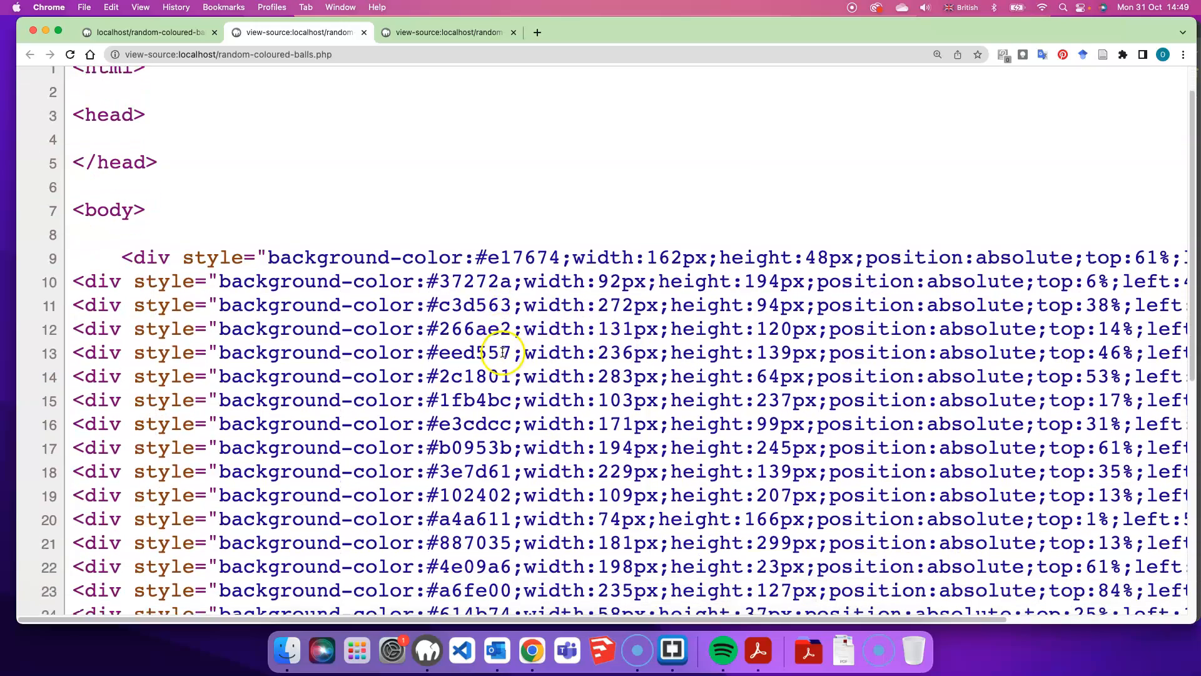
scroll("down", 3)
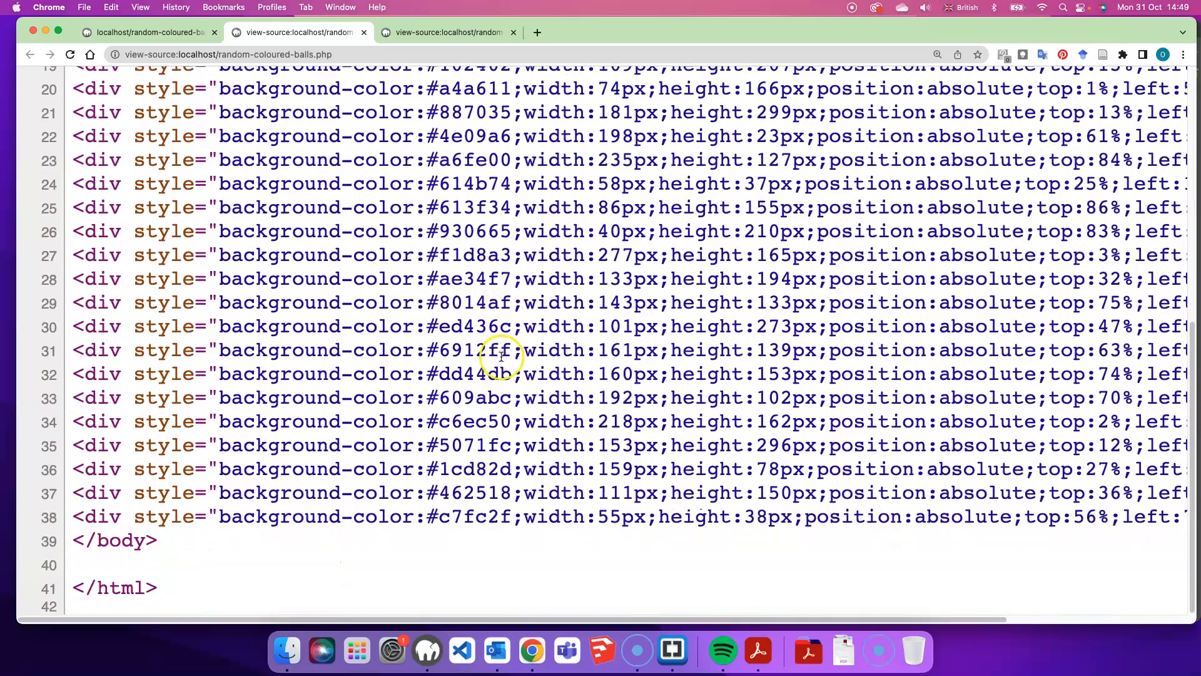
left_click(671, 649)
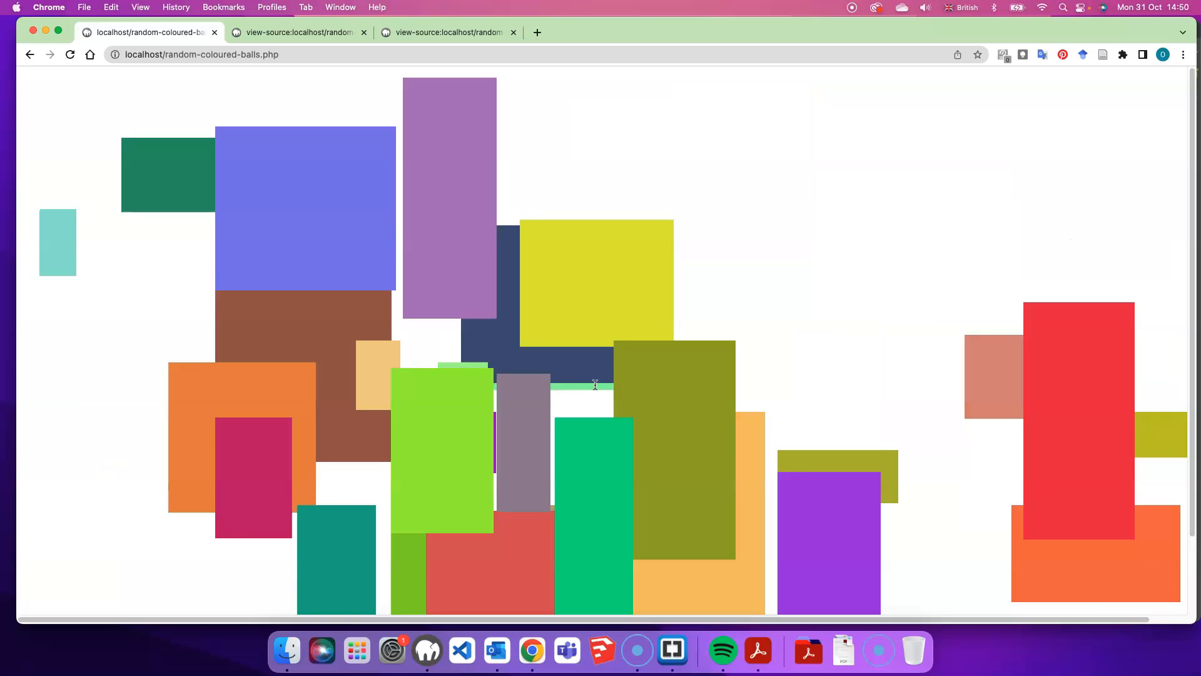
left_click(672, 650)
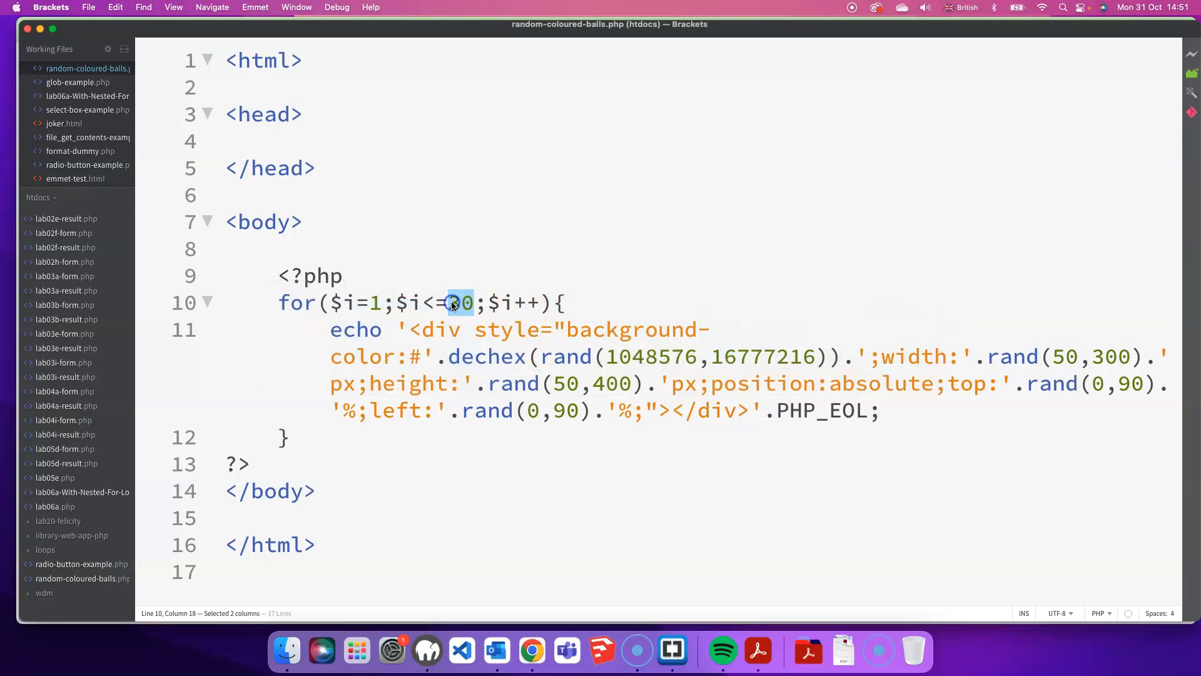
- Change the for-loop limit from 30 to 50 divs
type("50")
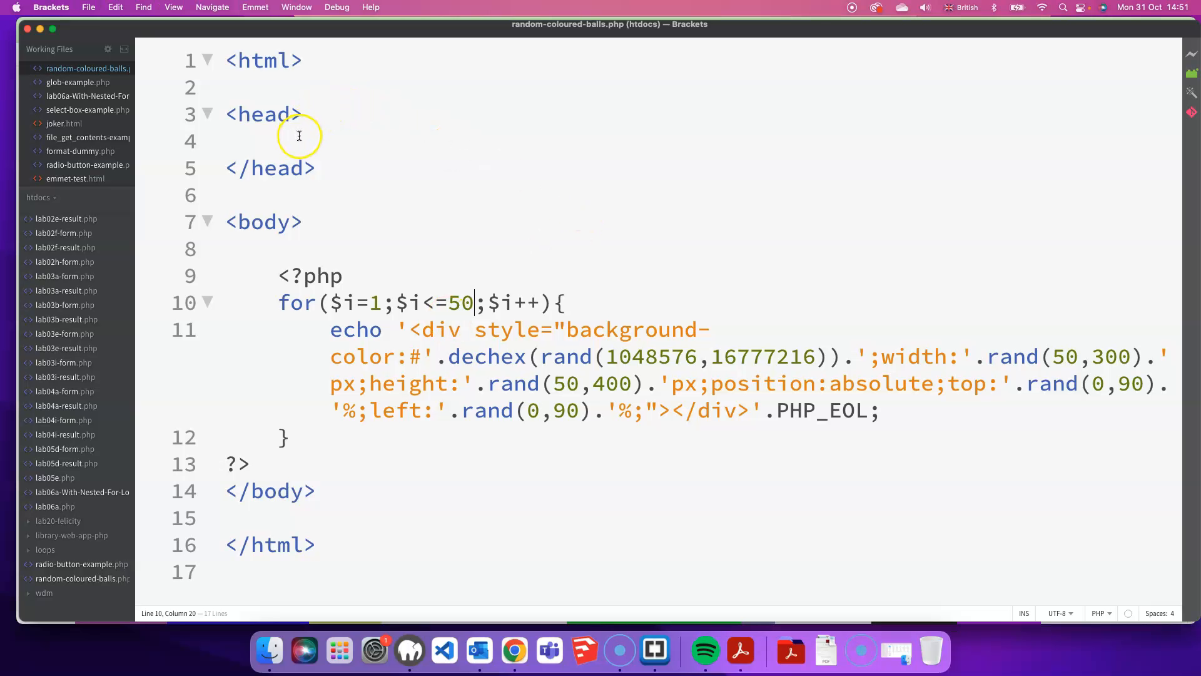
- Add <meta http-equiv="refresh"> in the head, try content 2, then settle on 0.5 seconds
left_click(298, 137)
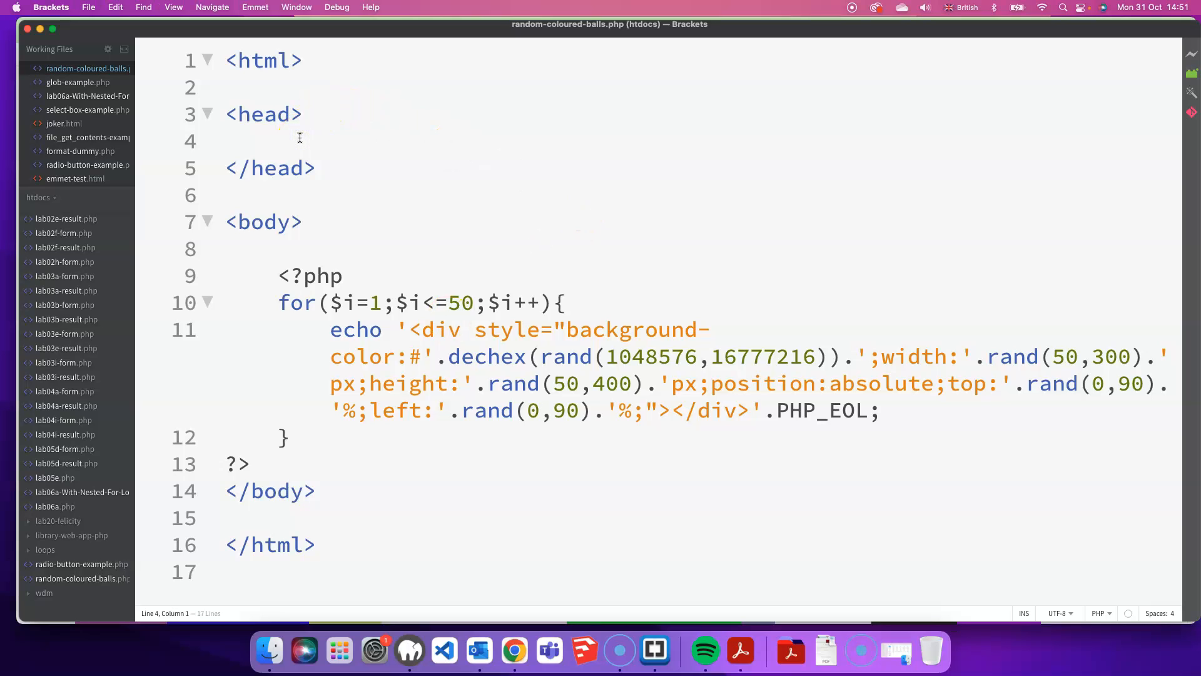
type("<meta http-equiv=\"refresh\" content=\"0.5\">")
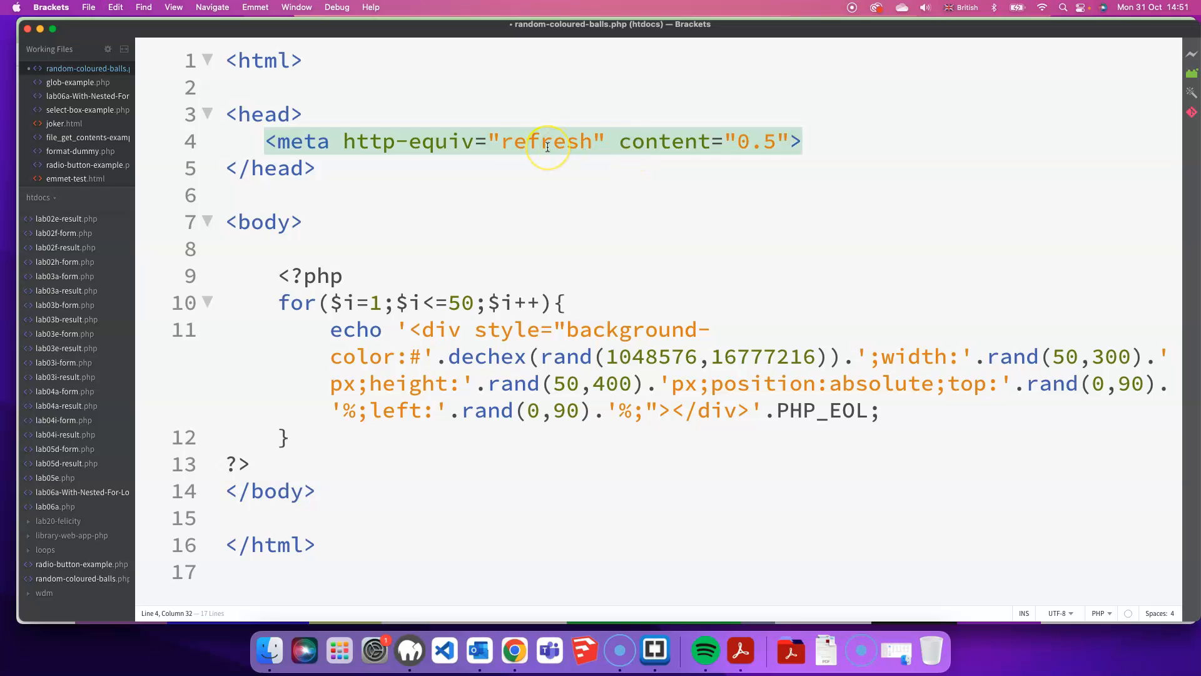
mouse_move(438, 145)
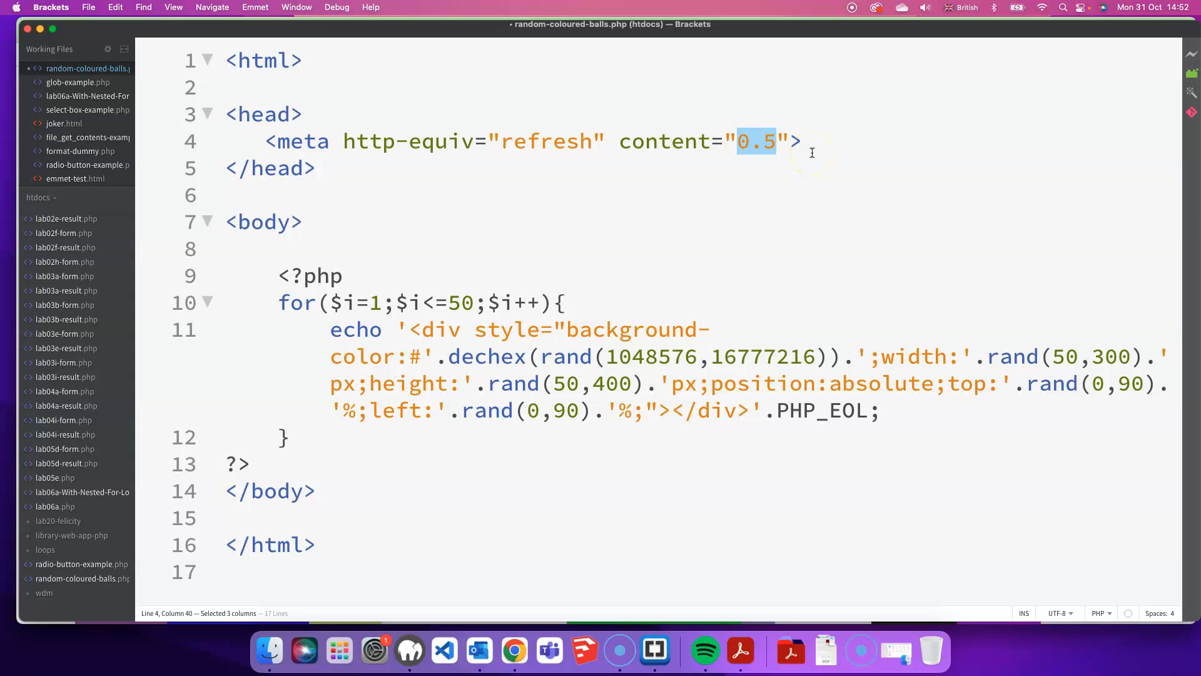
type("2")
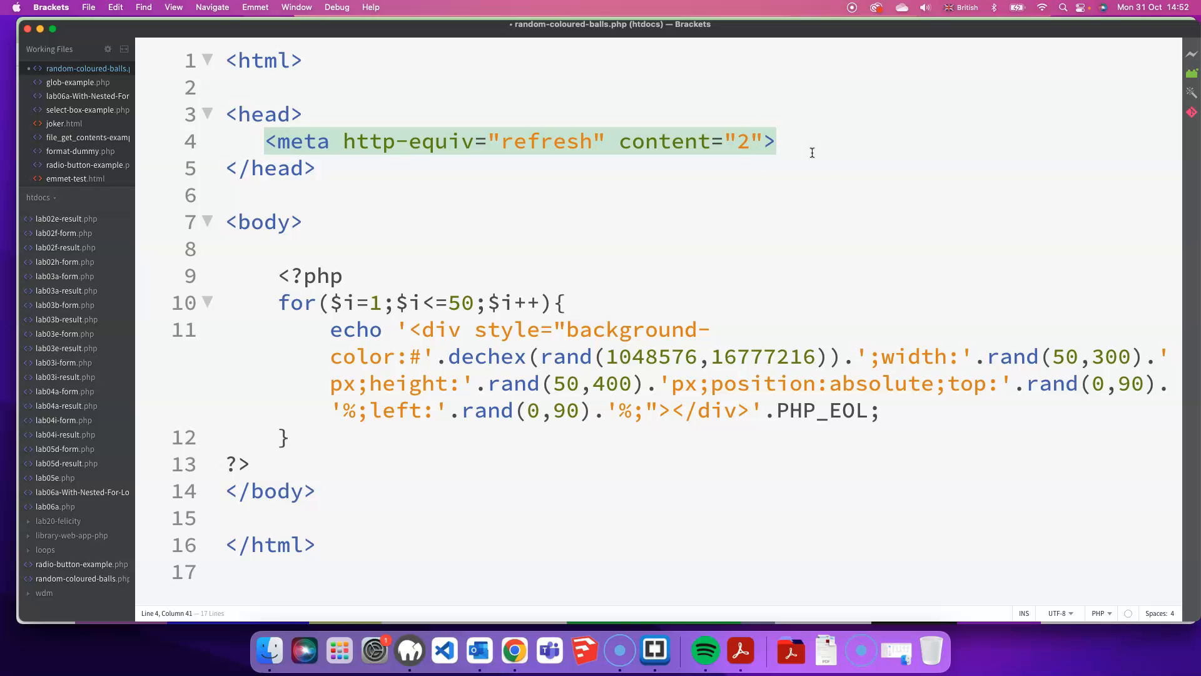
key("cmd+s")
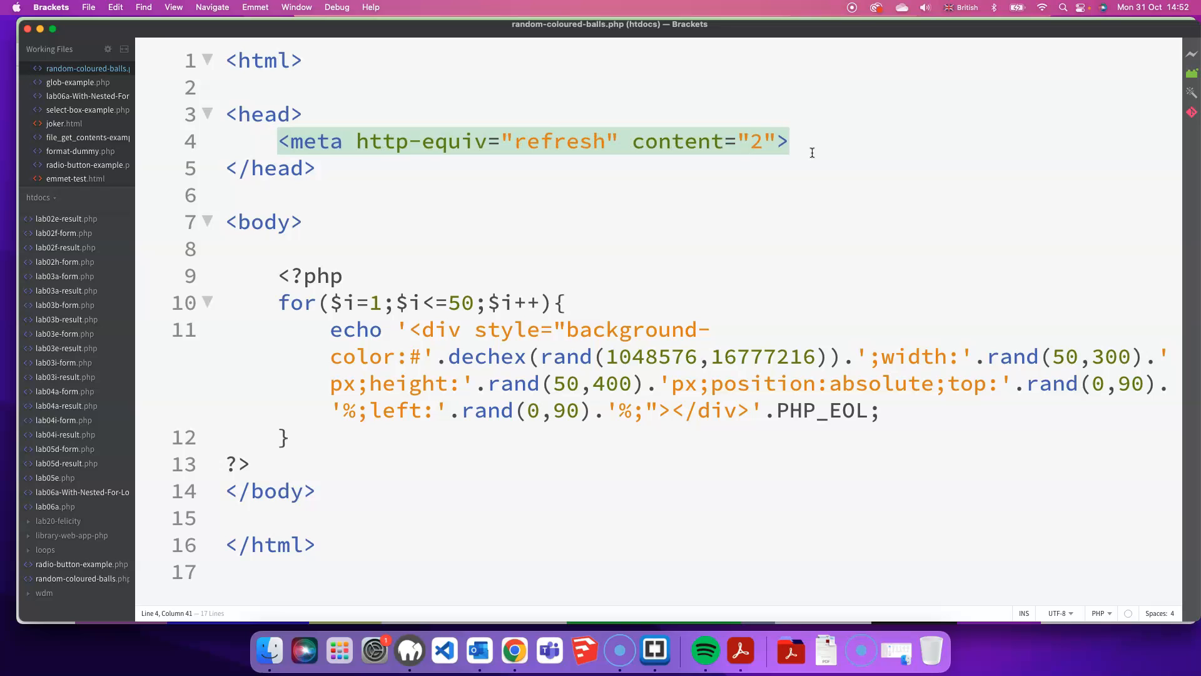
mouse_move(745, 143)
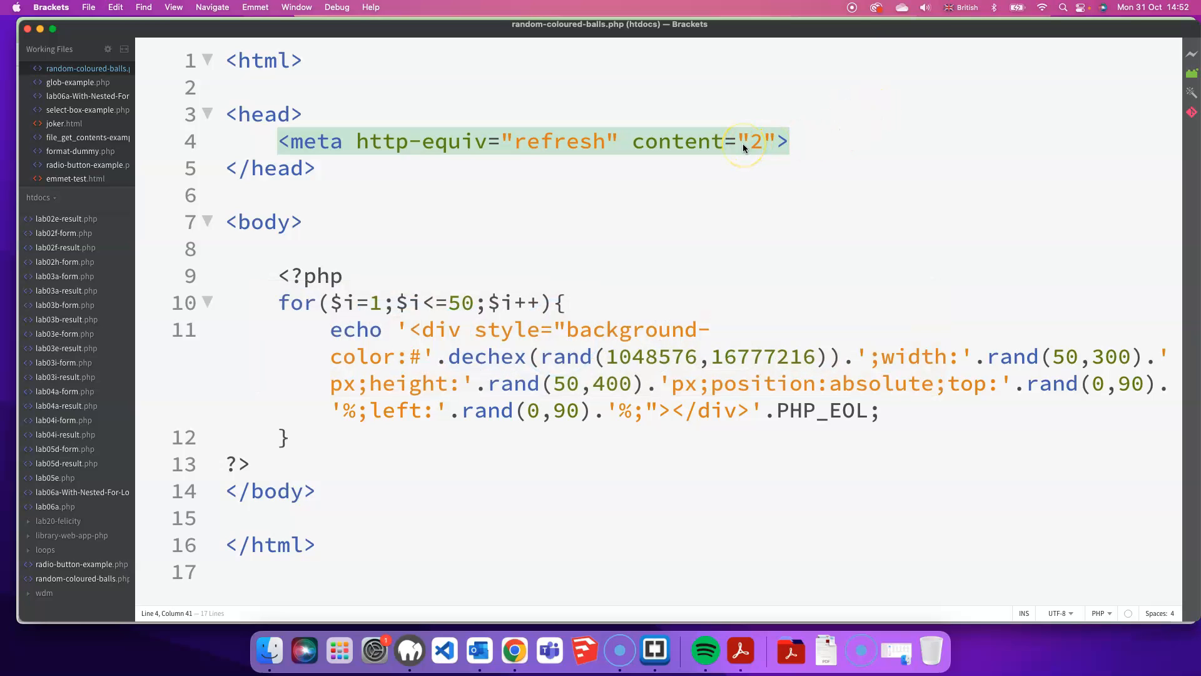
type("0.5")
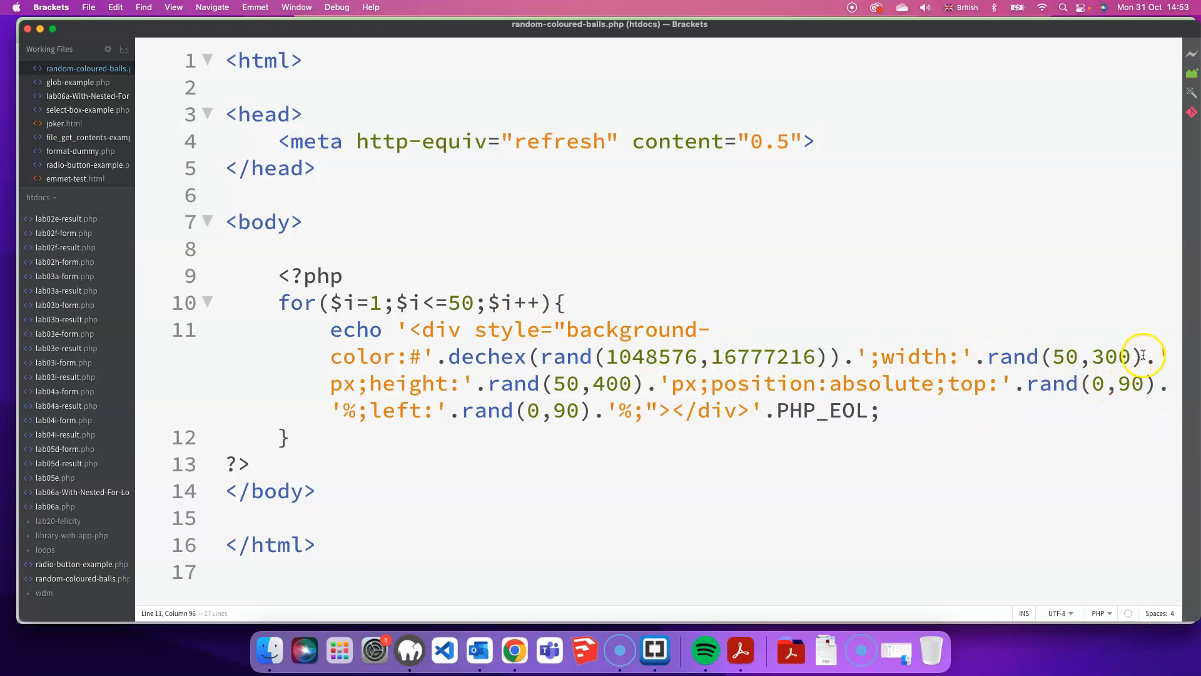
left_click_drag(1141, 356, 989, 355)
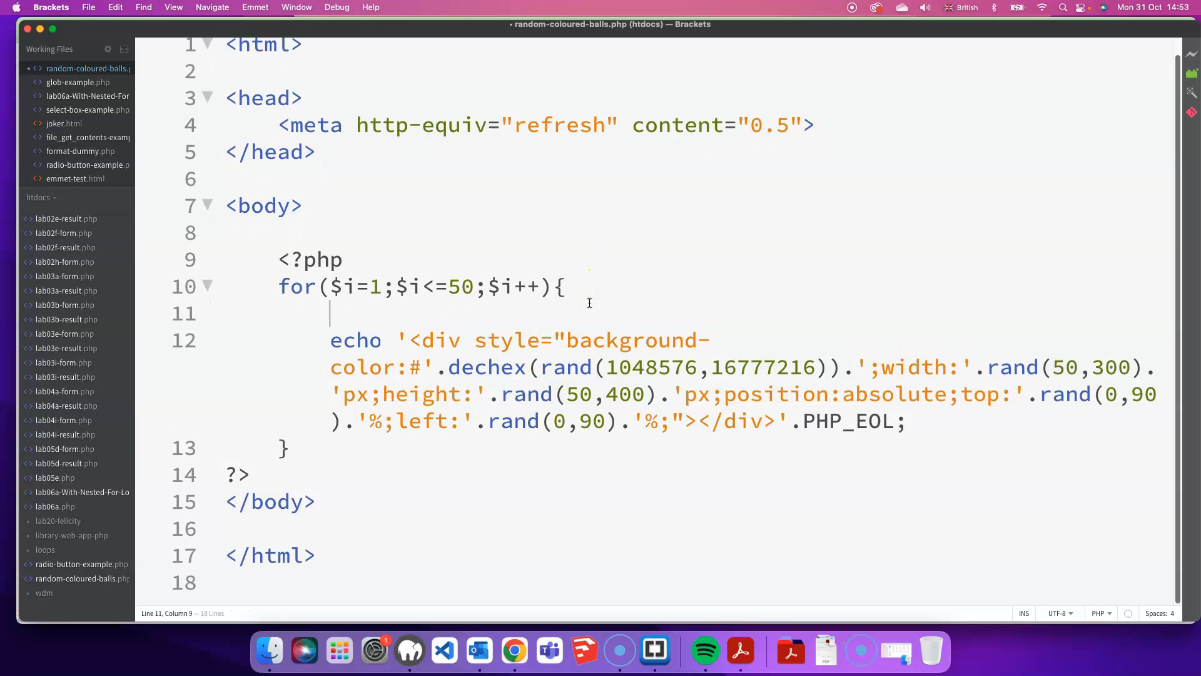
- Assign $widthHeight=rand(50,300); inside the for loop
type("$")
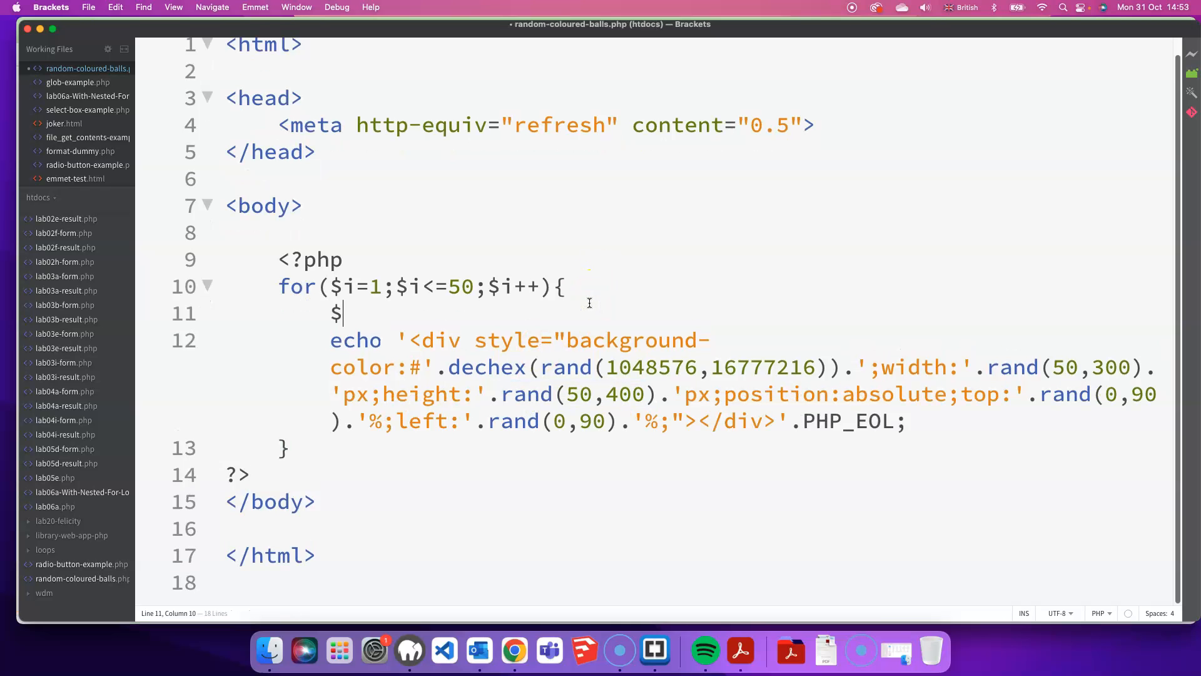
type("wid")
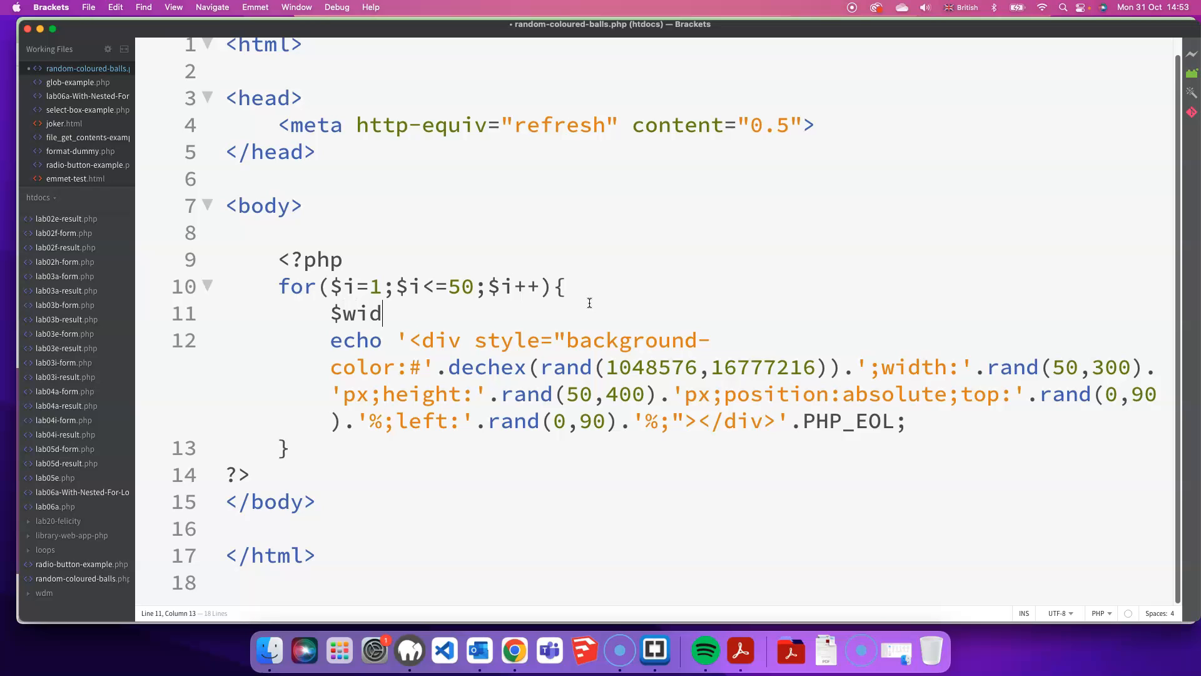
type("thHeigh")
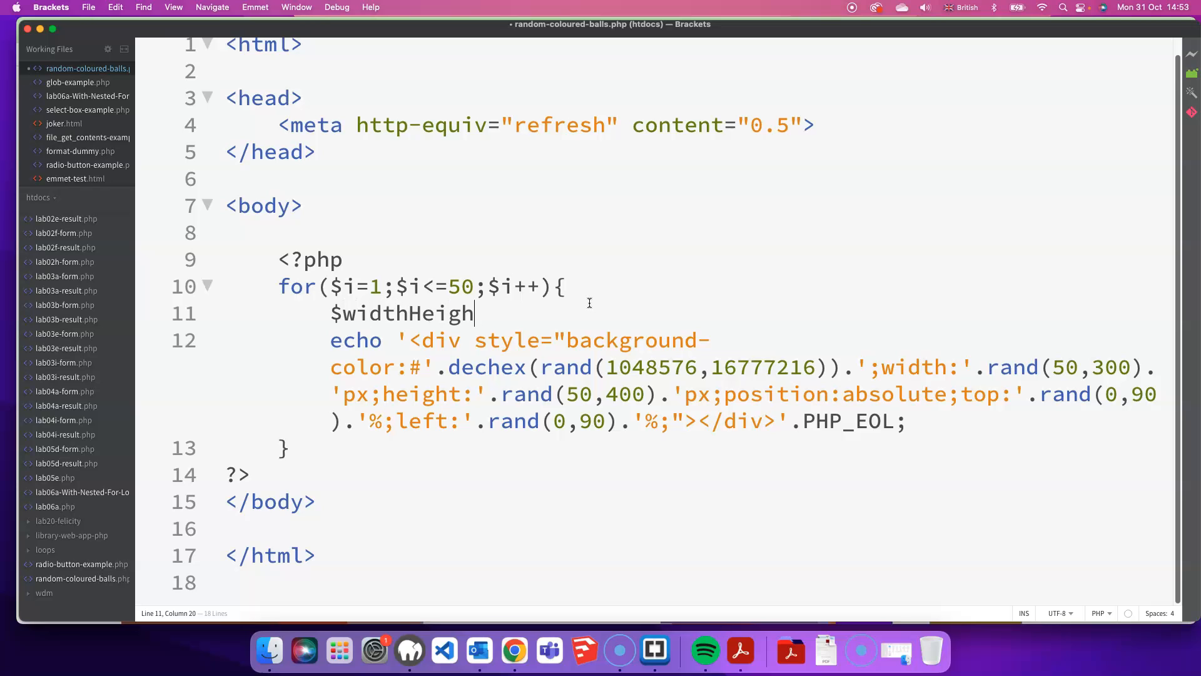
type("t=")
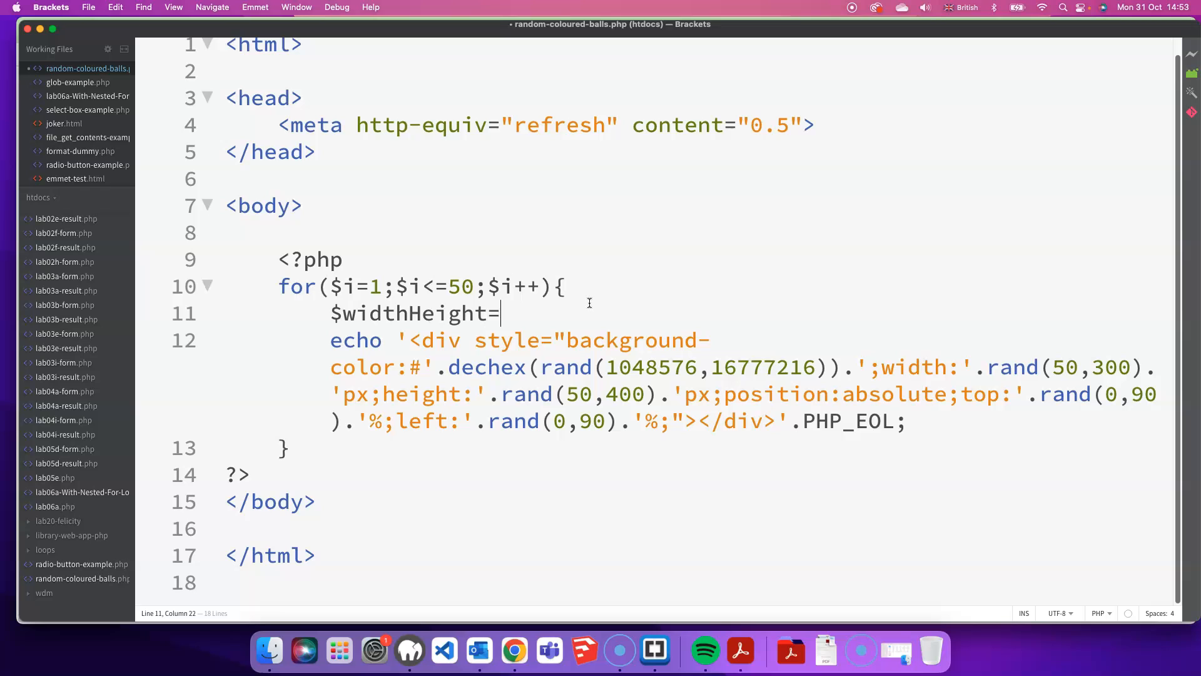
left_click_drag(987, 366, 1138, 367)
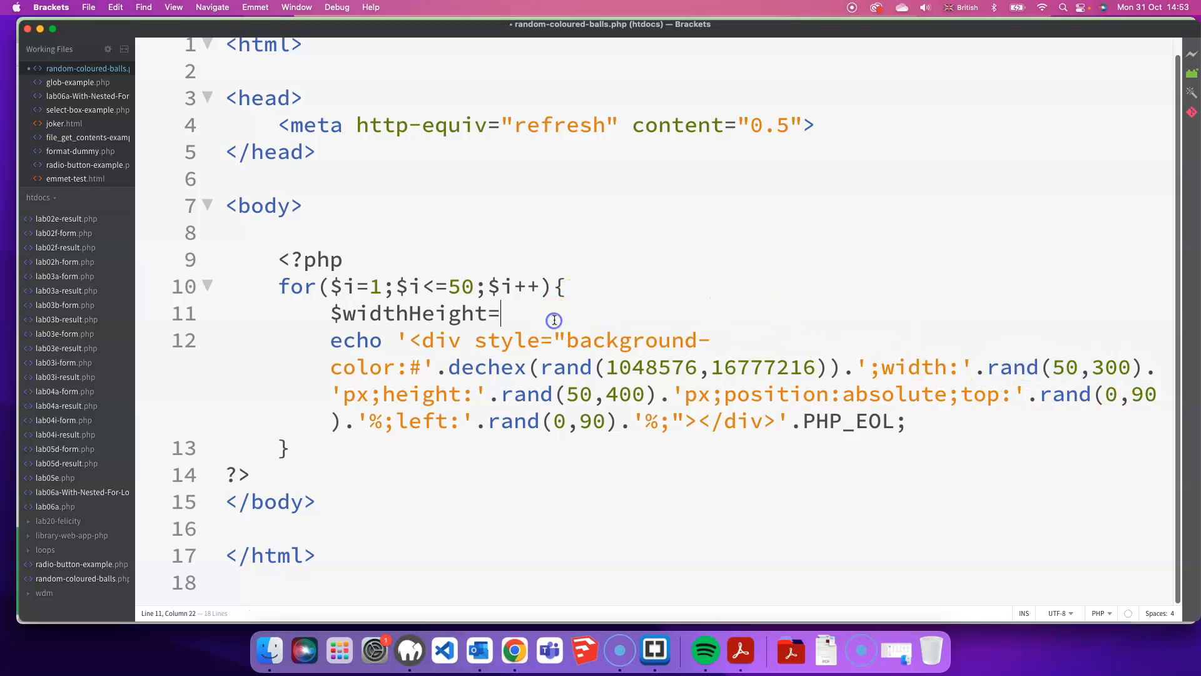
type("rand(50,300);")
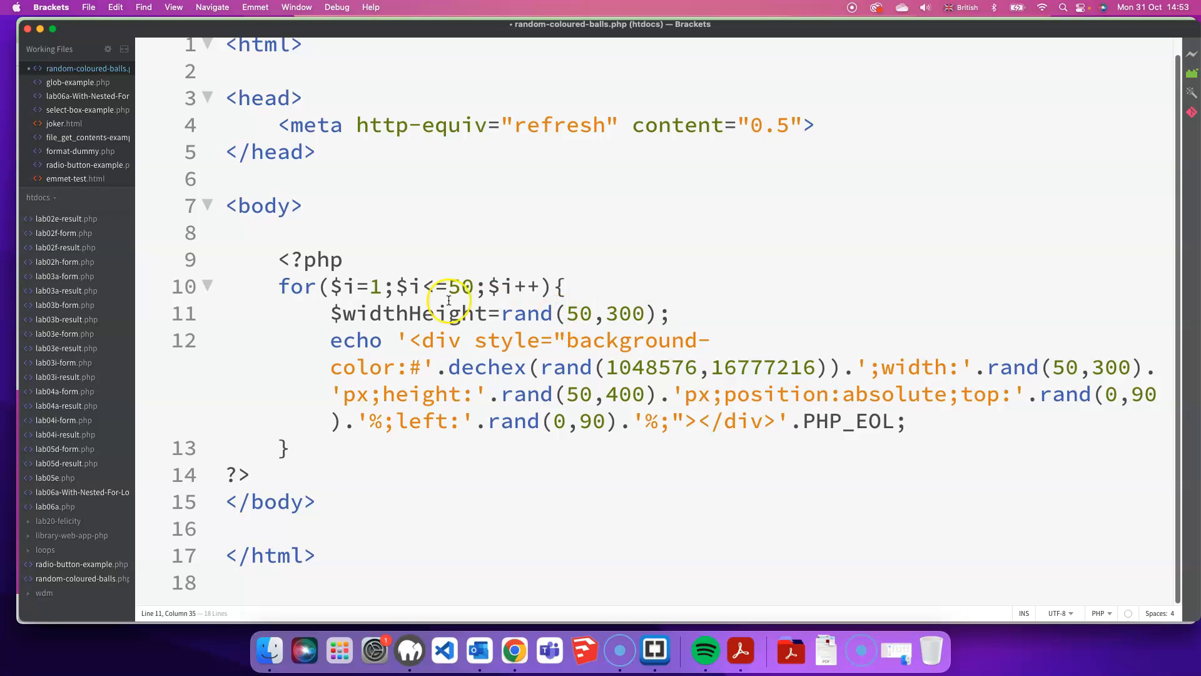
- Replace the width and height rand() calls with $widthHeight and save the file
double_click(444, 313)
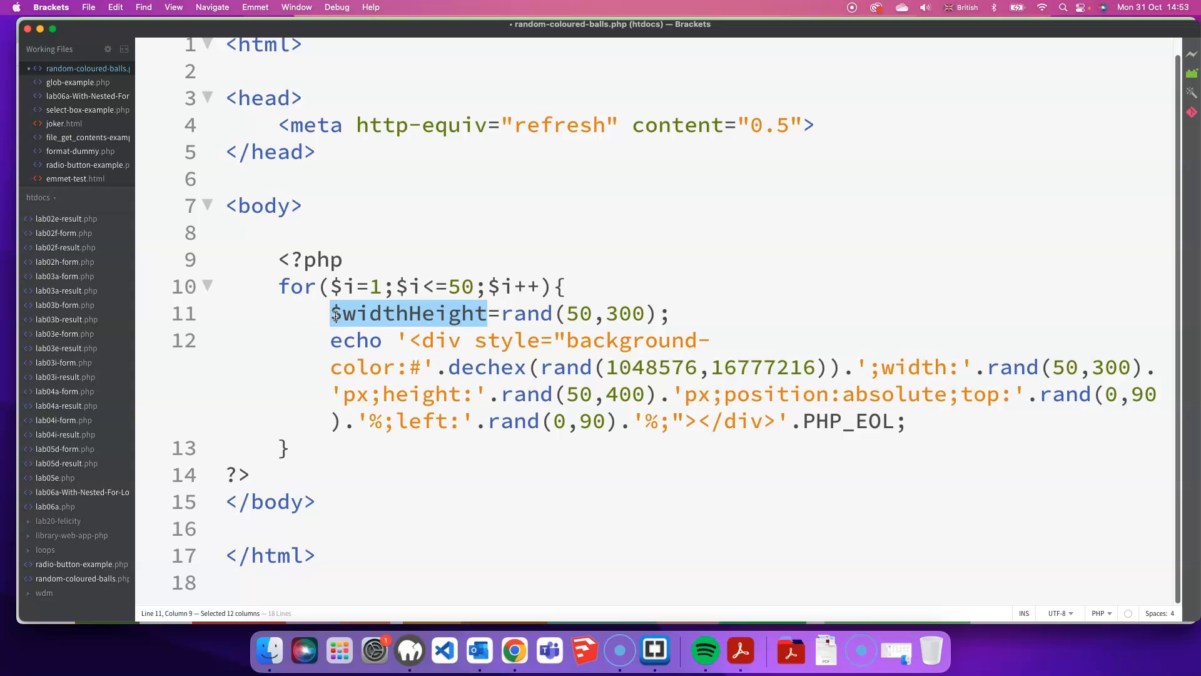
mouse_move(956, 336)
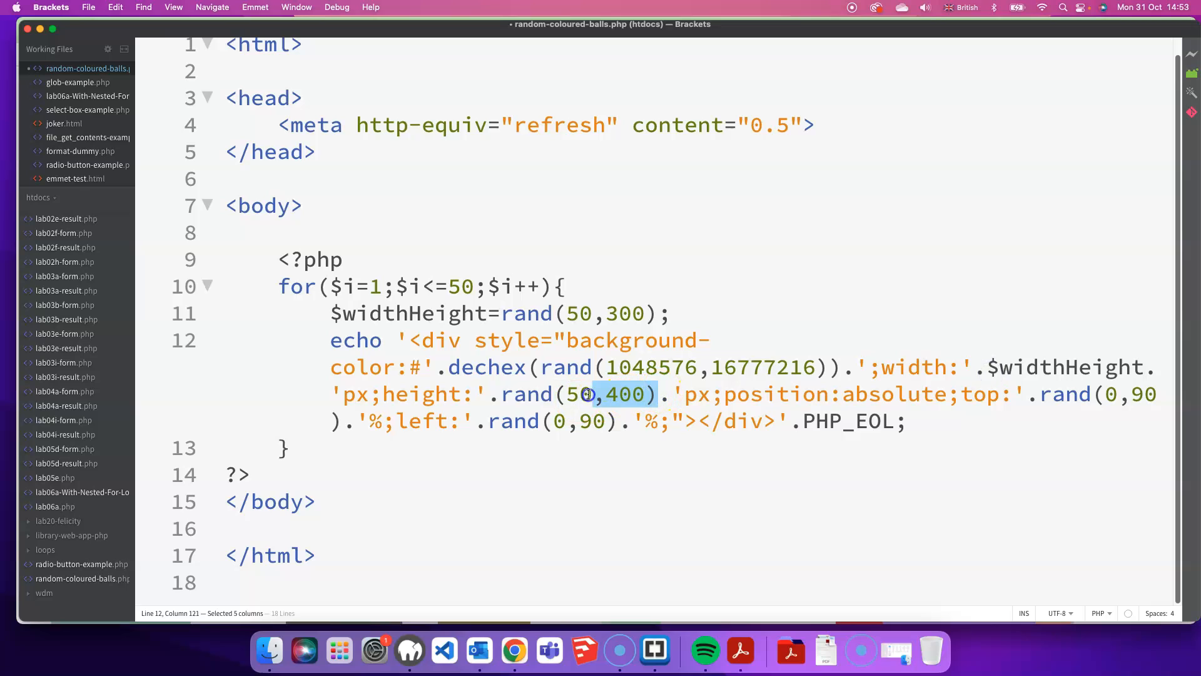
type("$widthHeight.")
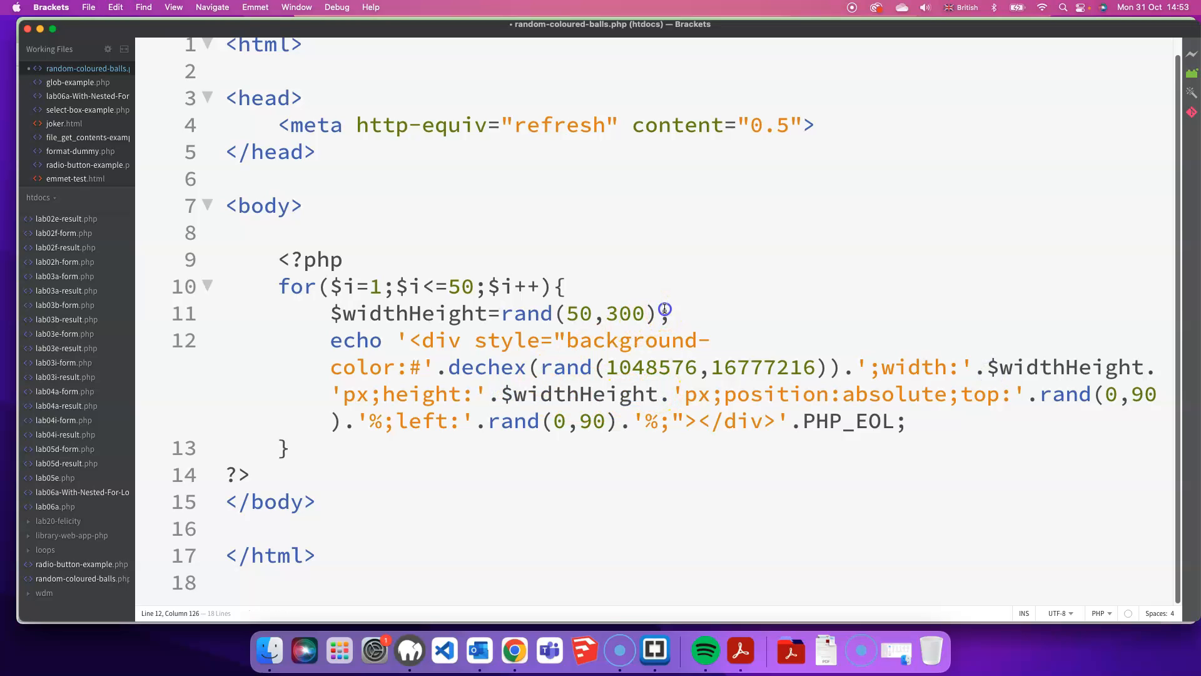
left_click_drag(503, 313, 656, 312)
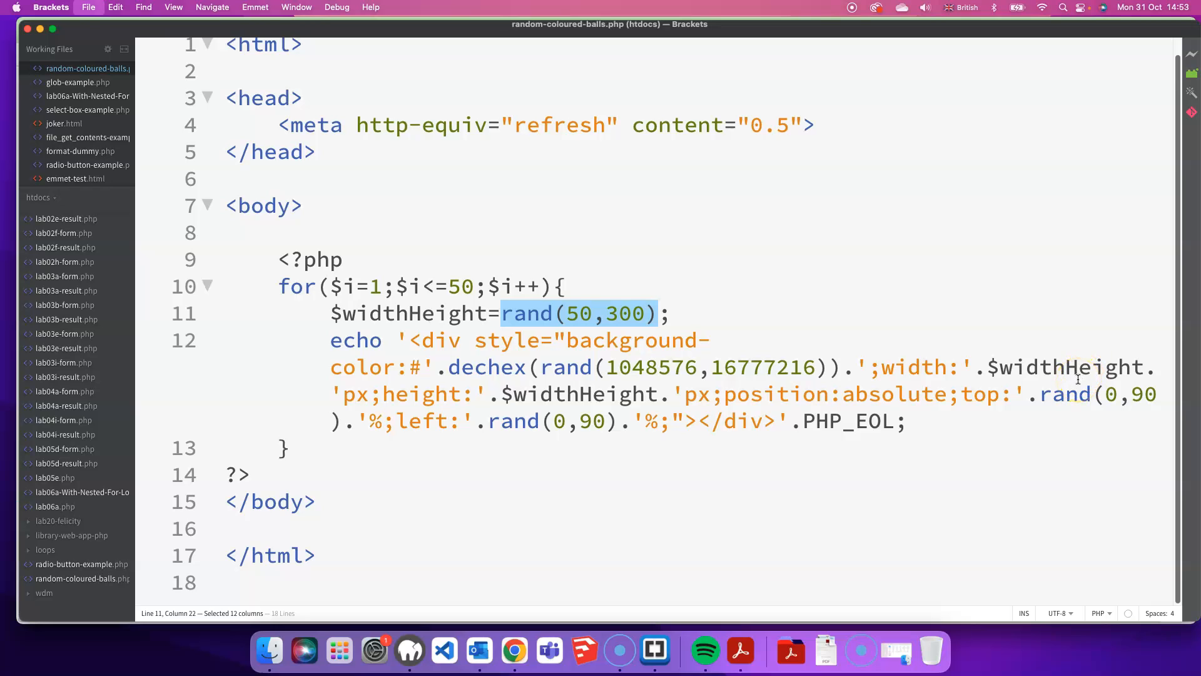
mouse_move(946, 461)
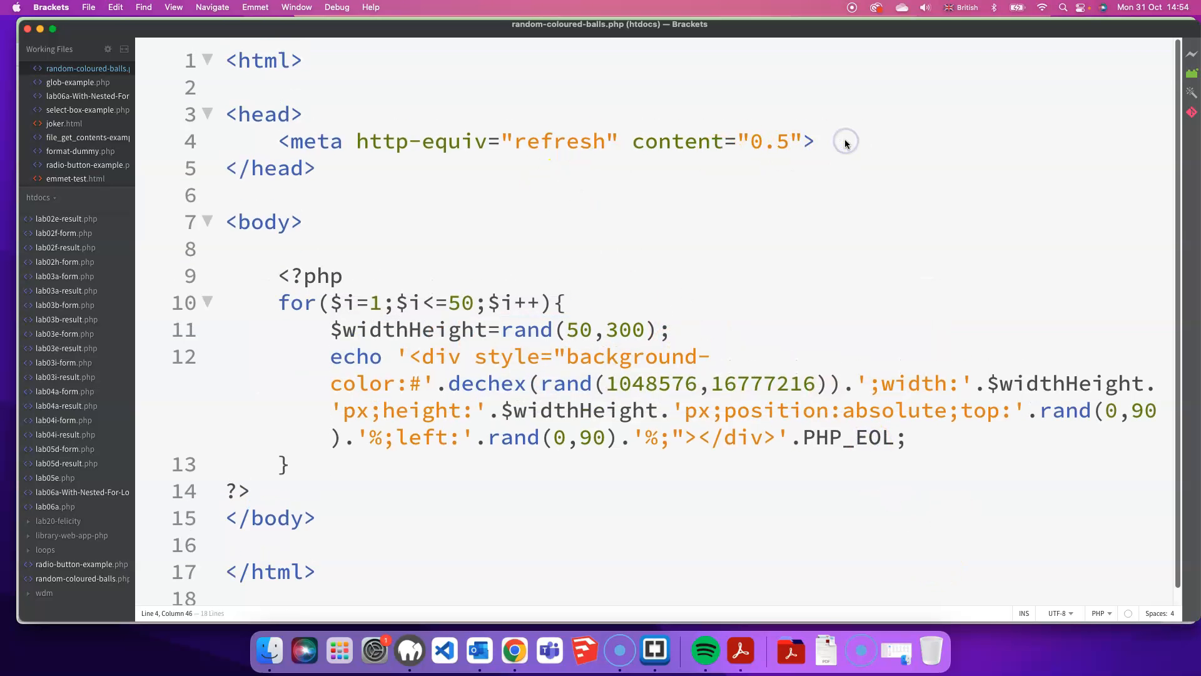
- Write a <style> block in the head with div{ border-radius:50%; } to make the divs circles
type("<style")
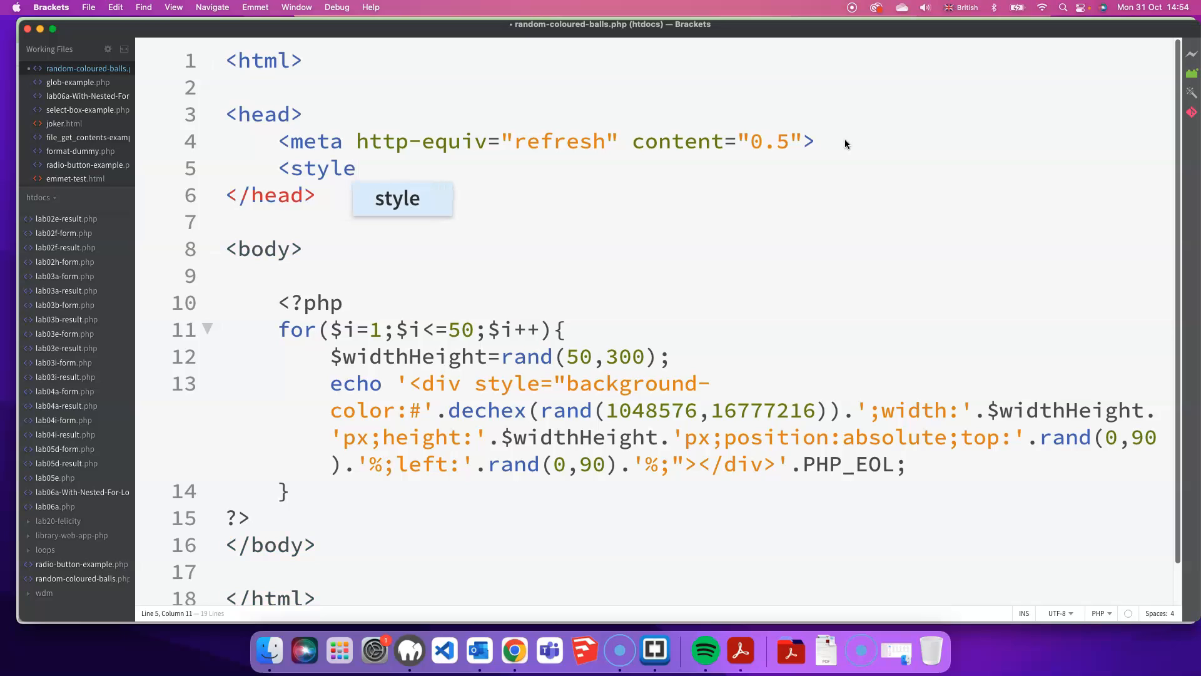
key("Tab")
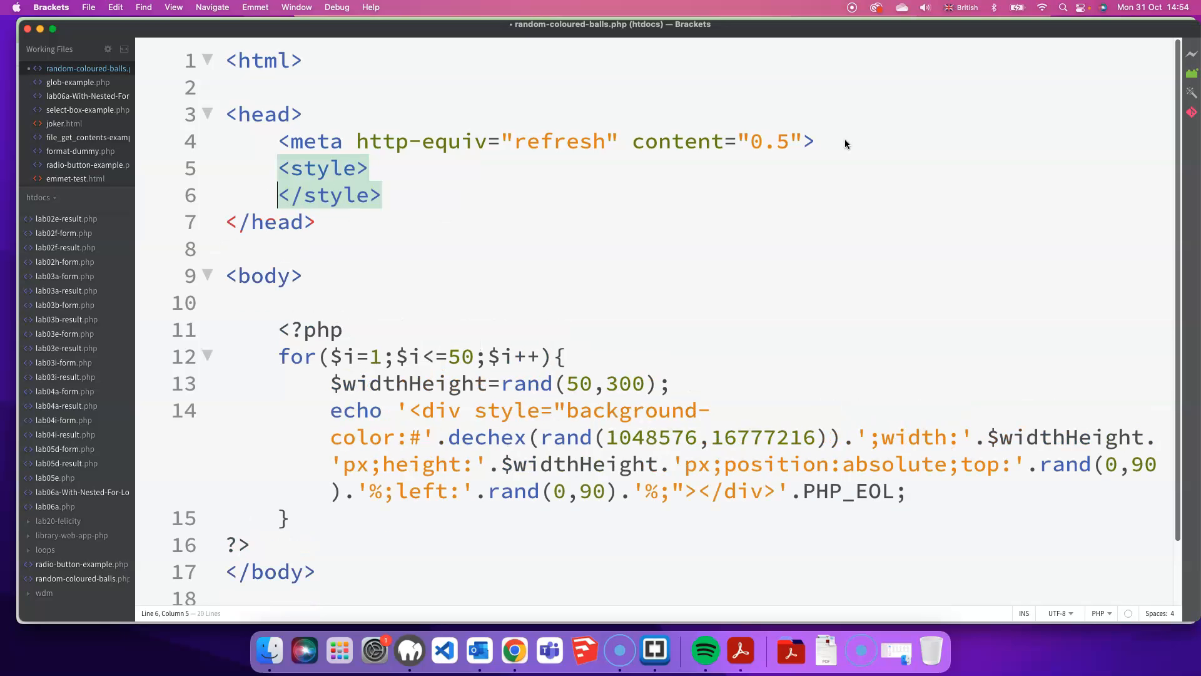
key("Return")
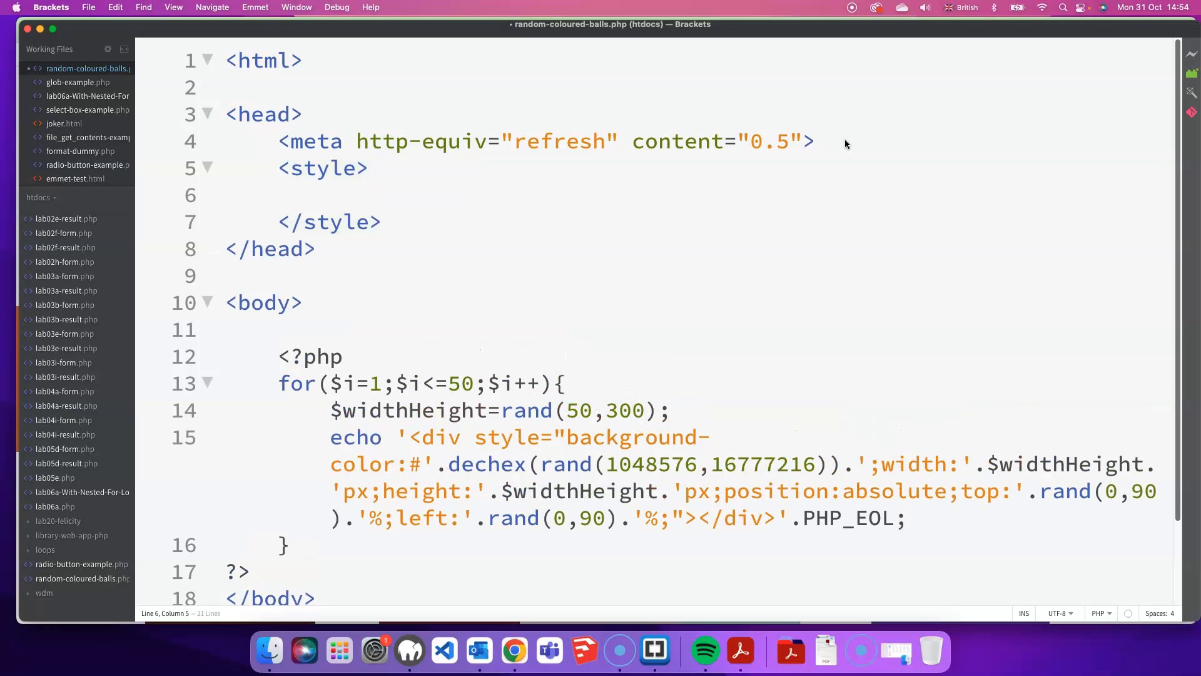
type("div")
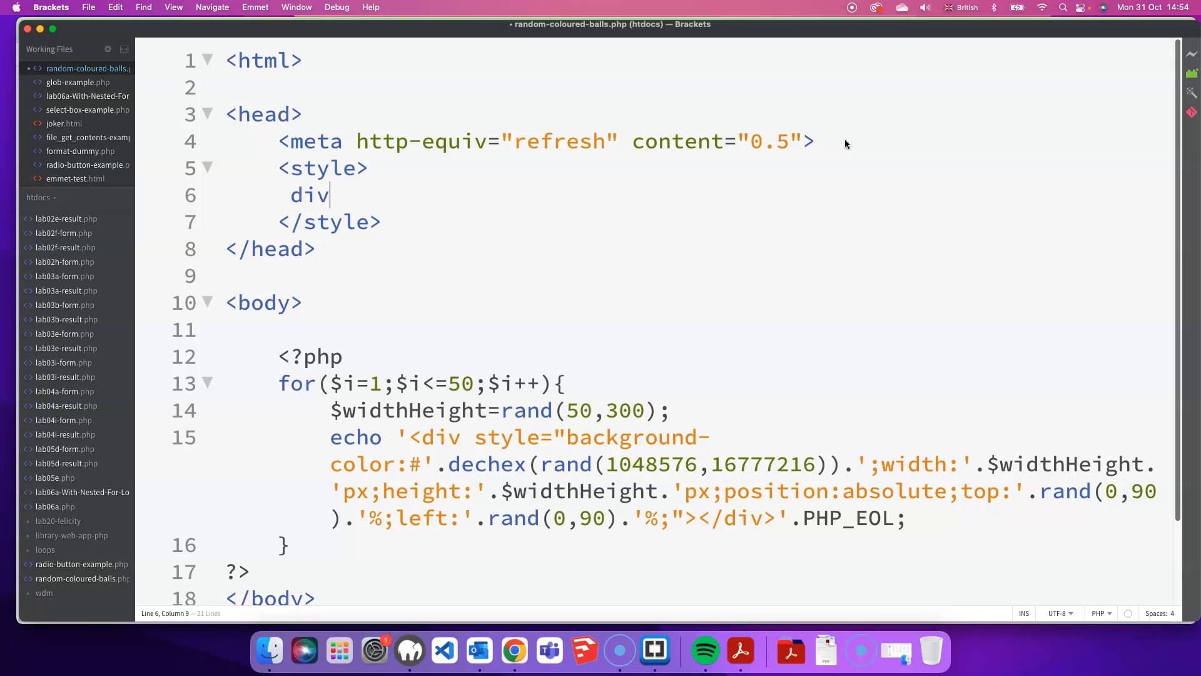
type("{")
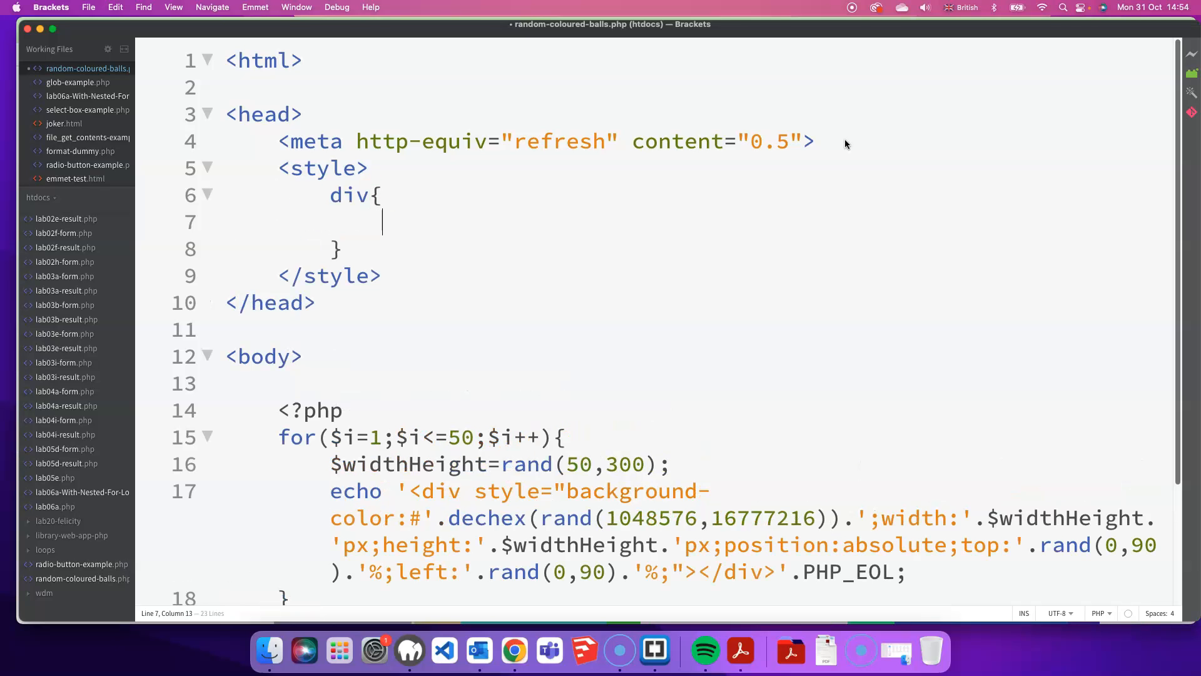
type("border-radi")
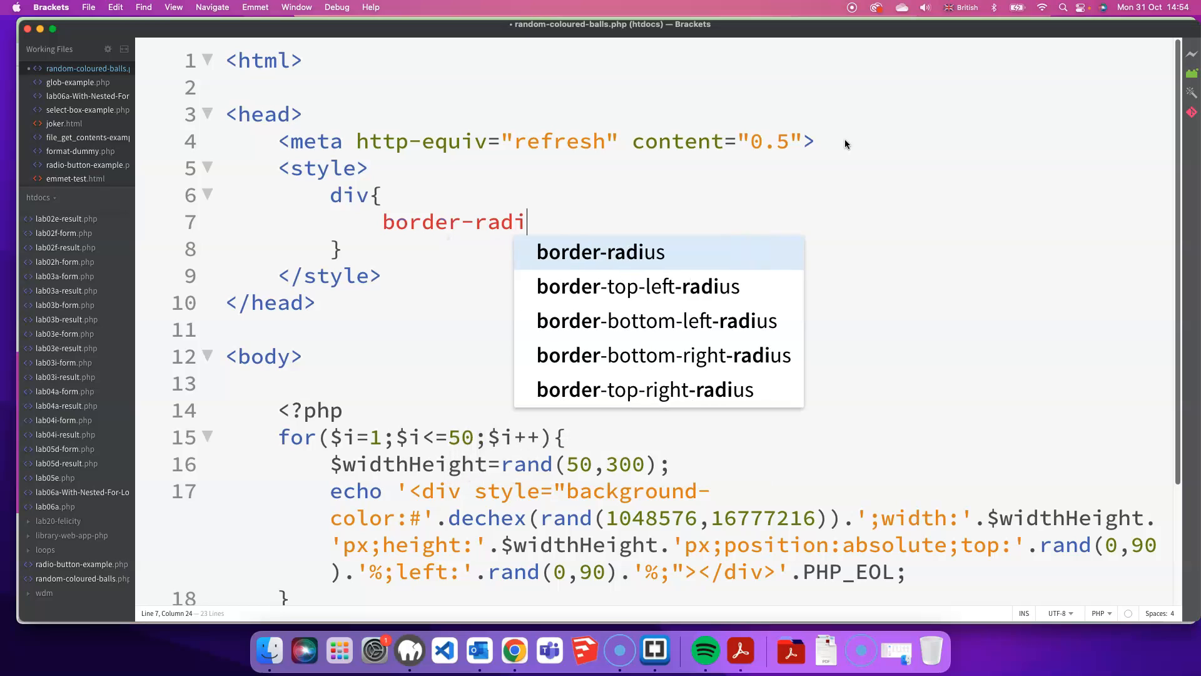
type("us:50")
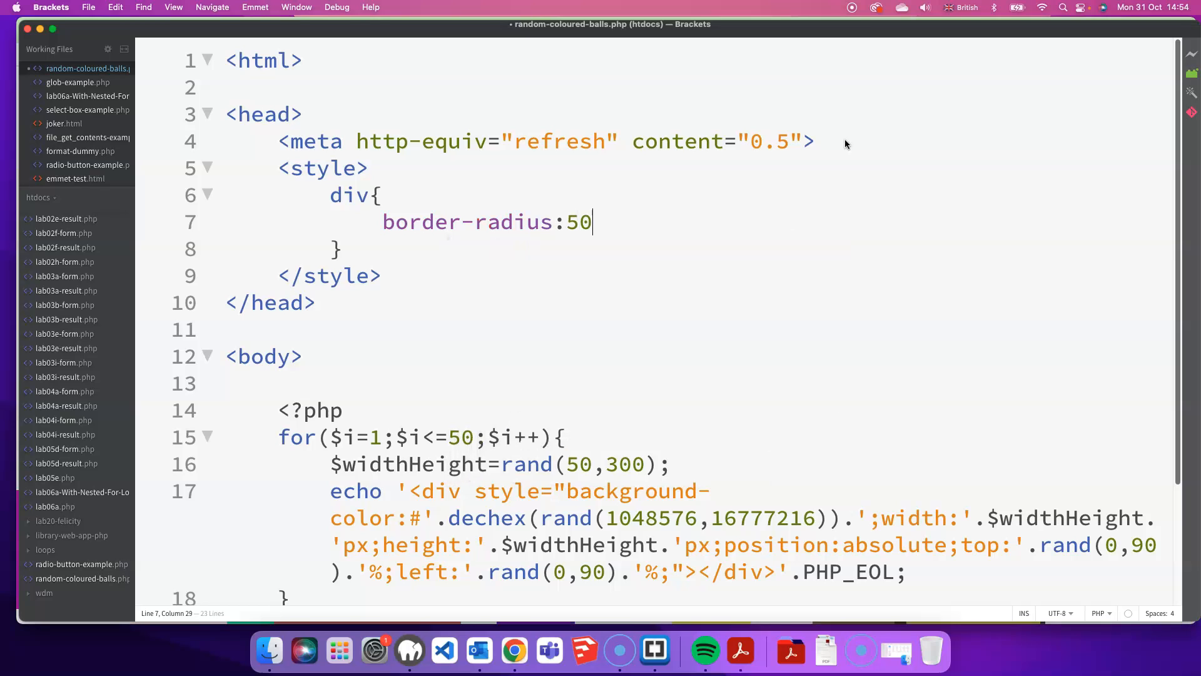
type("%;")
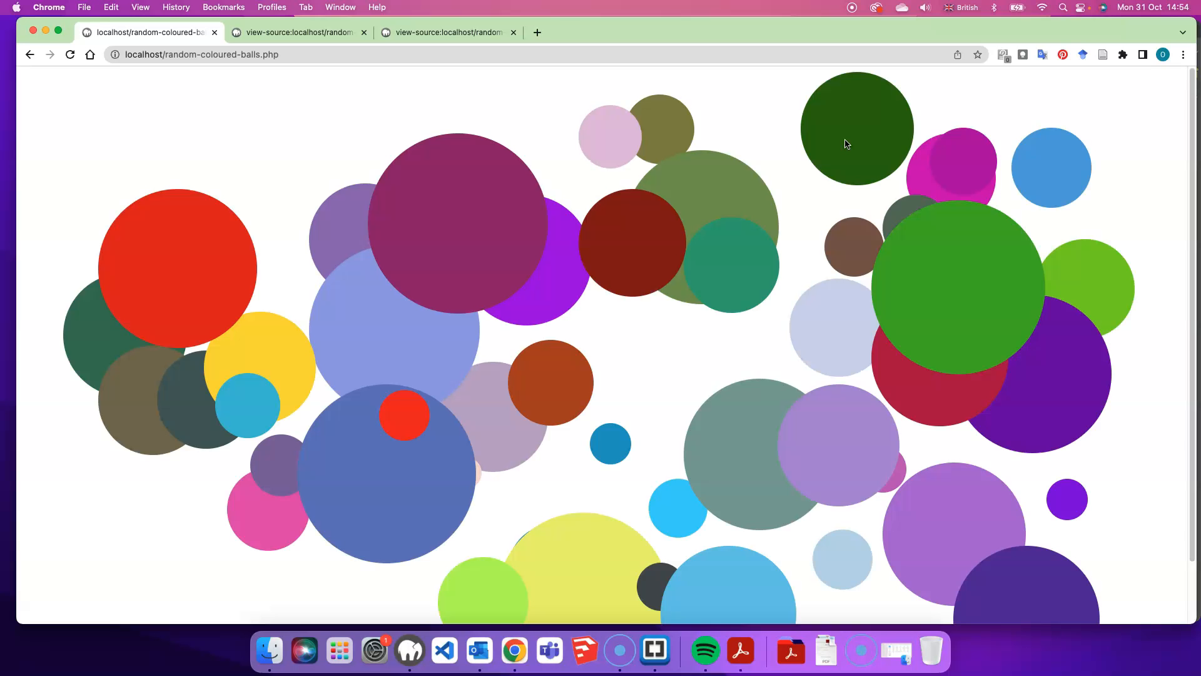
- Watch localhost/random-coloured-balls.php redraw random circles, then return to Brackets
left_click(69, 53)
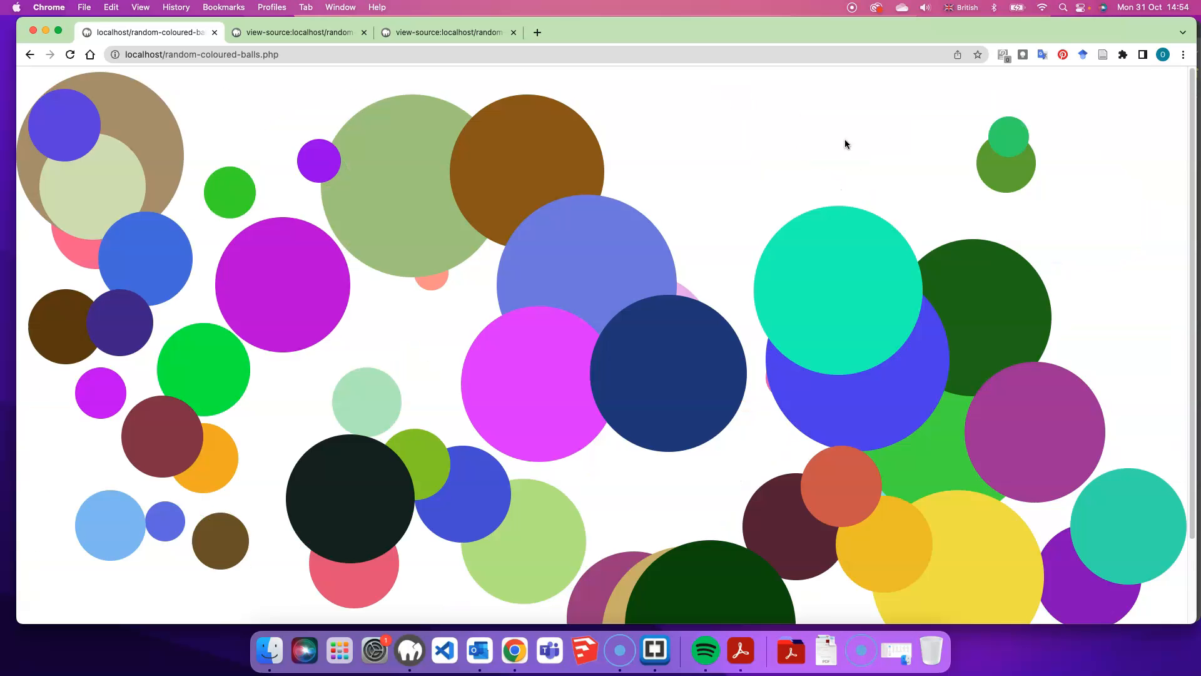
left_click(71, 54)
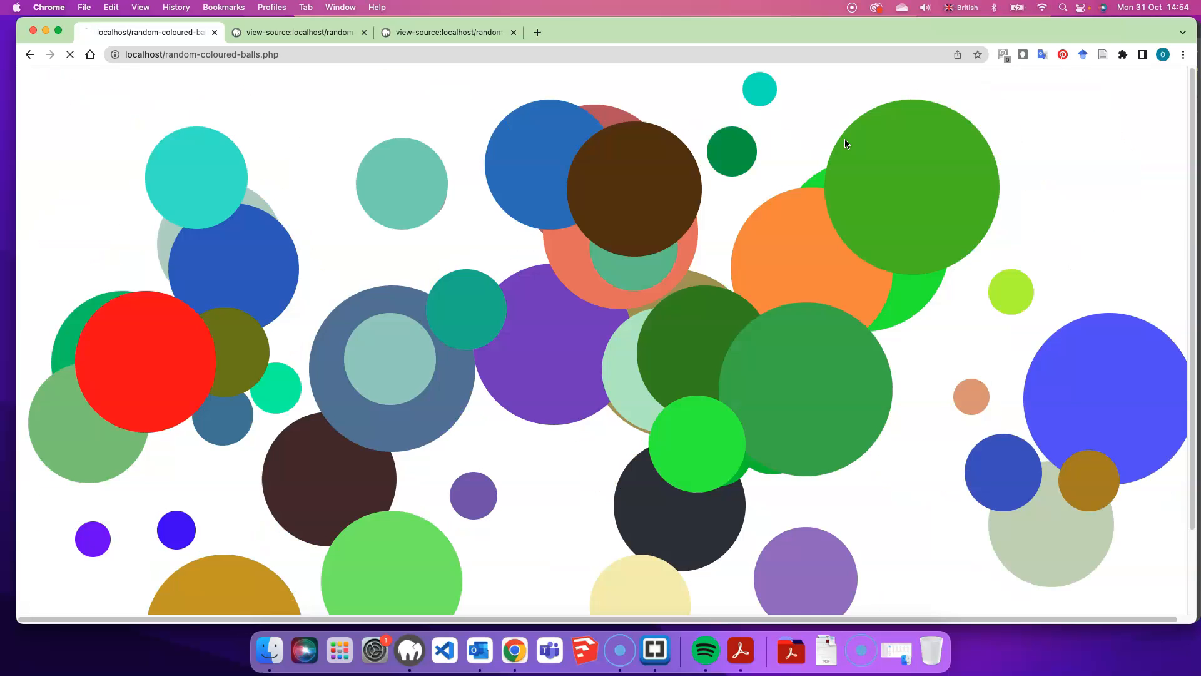
left_click(70, 54)
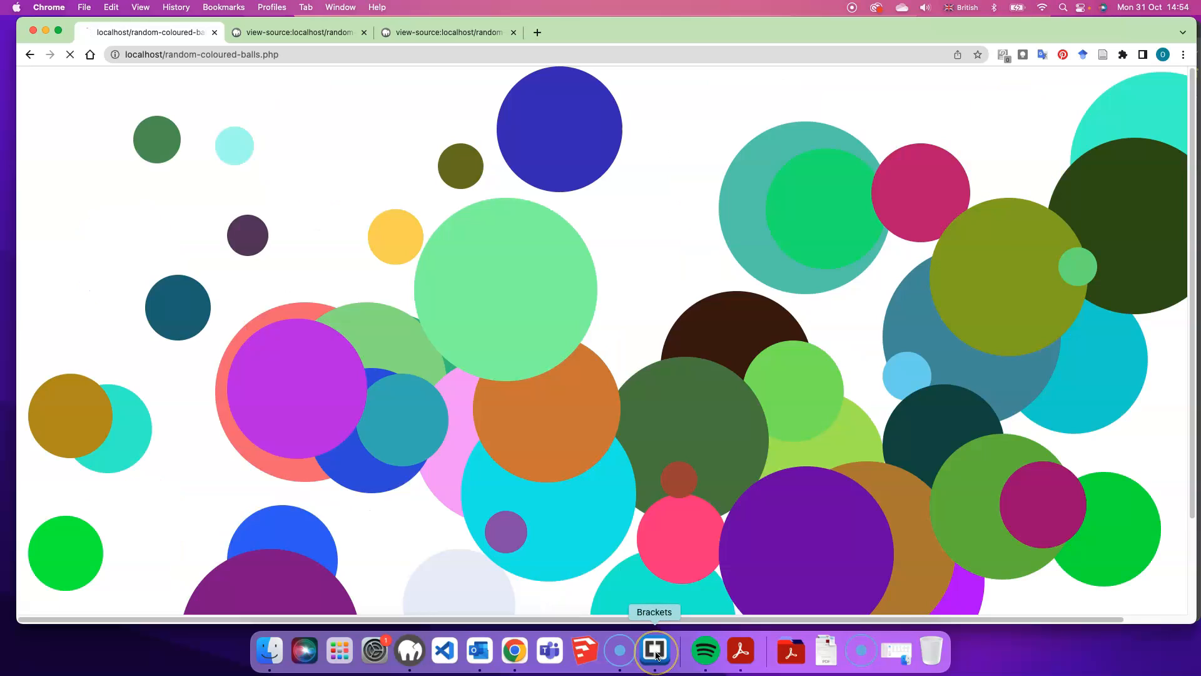
left_click(655, 651)
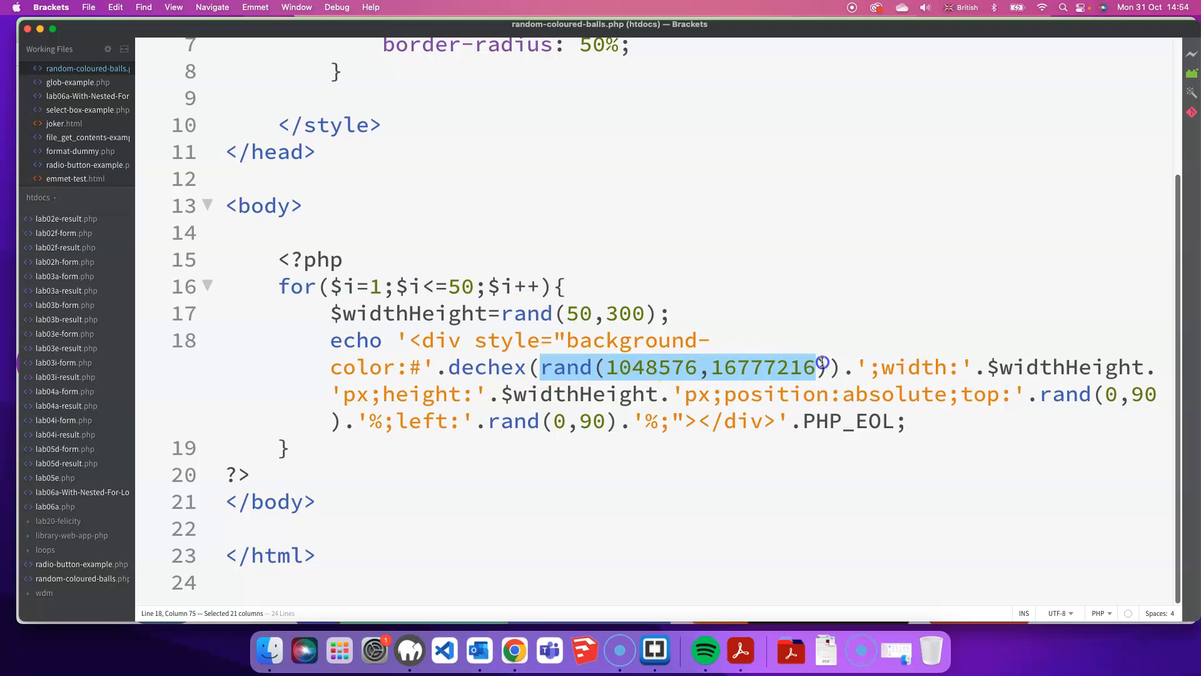
left_click(511, 368)
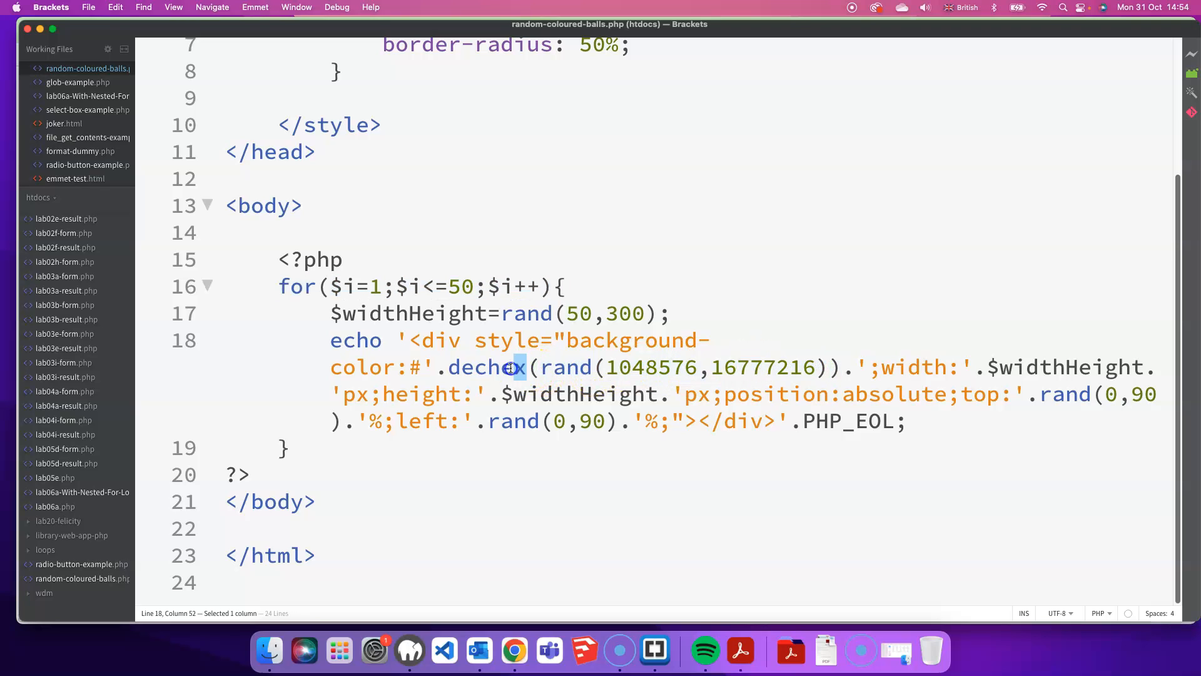
double_click(487, 367)
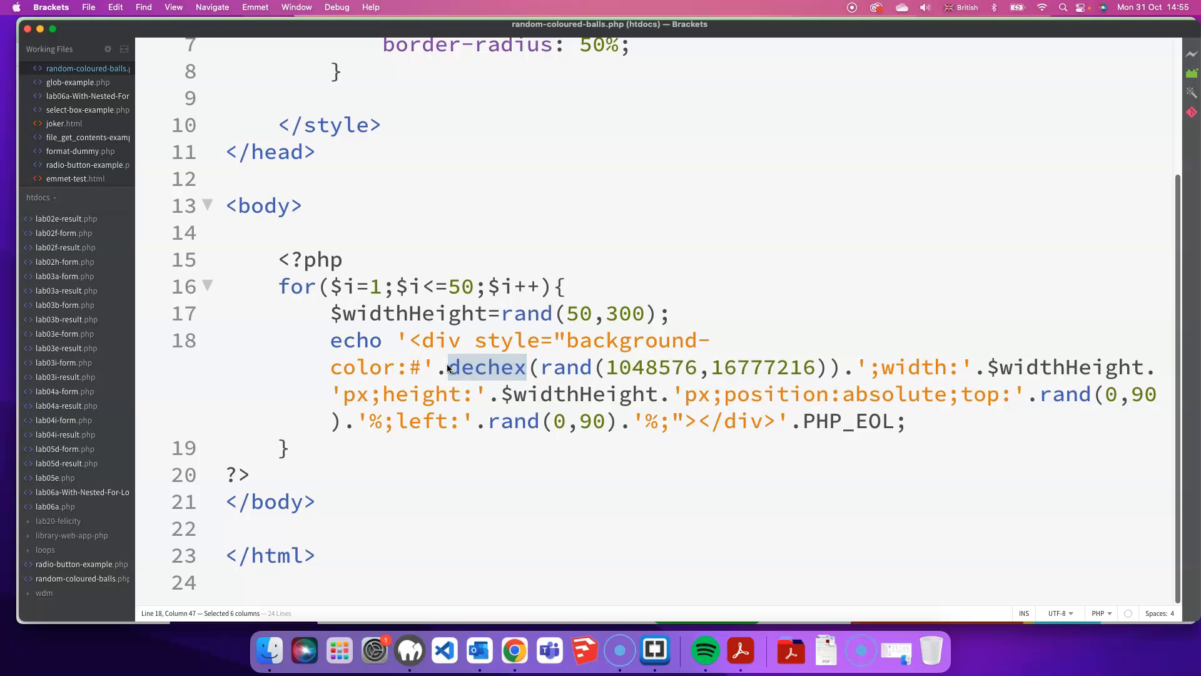
mouse_move(874, 468)
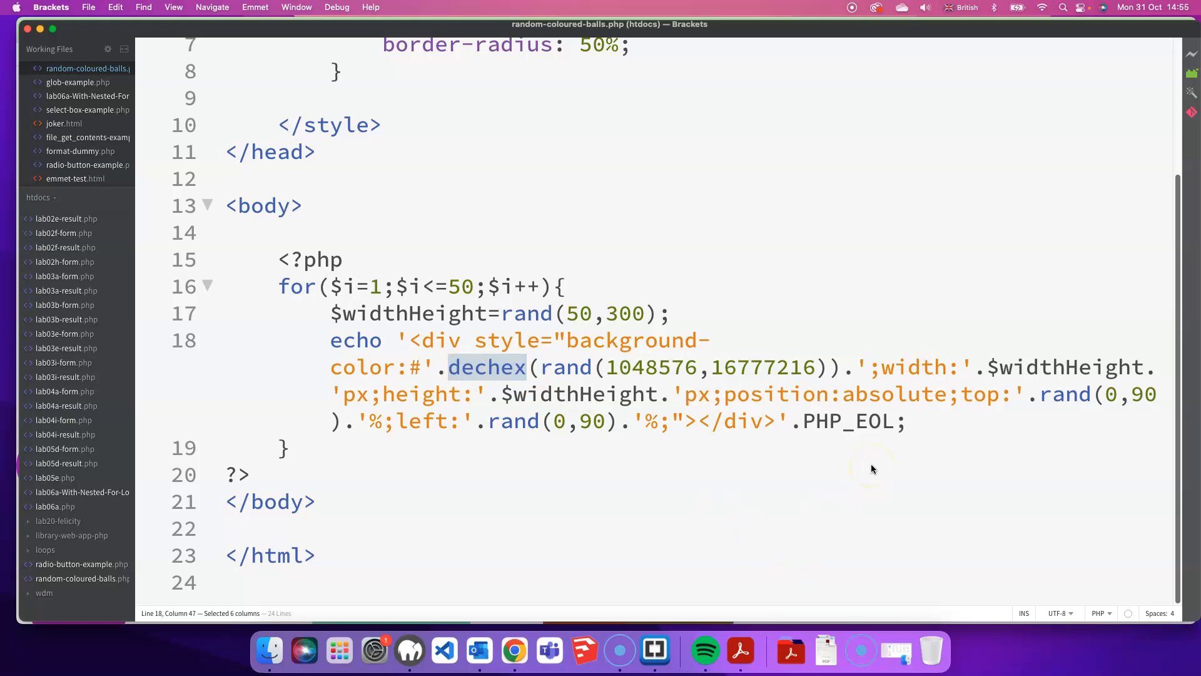